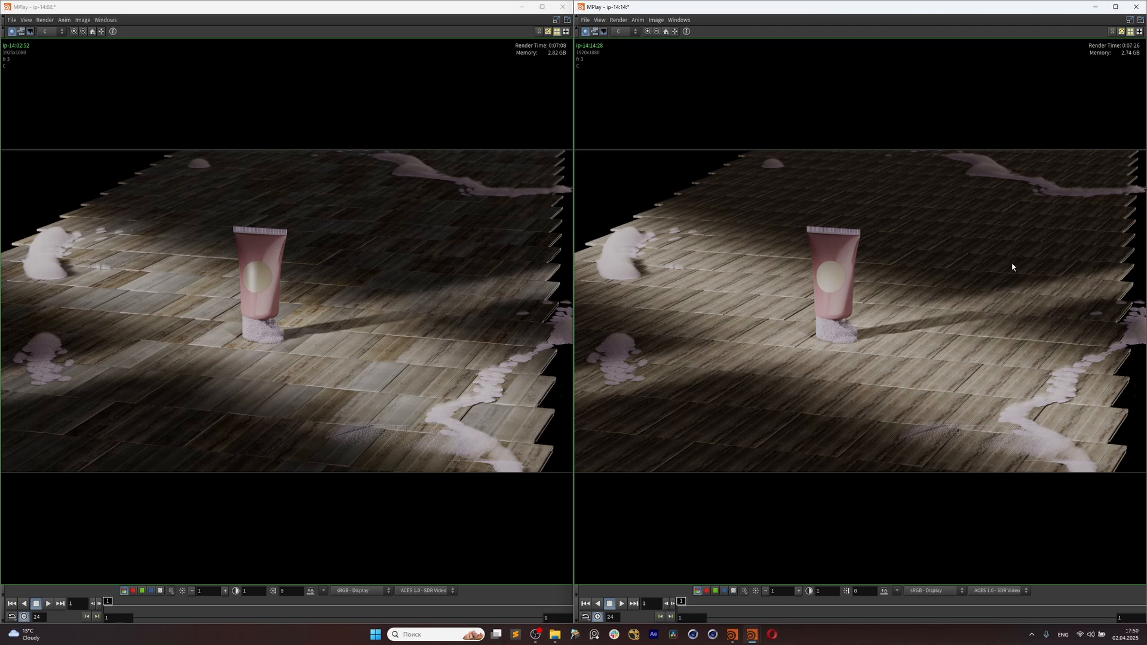
mouse_move(659, 509)
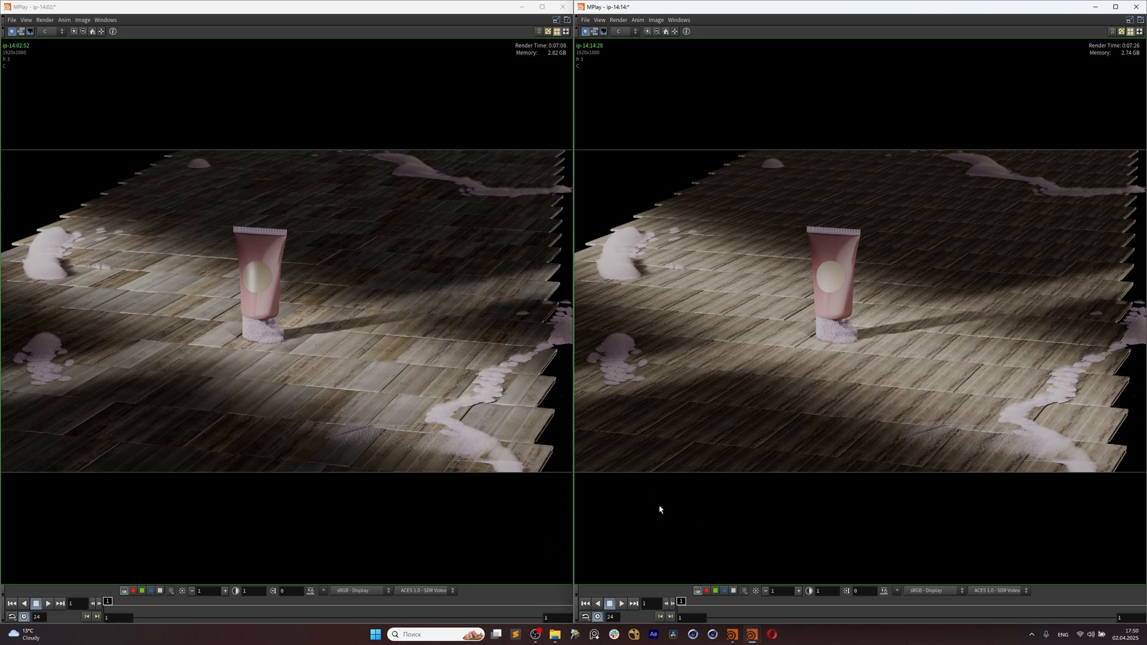
mouse_move(1141, 219)
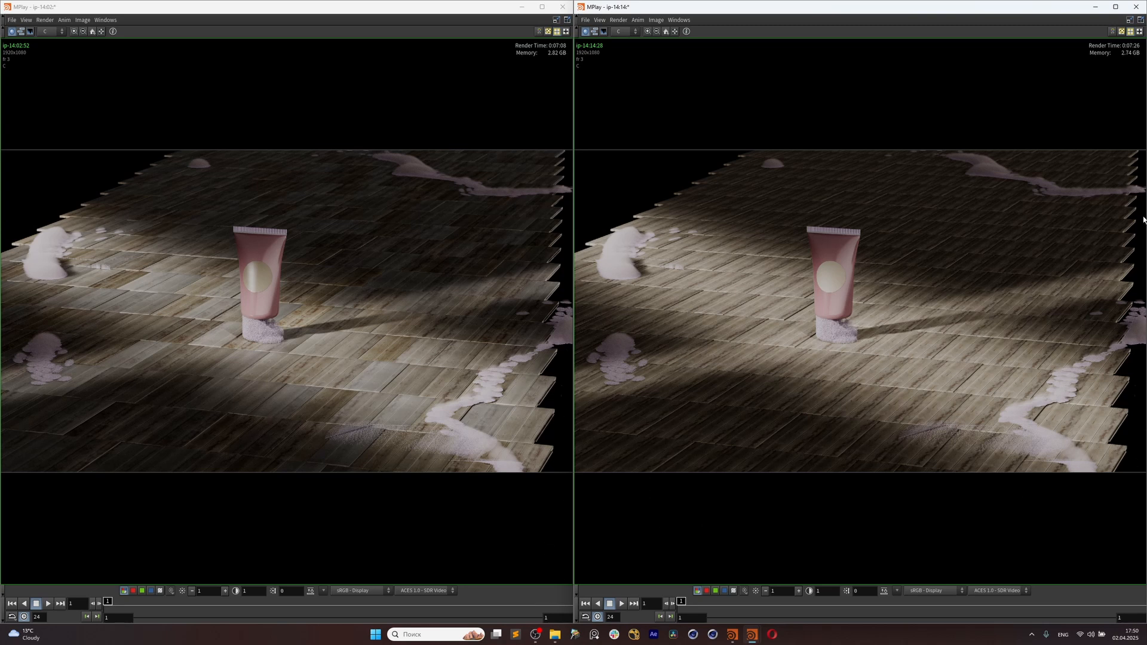
mouse_move(380, 346)
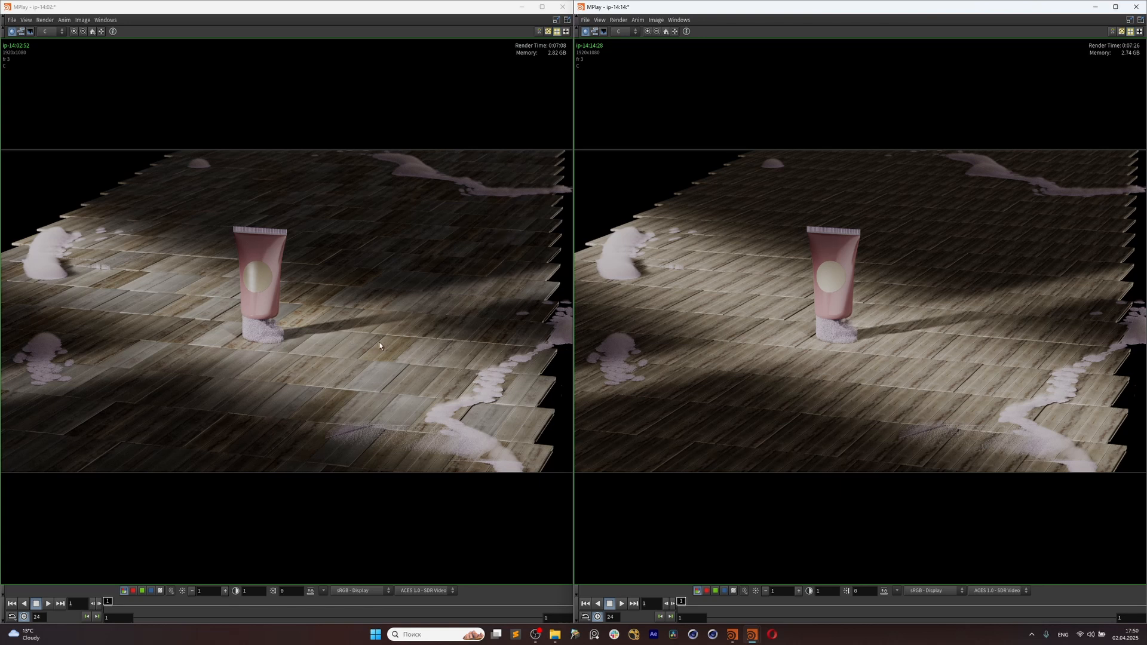
mouse_move(411, 397)
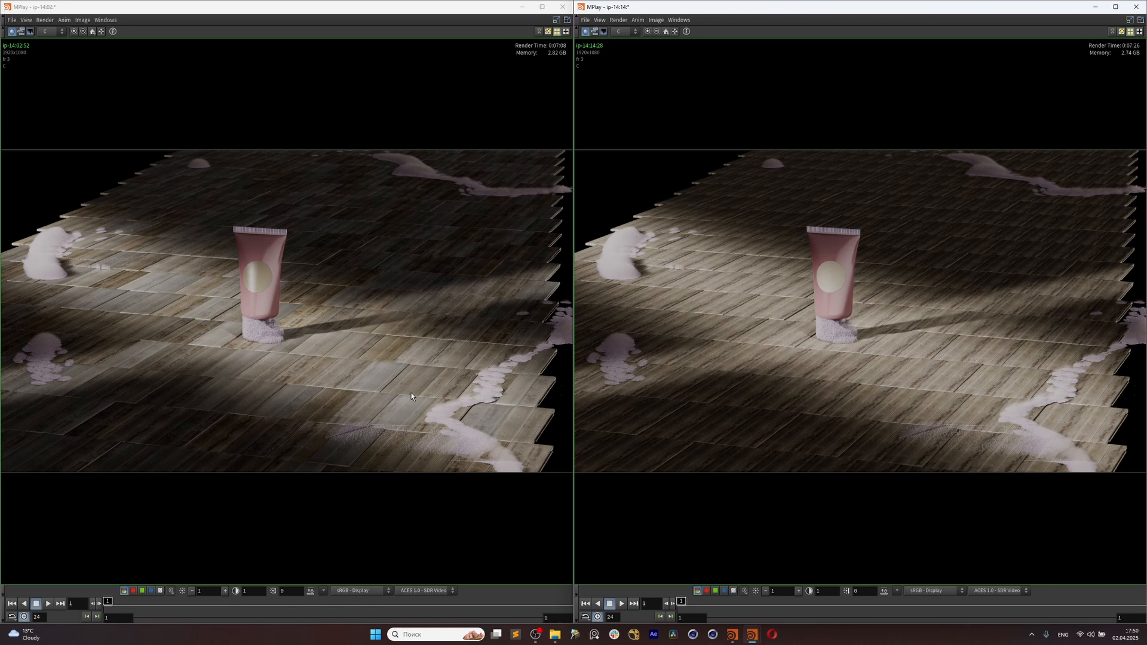
mouse_move(668, 273)
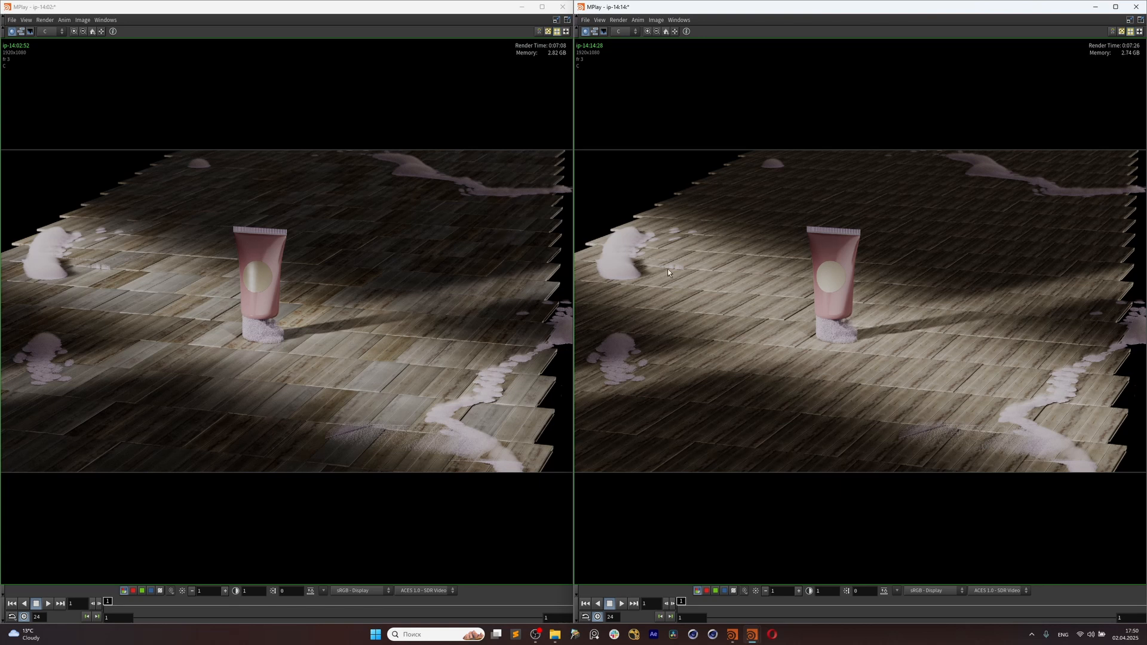
mouse_move(1141, 261)
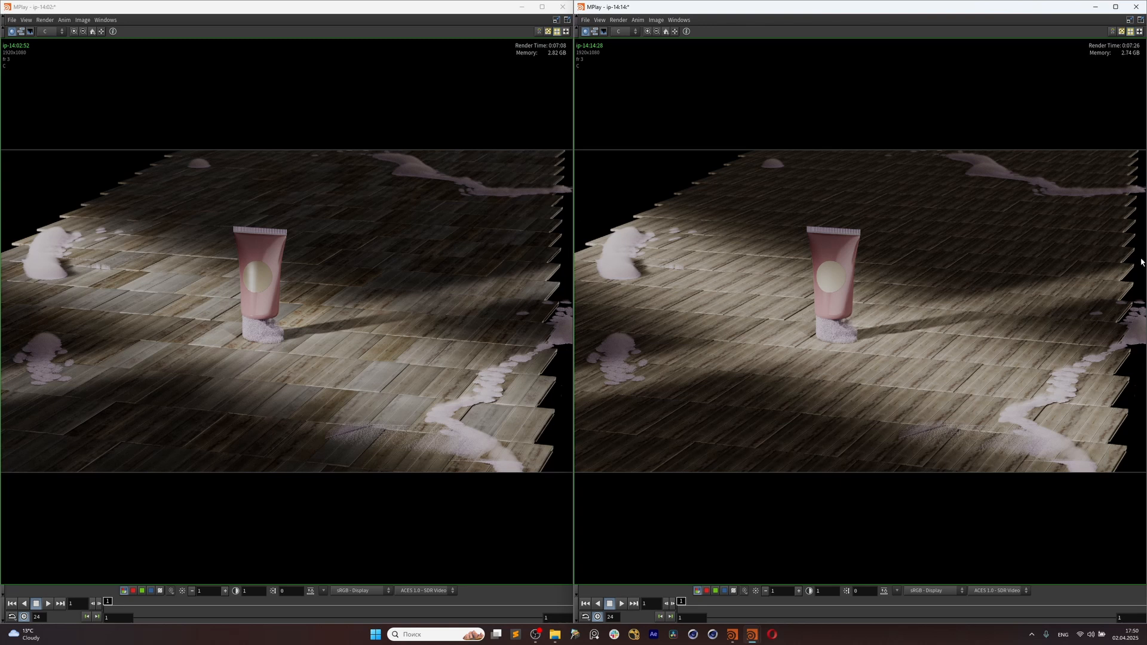
mouse_move(628, 215)
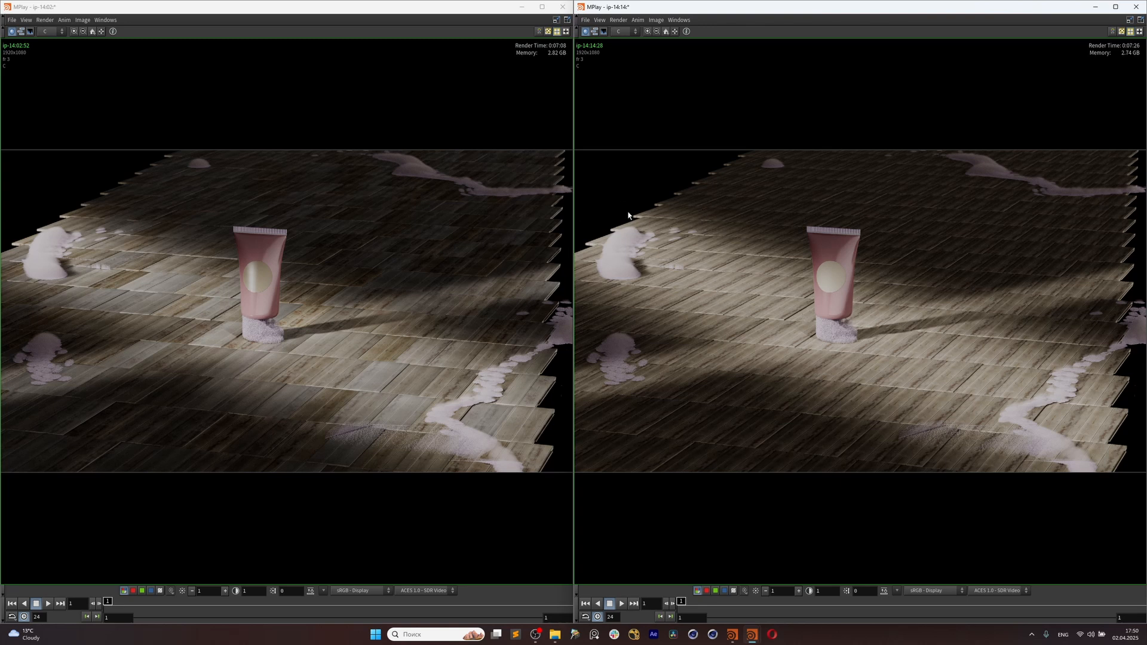
mouse_move(1027, 441)
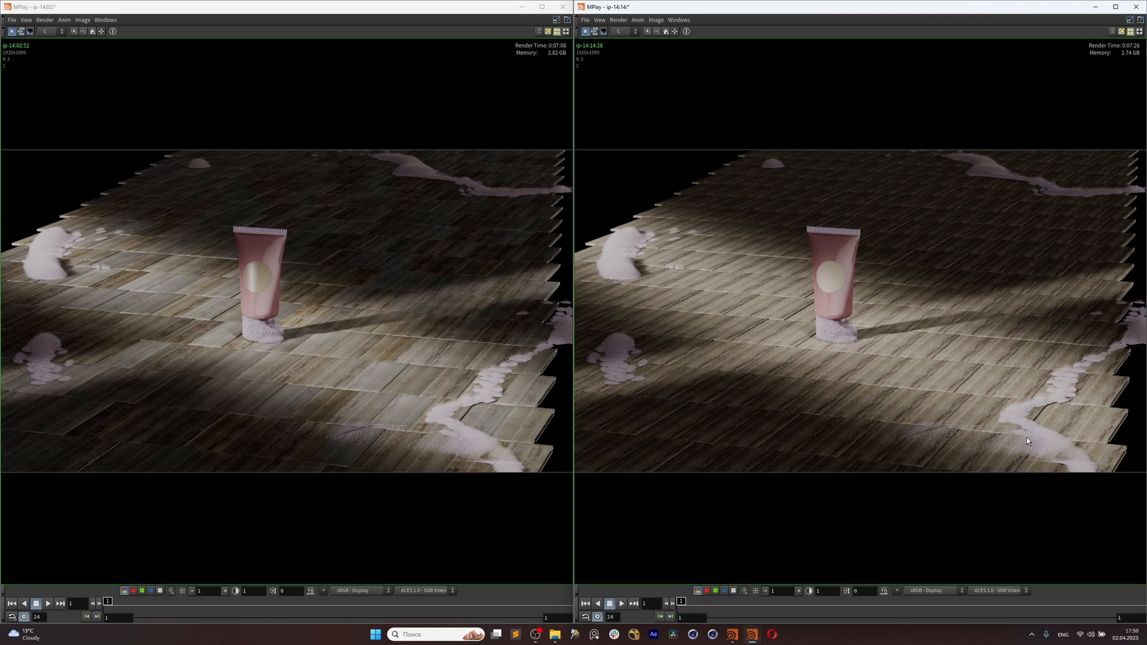
mouse_move(652, 406)
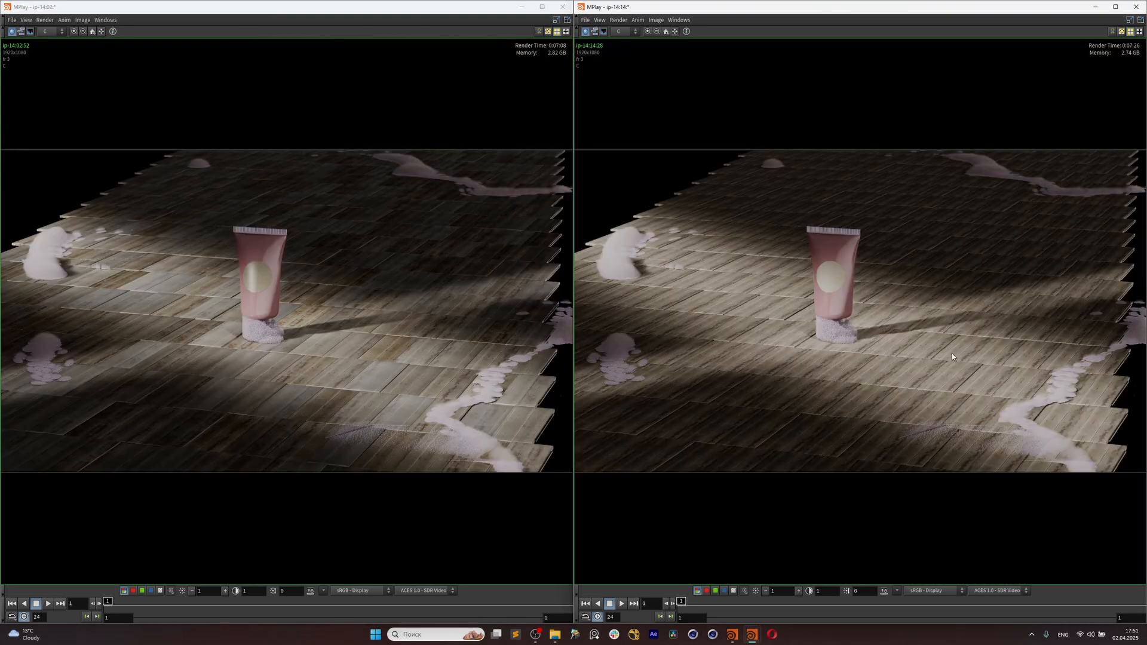
mouse_move(965, 373)
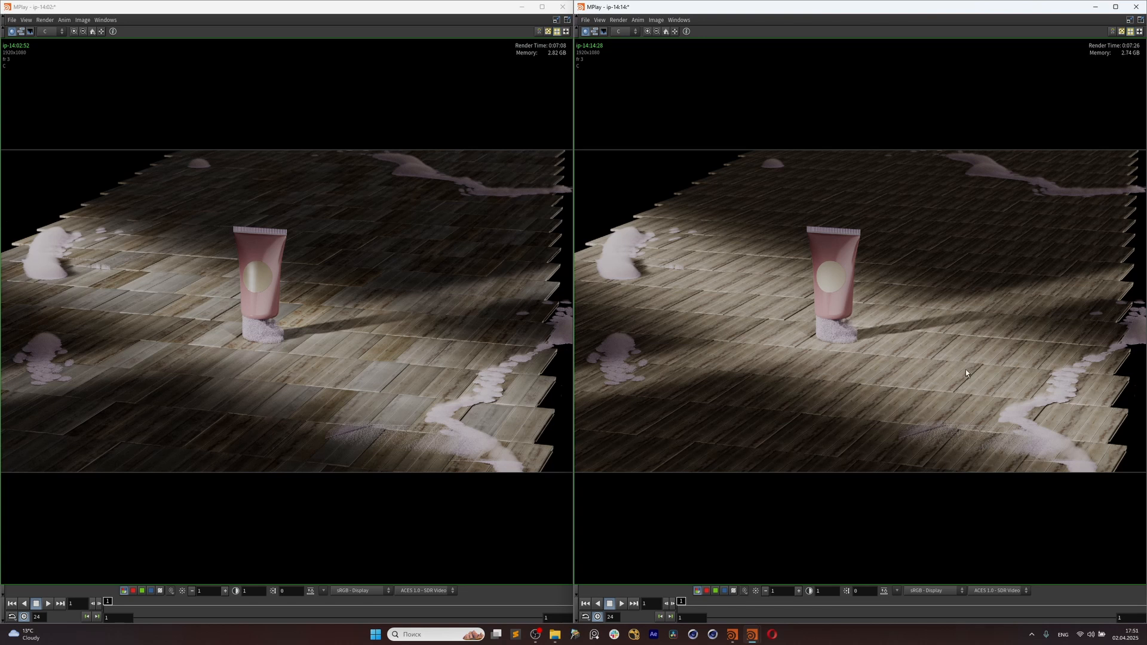
mouse_move(962, 375)
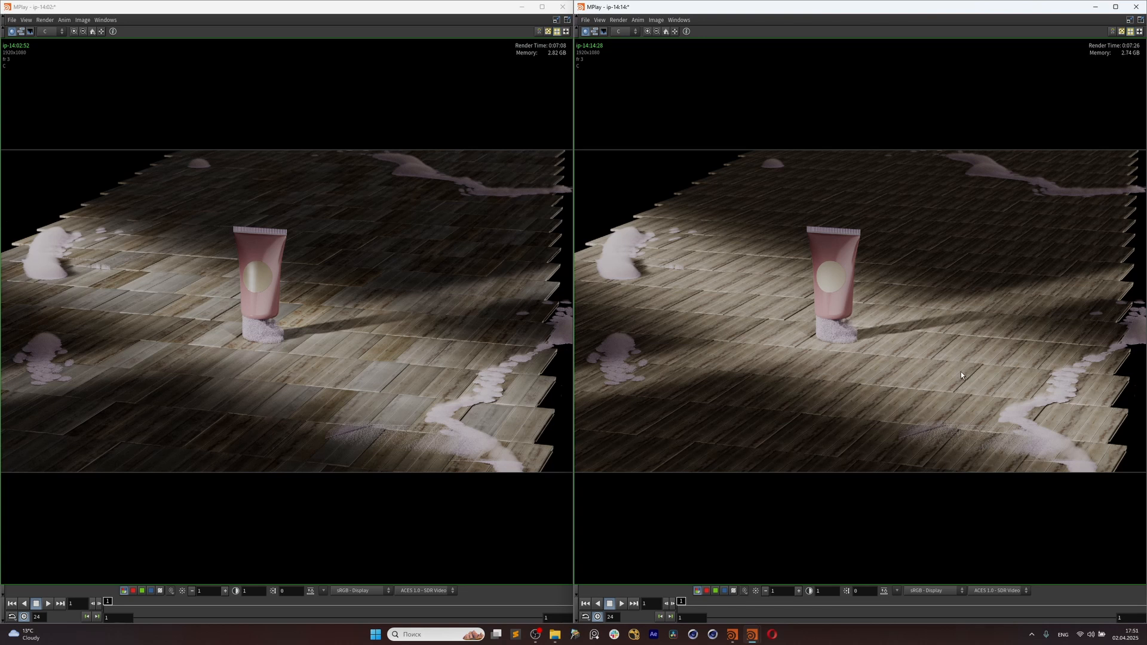
mouse_move(810, 551)
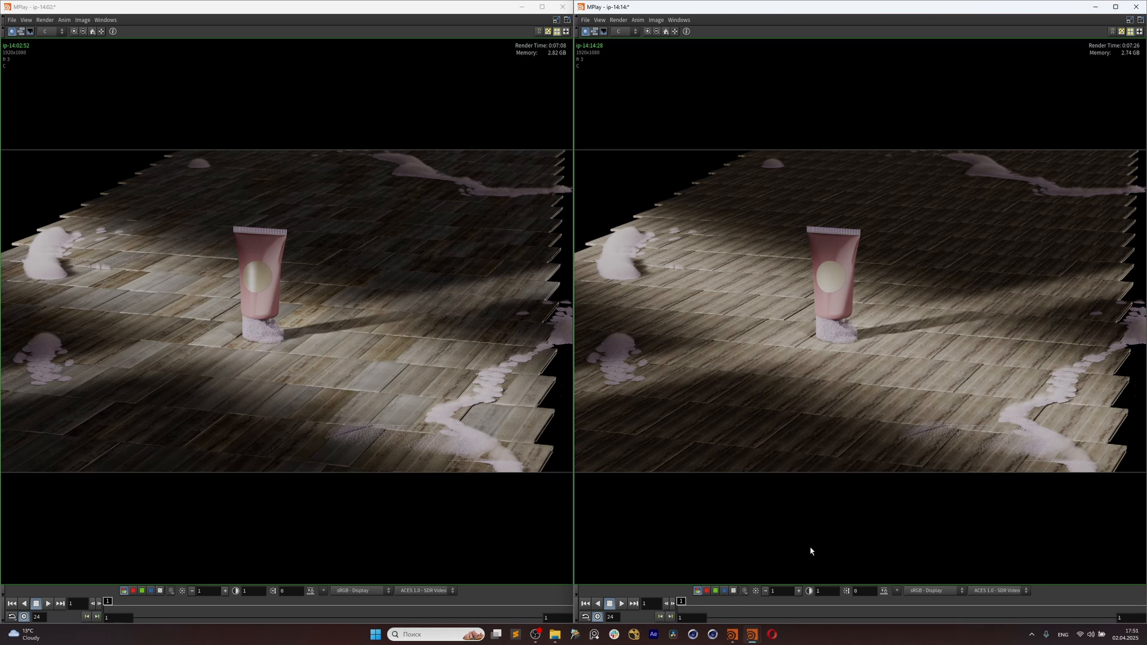
mouse_move(795, 548)
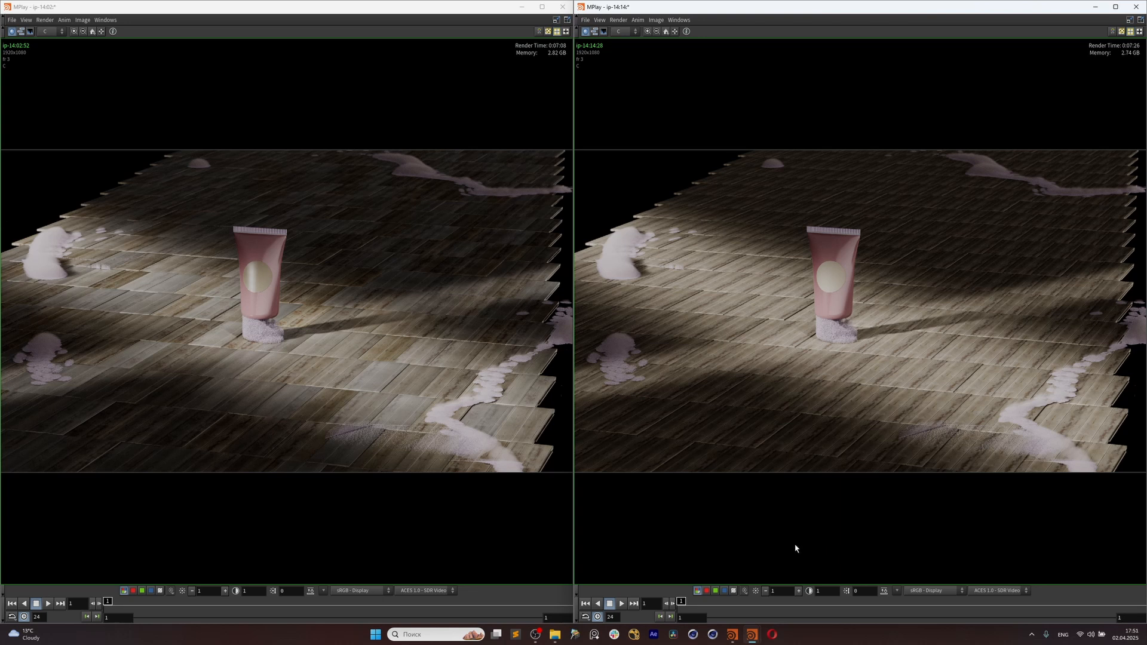
mouse_move(792, 547)
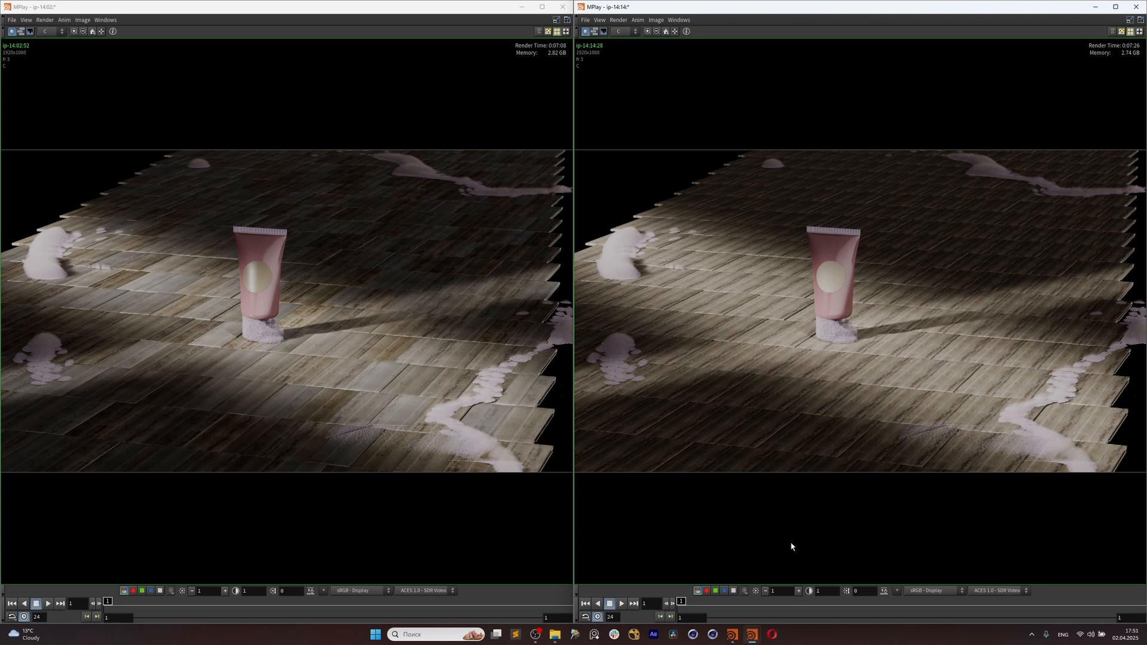
mouse_move(816, 523)
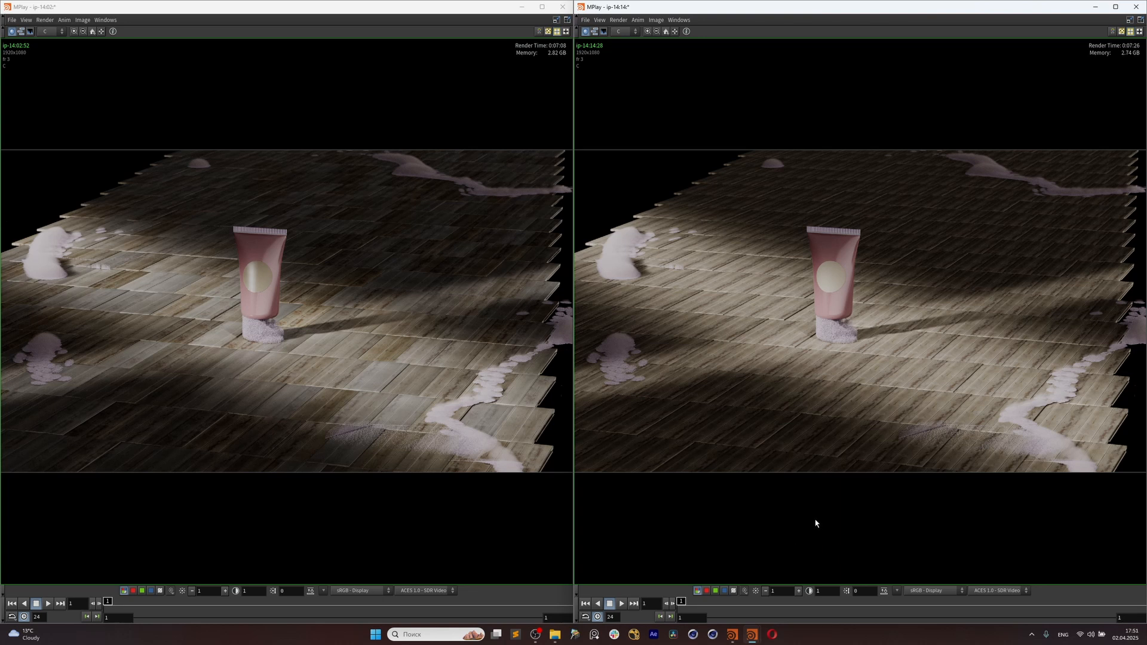
mouse_move(741, 387)
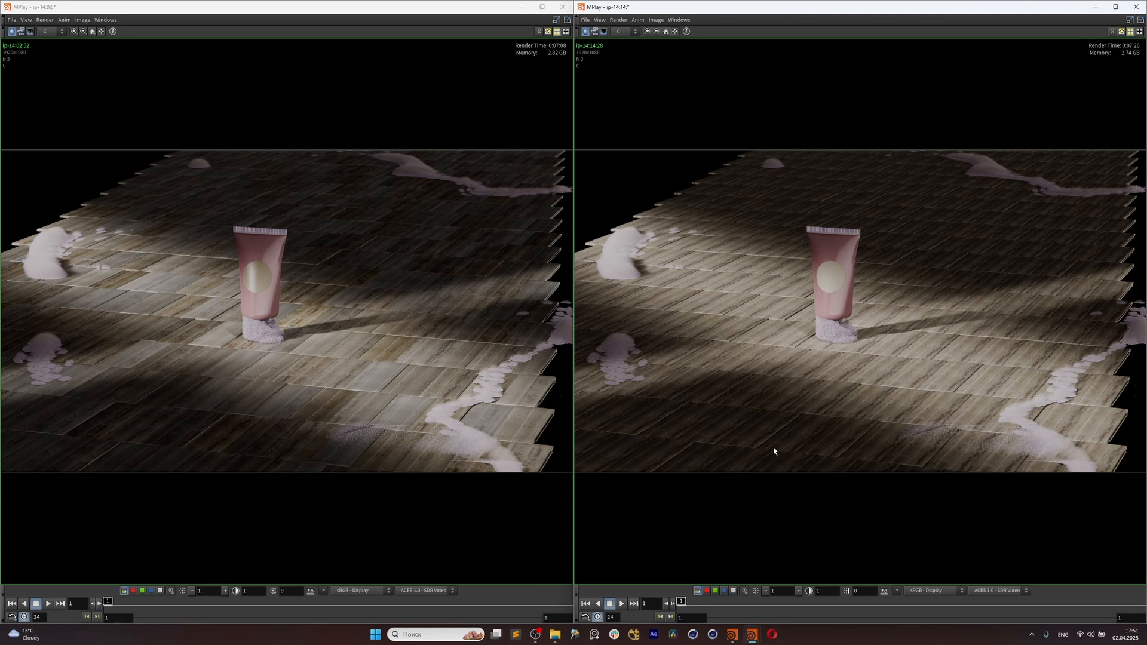
mouse_move(806, 360)
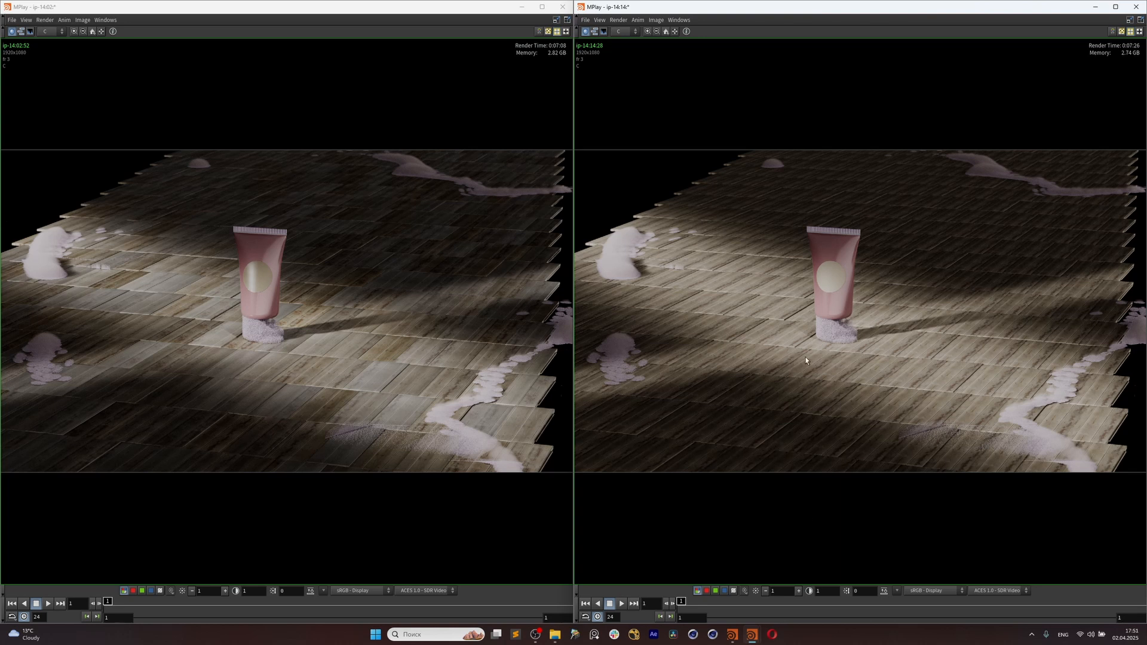
mouse_move(745, 625)
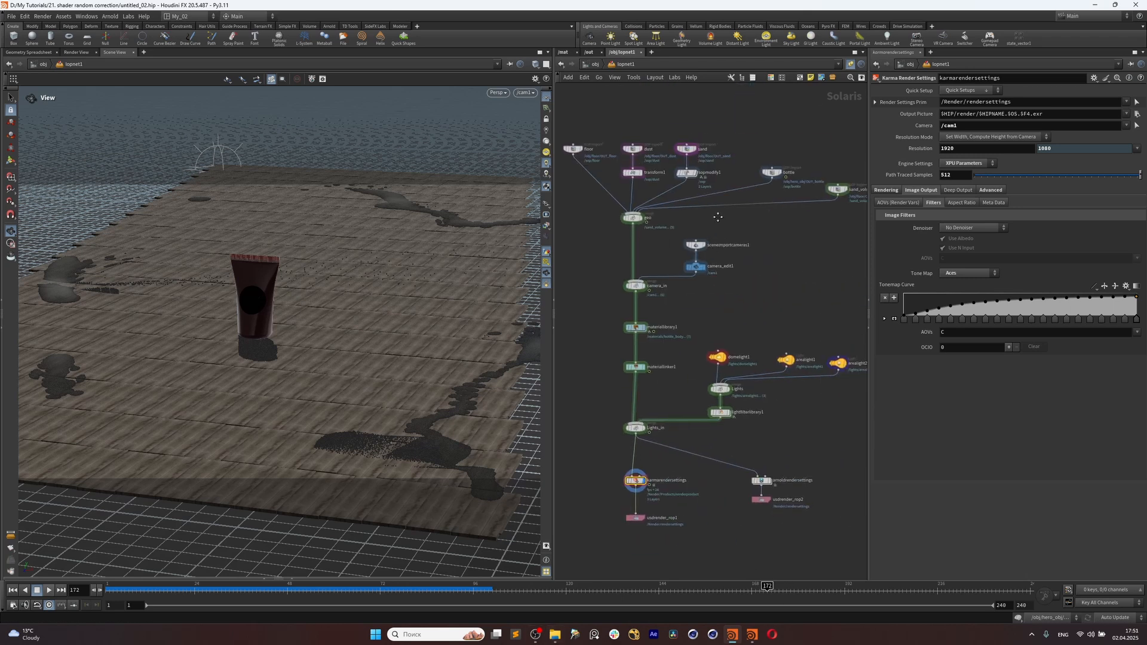
Inspect the floor import, camera_in merge and arealight2 node parameters.
click(573, 149)
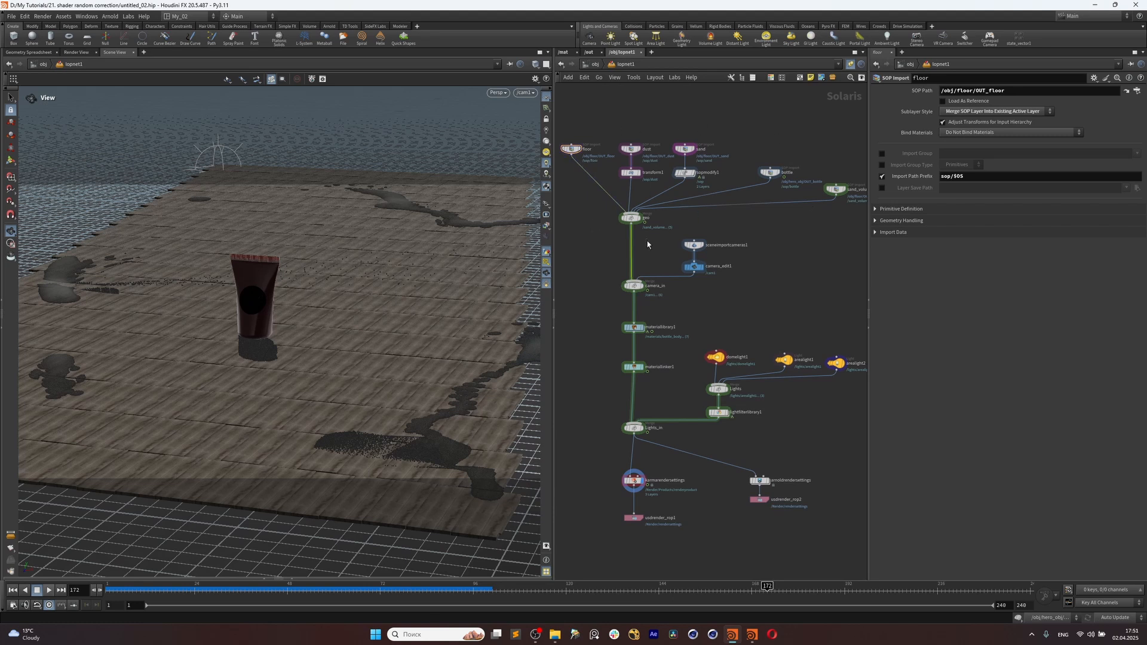
click(633, 285)
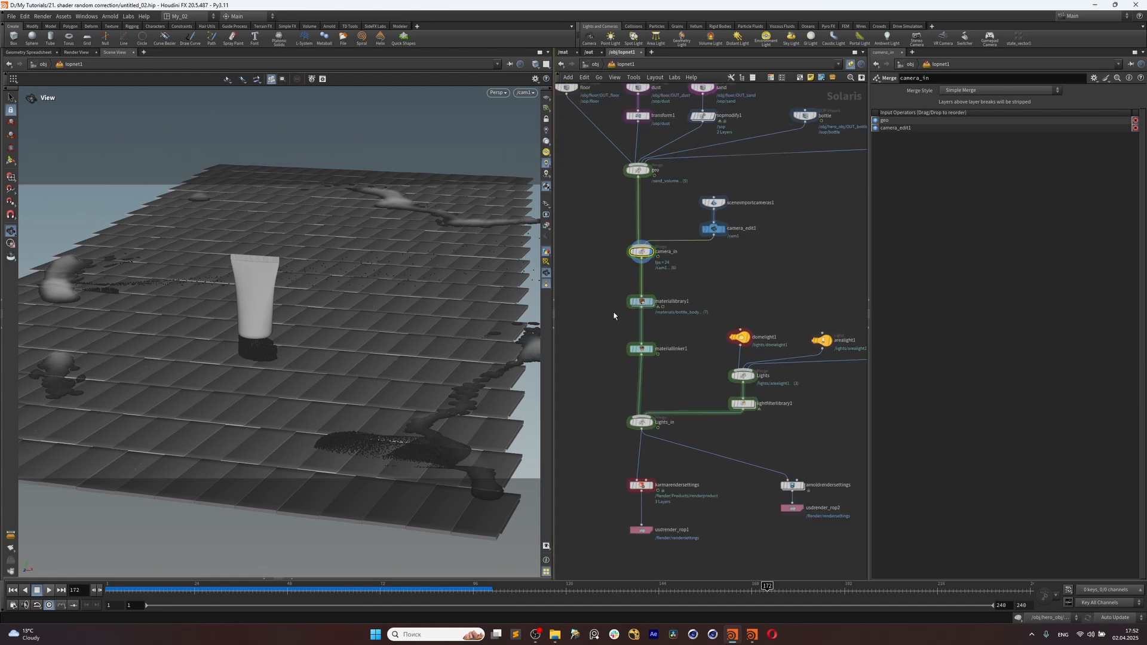
click(639, 301)
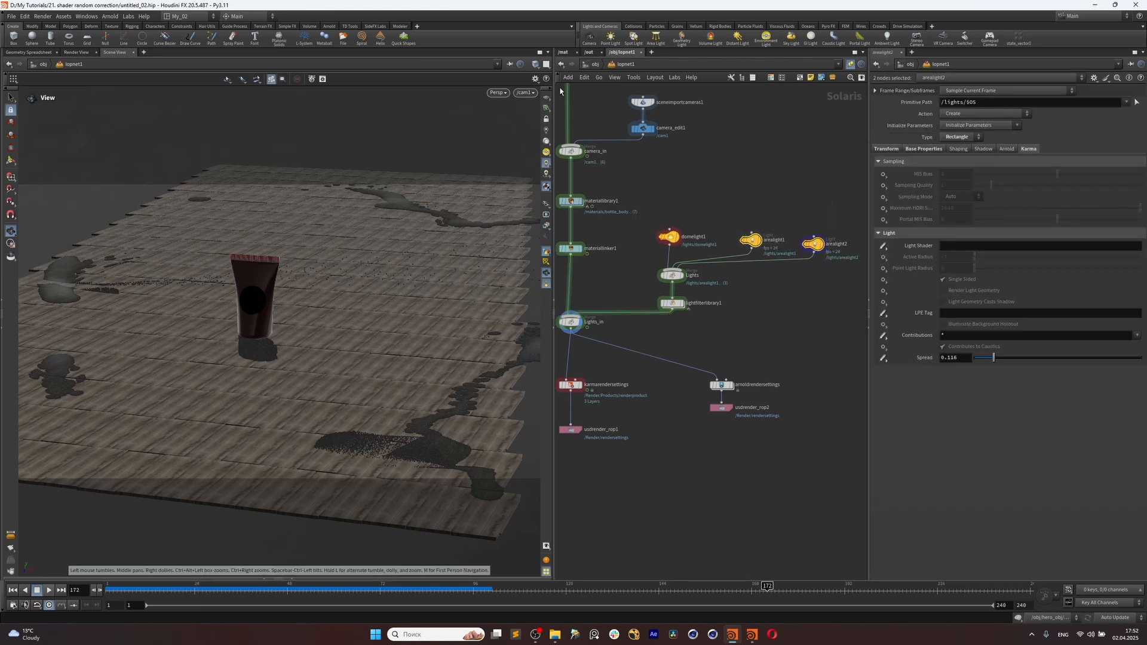
Render the viewport with Karma XPU and review the karmarendersettings parameters.
click(498, 92)
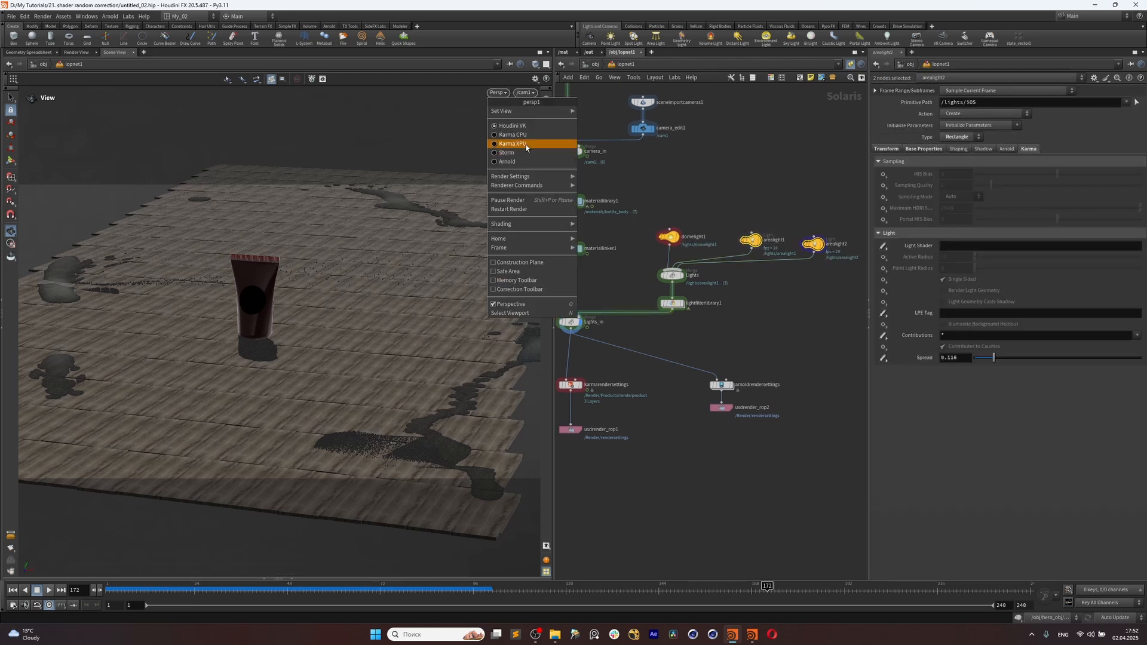
click(512, 143)
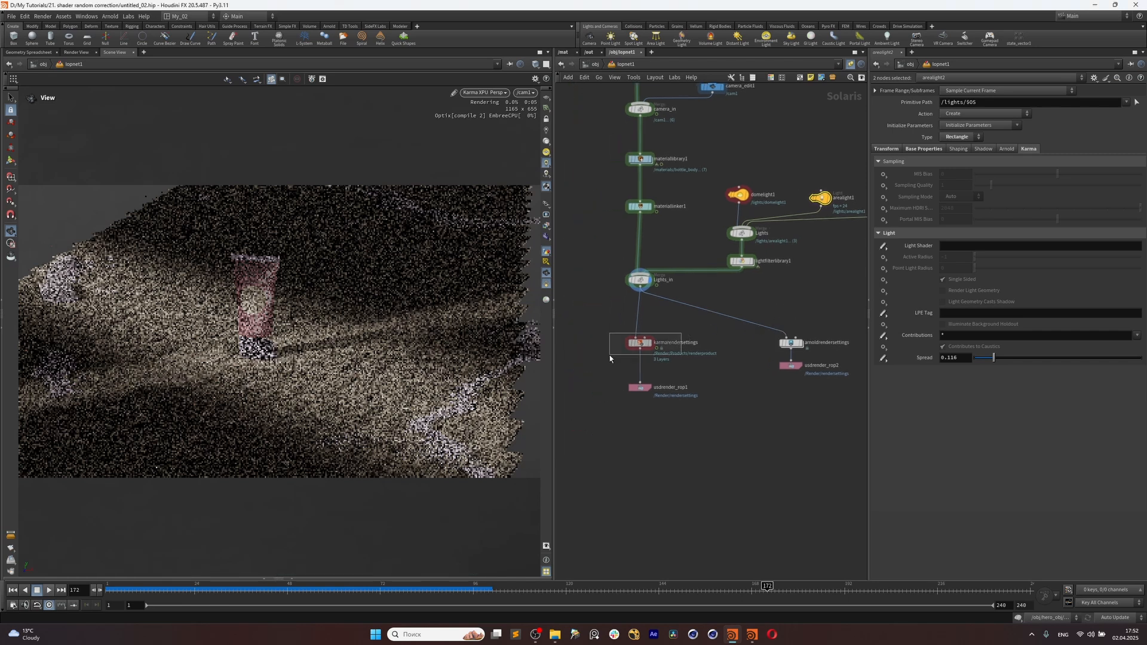
click(637, 342)
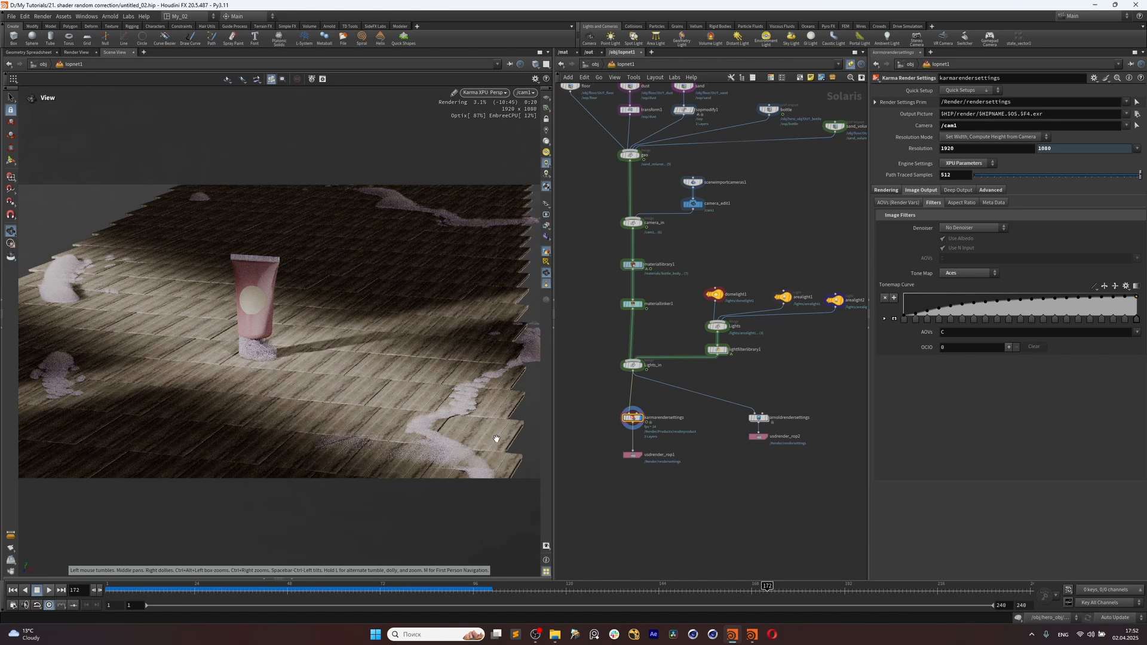
mouse_move(167, 286)
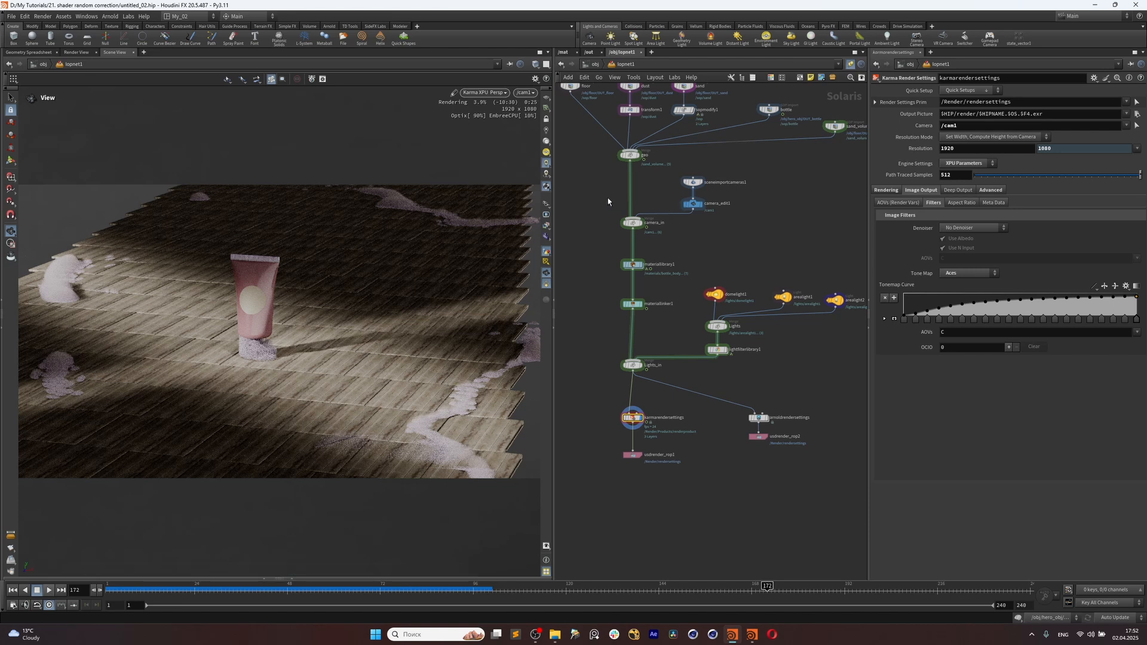
click(482, 93)
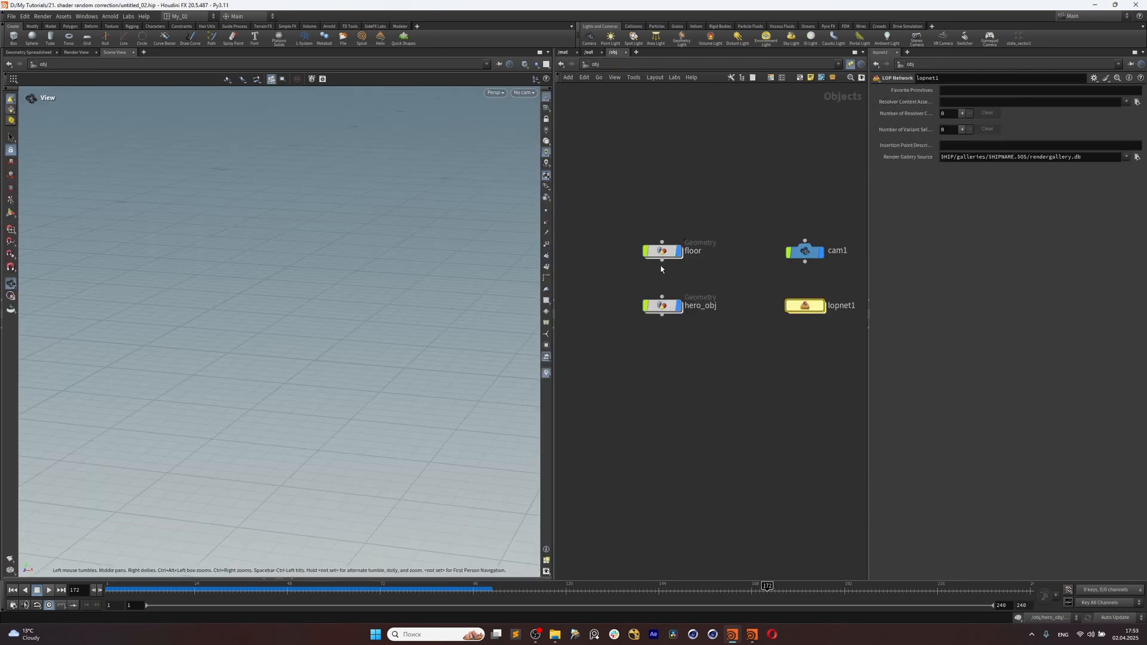
Dive into the floor object's SOP network and orbit over the plank grid.
click(662, 250)
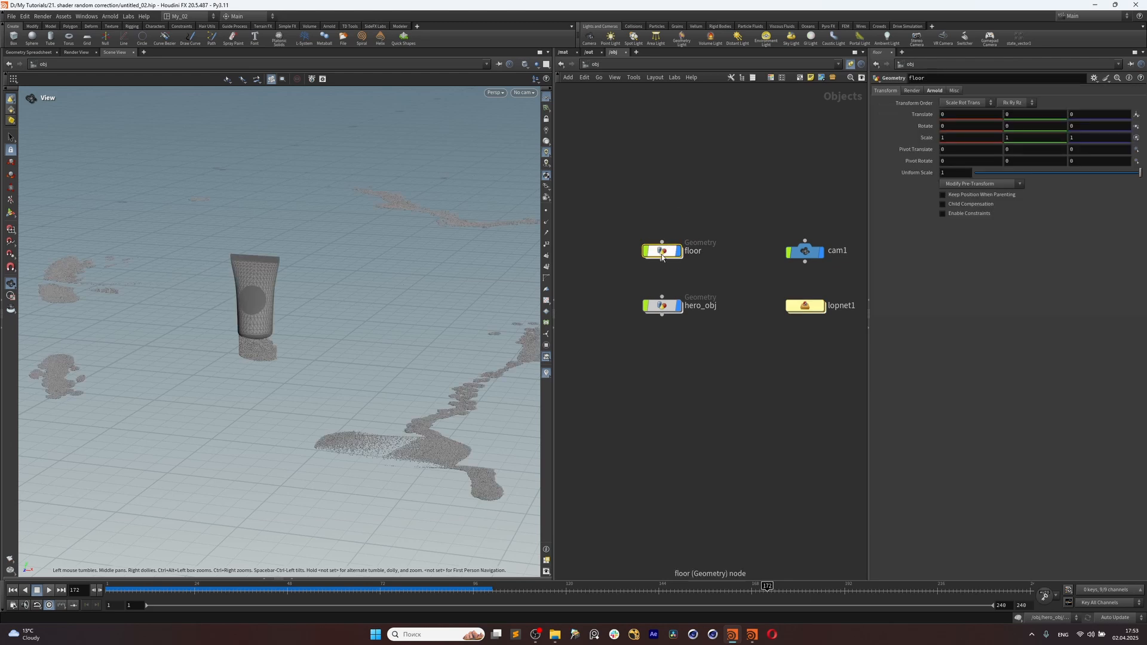
double_click(662, 251)
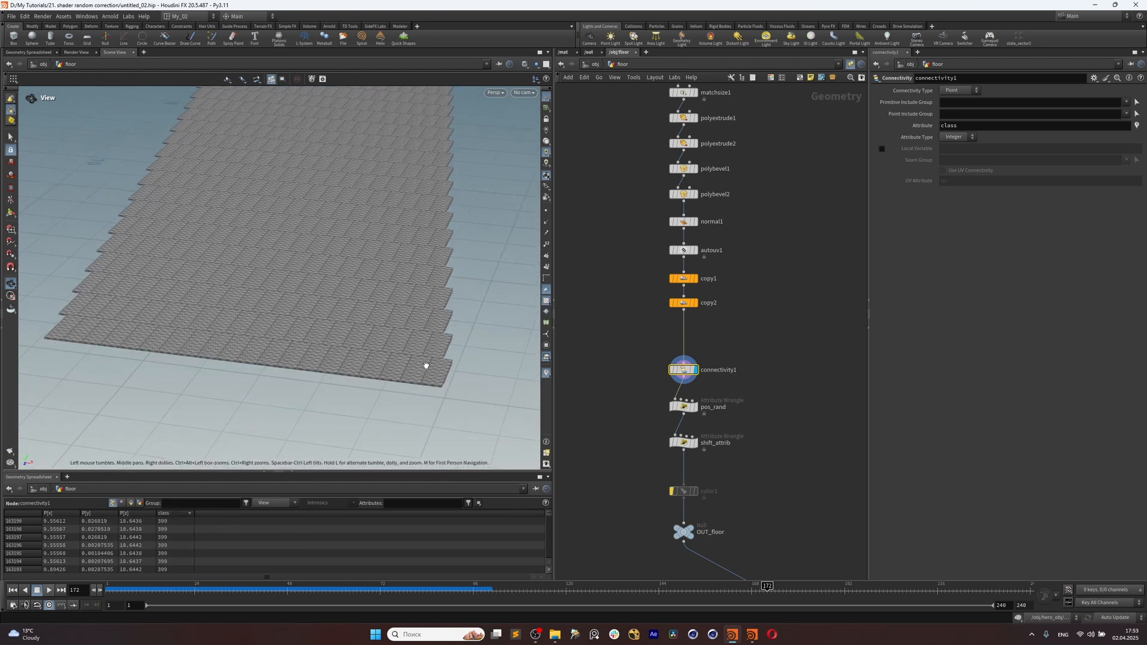
drag(426, 364, 472, 364)
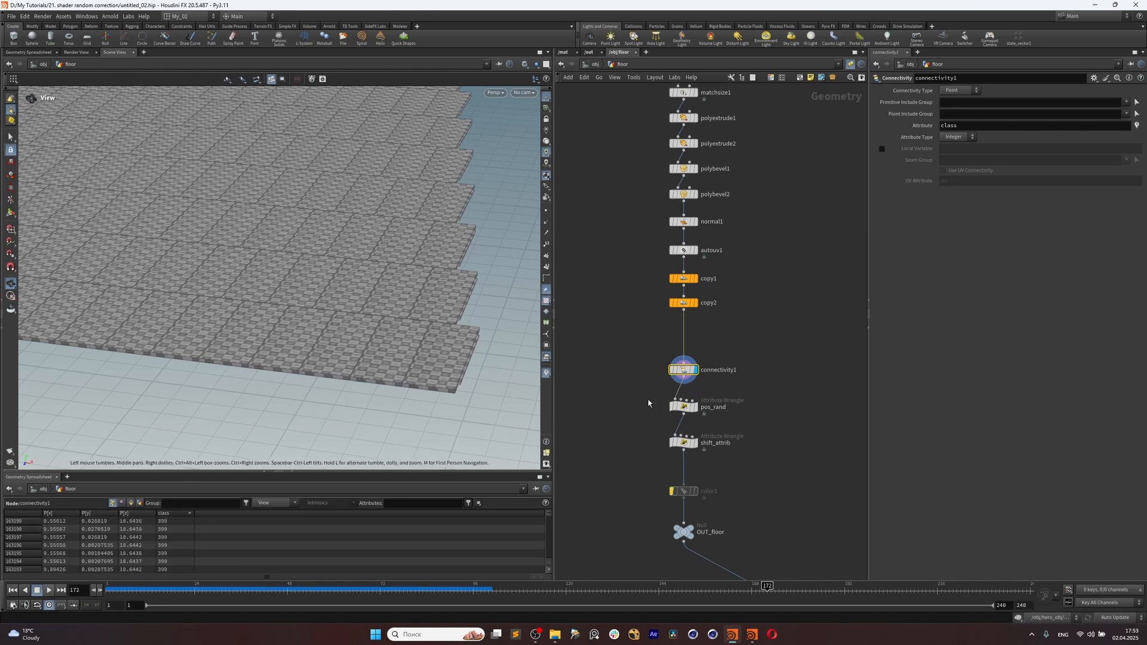
Display the shift_attrib wrangle that gives each plank a random shift value.
click(684, 406)
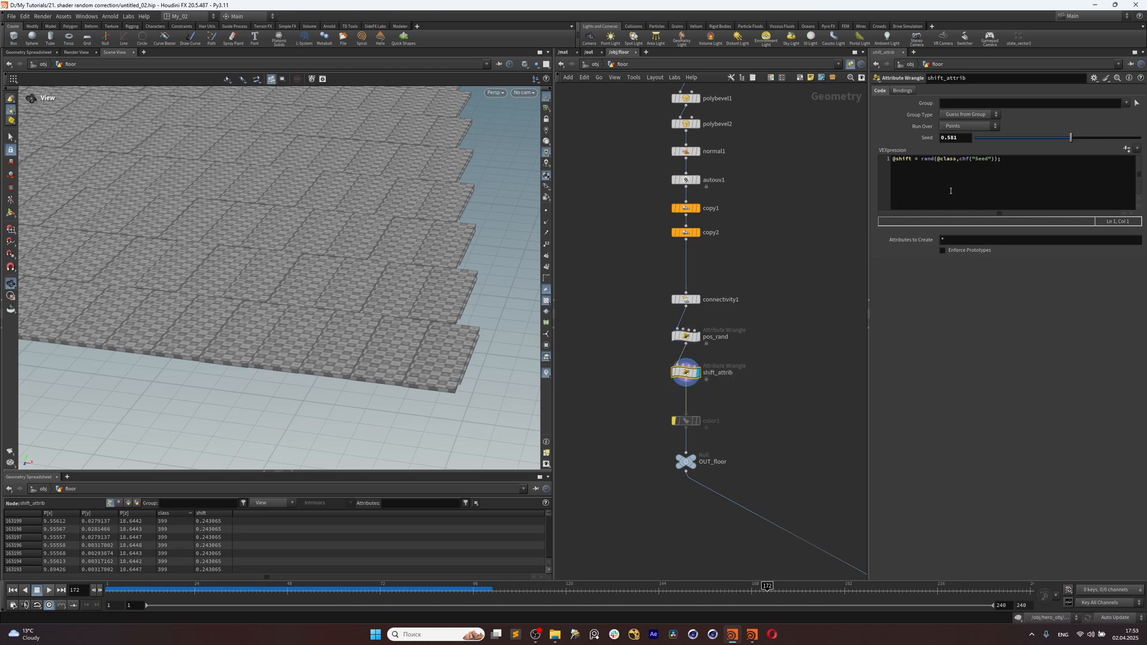
mouse_move(489, 294)
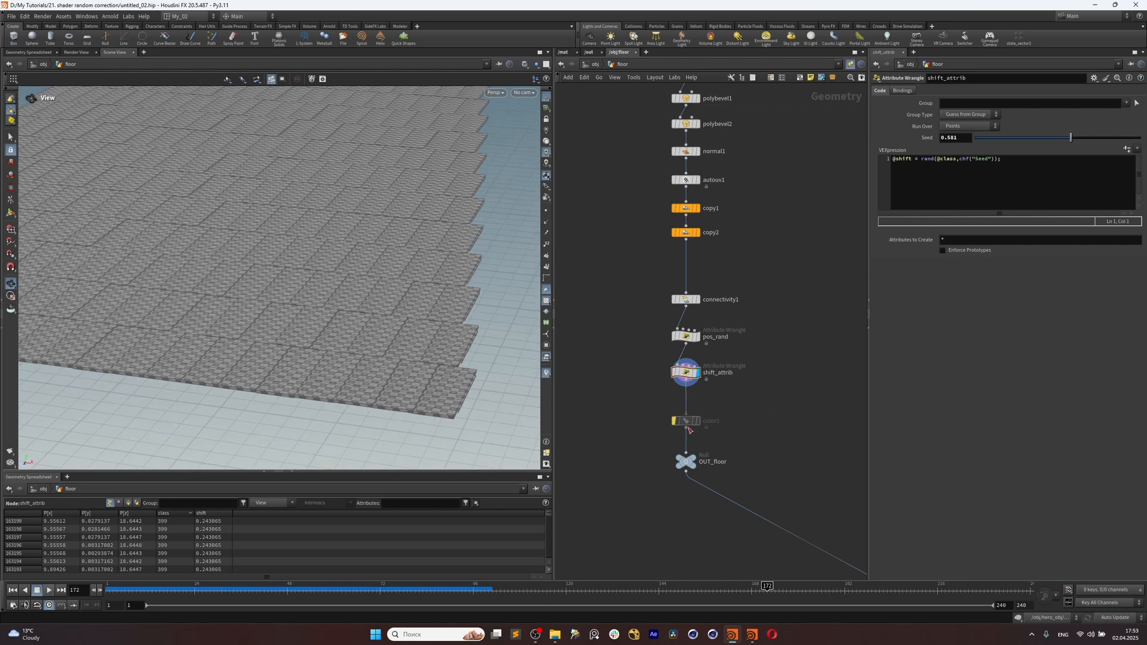
Display color1 using Ramp from Attribute on shift, and orbit the shaded planks.
click(685, 420)
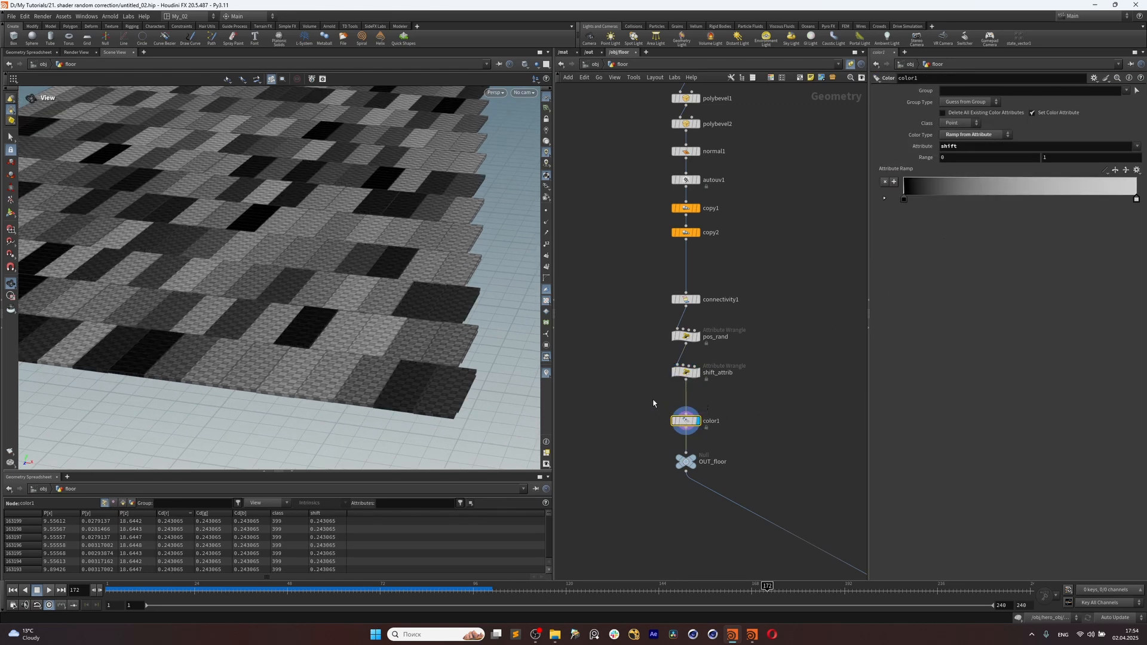
click(969, 135)
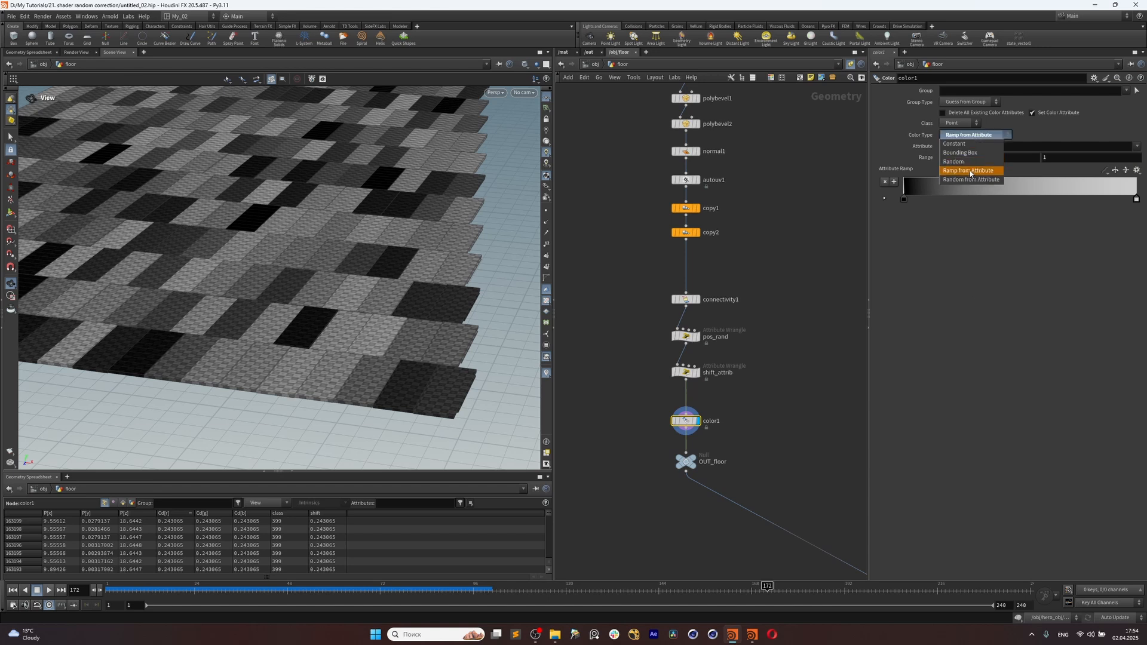
click(970, 170)
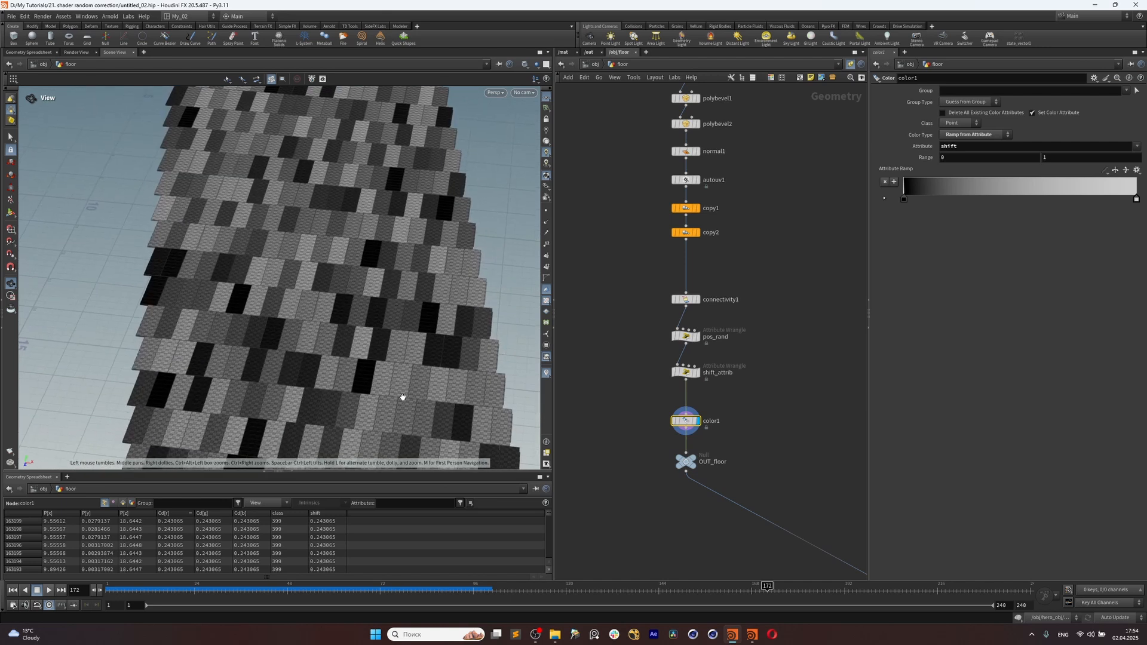
drag(402, 397, 341, 302)
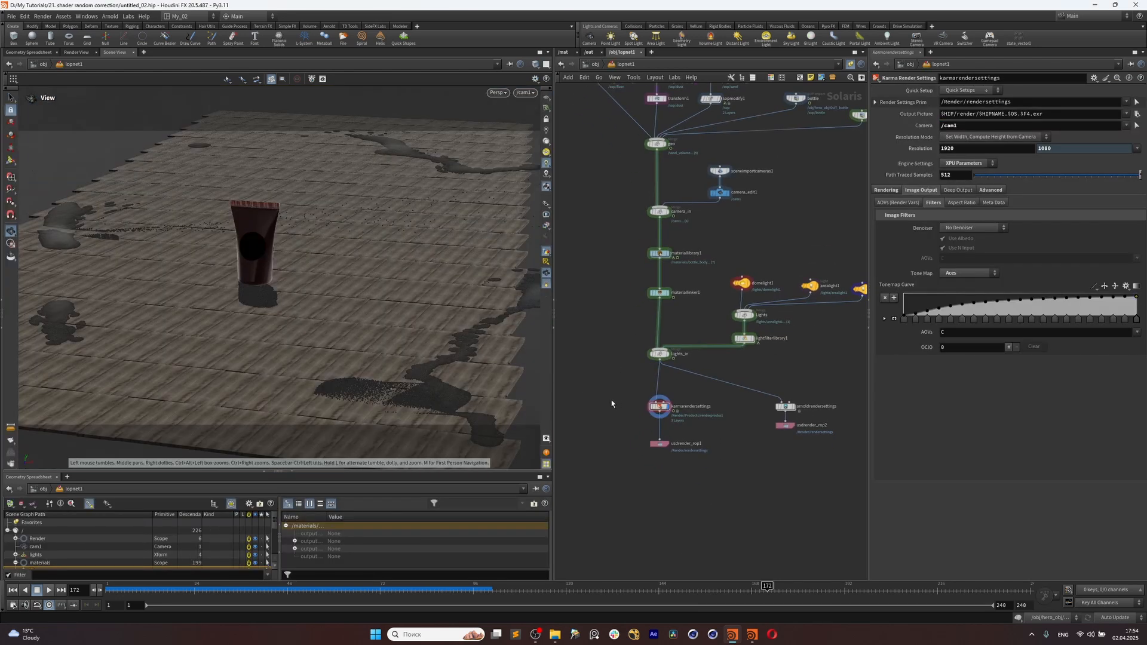
Enter materiallibrary1 and inspect the roughness and normal Tiled Image nodes' Signature options.
click(658, 253)
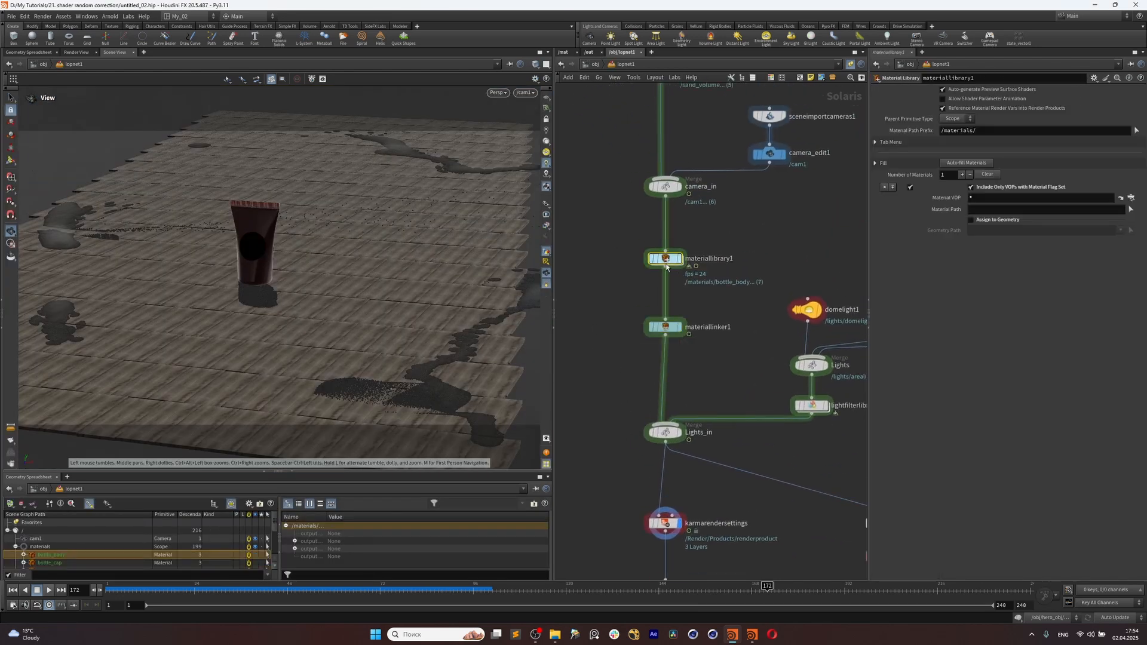
double_click(665, 258)
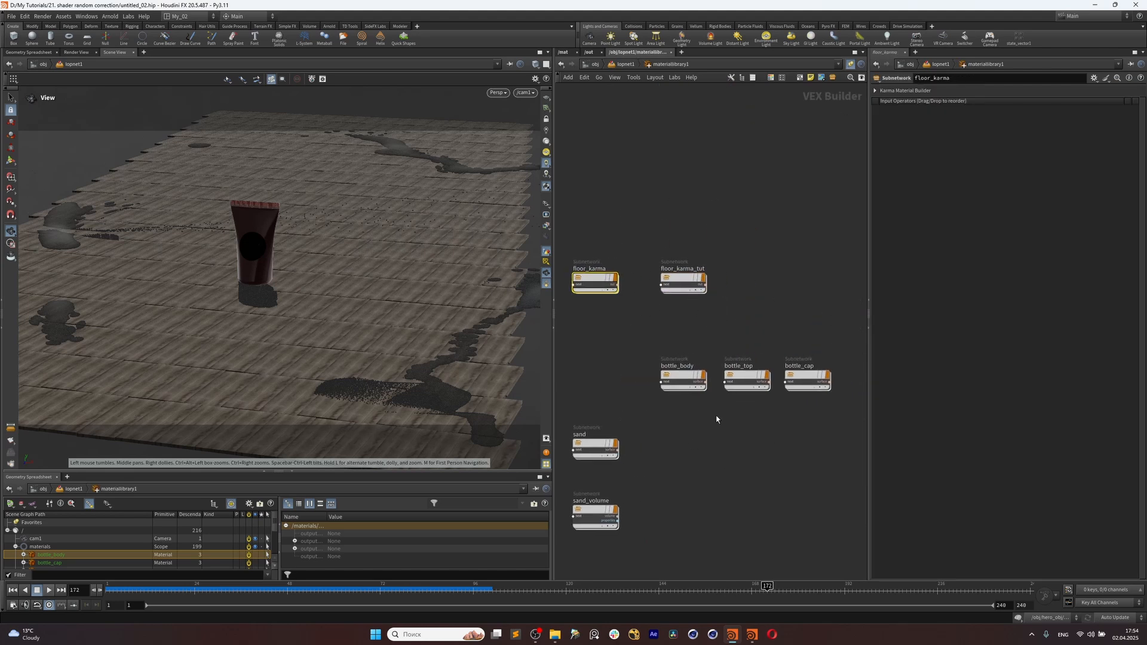
mouse_move(739, 350)
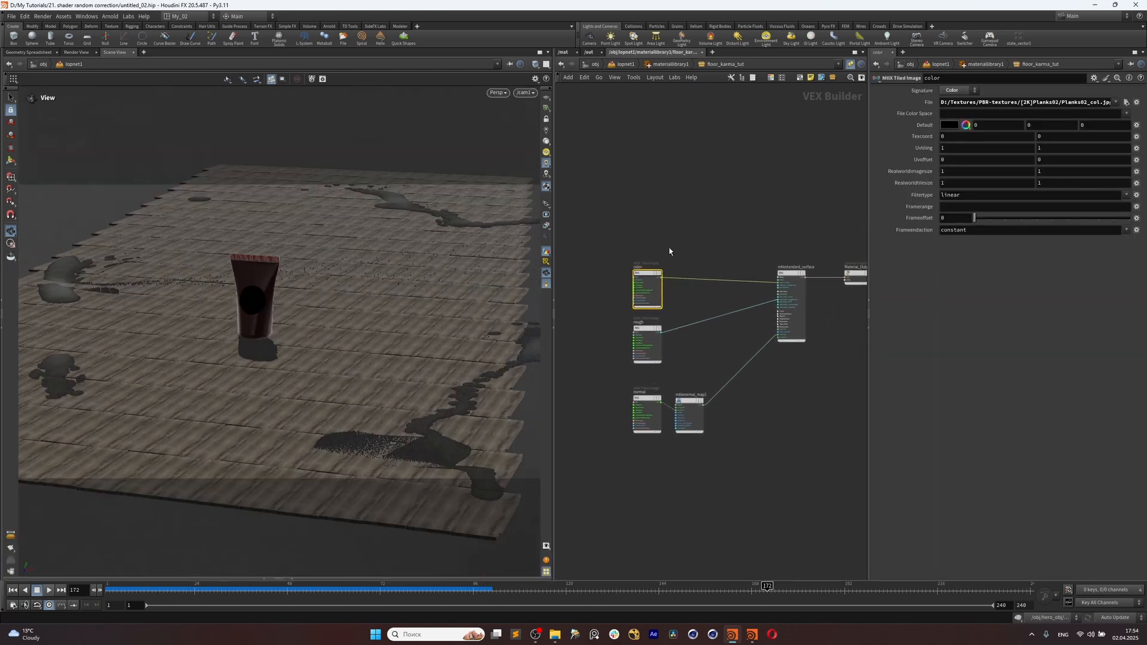
mouse_move(358, 264)
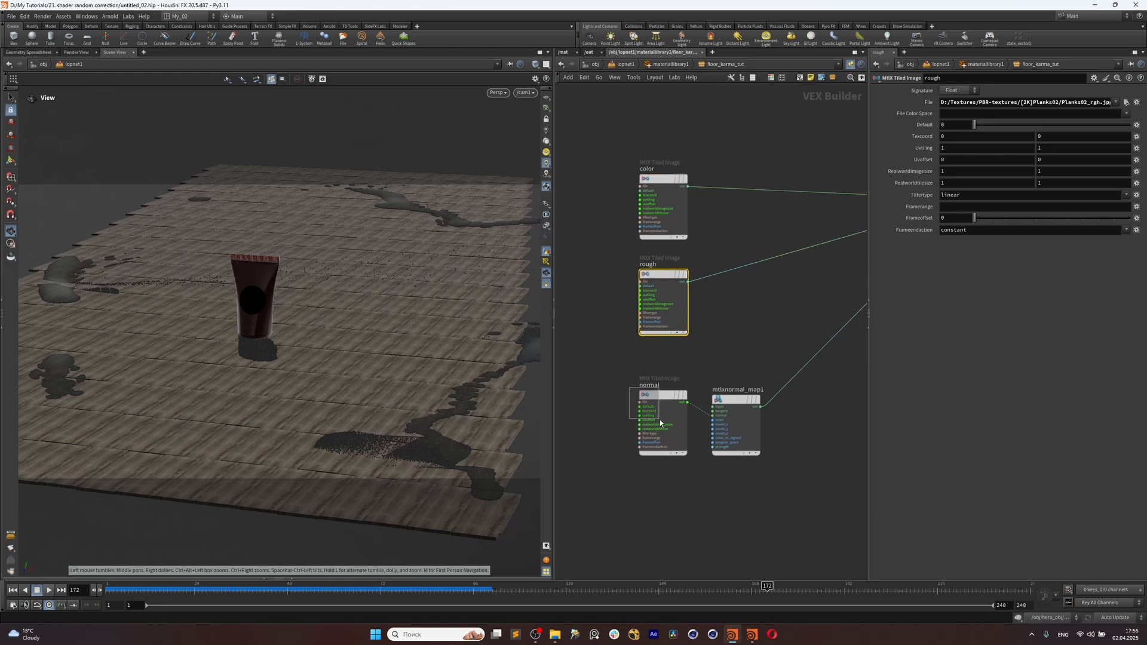
click(735, 400)
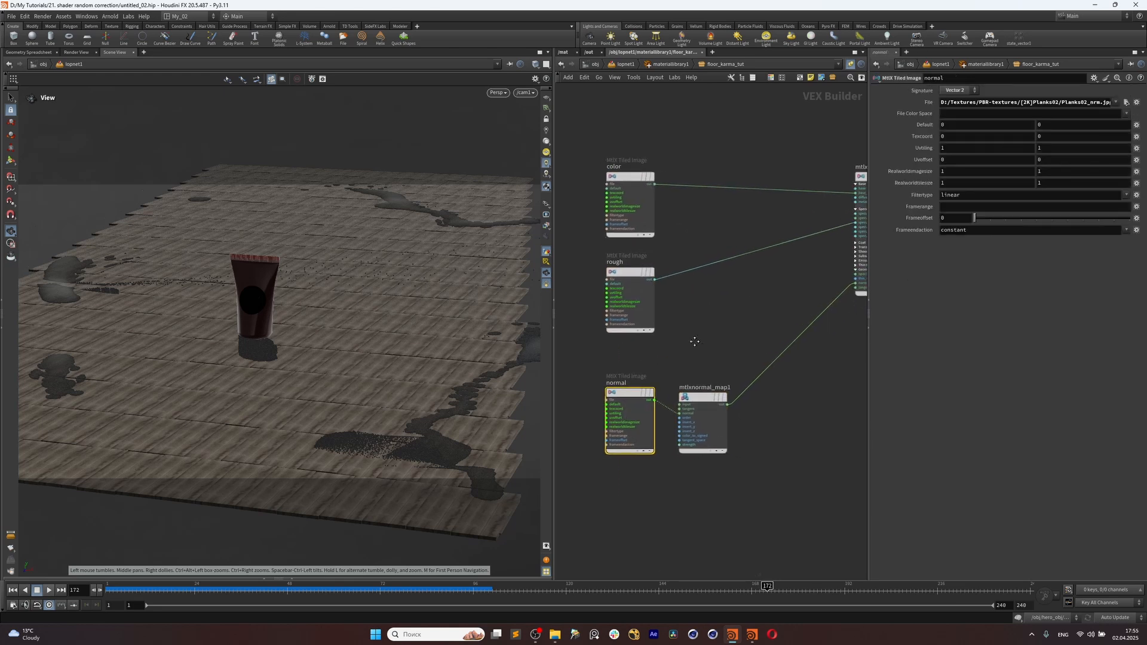
click(954, 90)
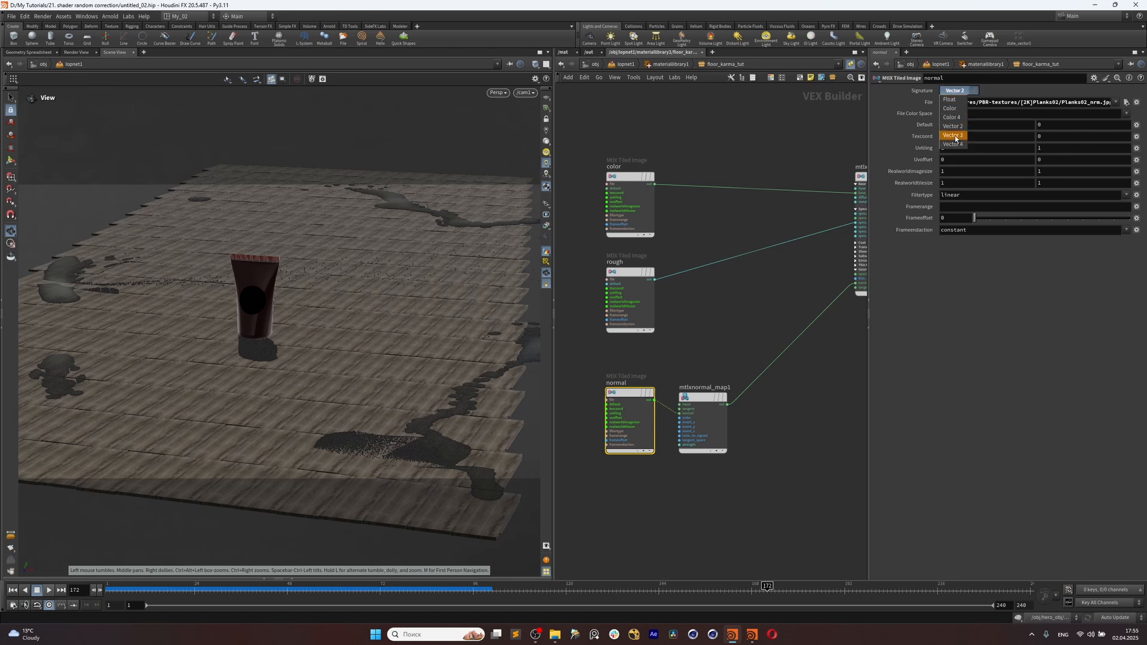
click(953, 136)
text(use)
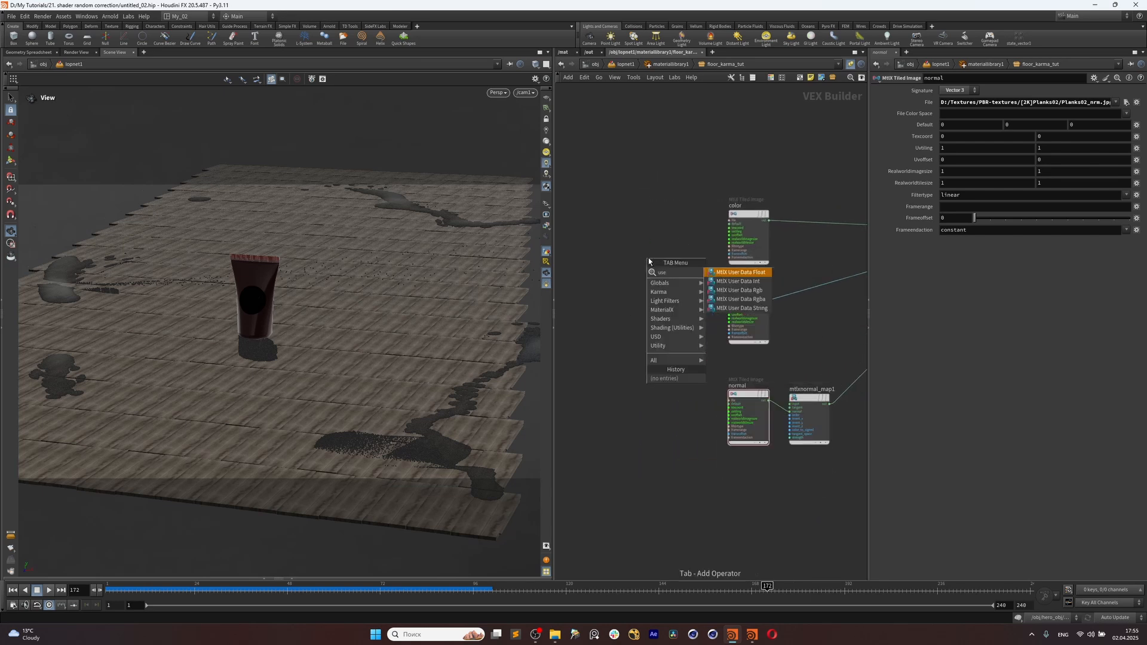
mouse_move(642, 247)
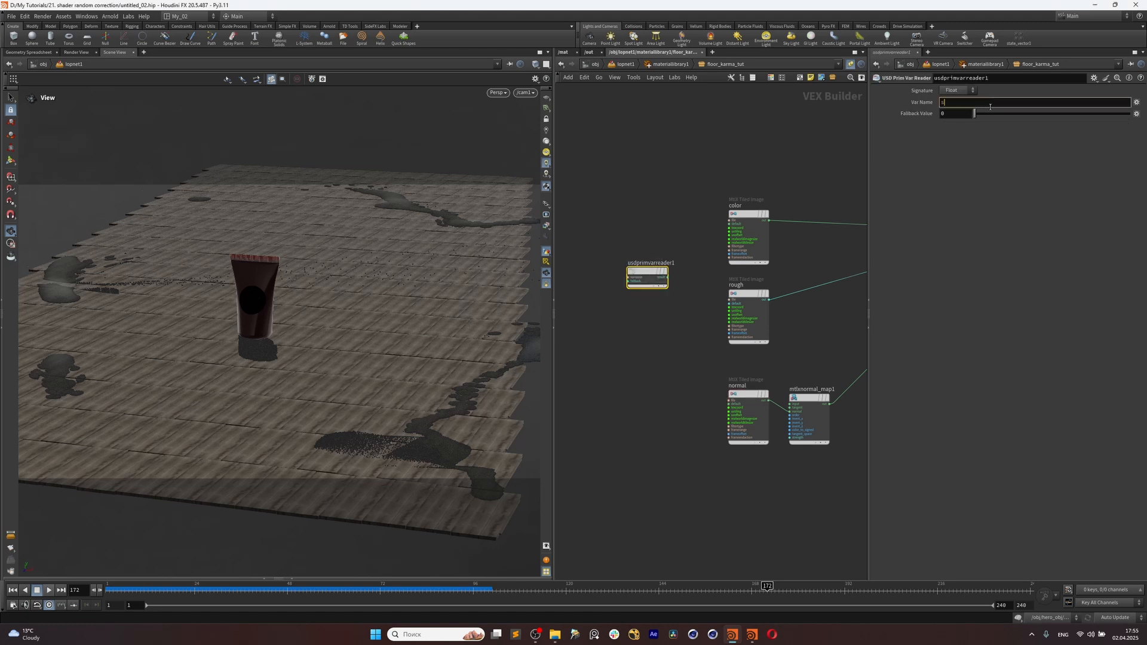
Add a USD Prim Var Reader to floor_karma_tut with Var Name 'shift'.
text(shift)
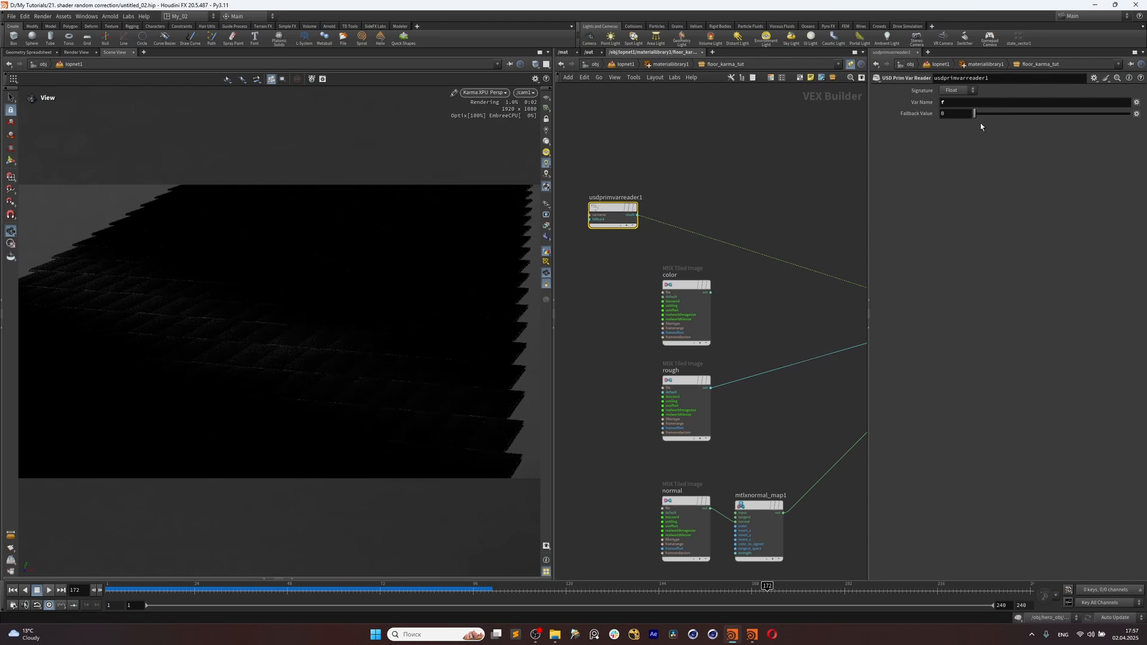
click(1031, 101)
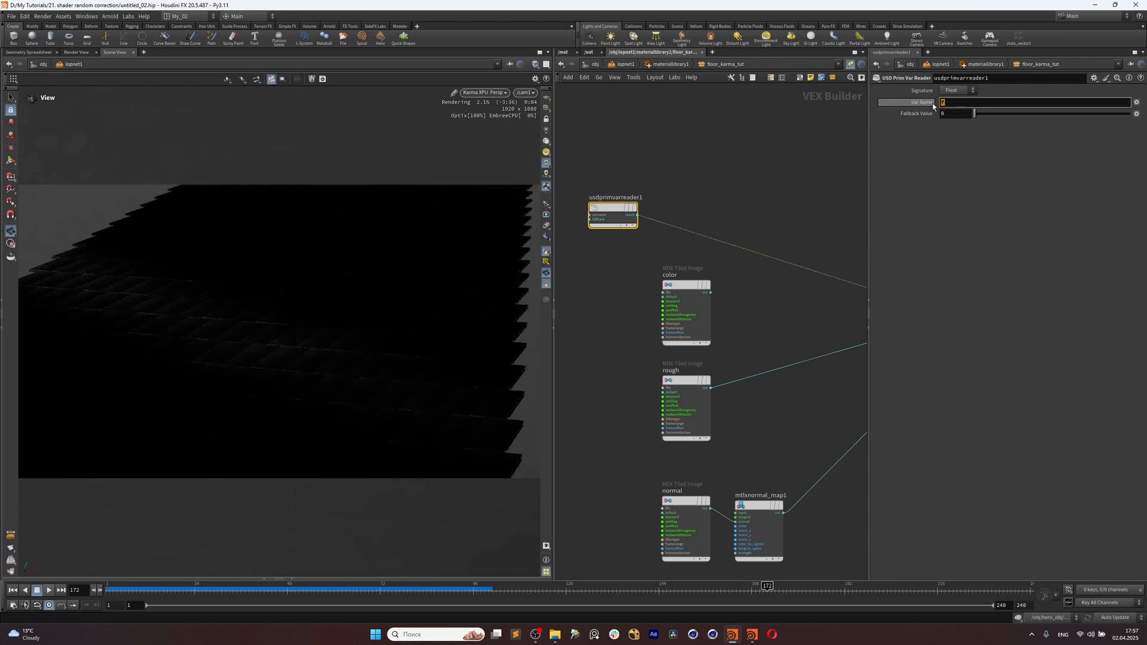
text(shift)
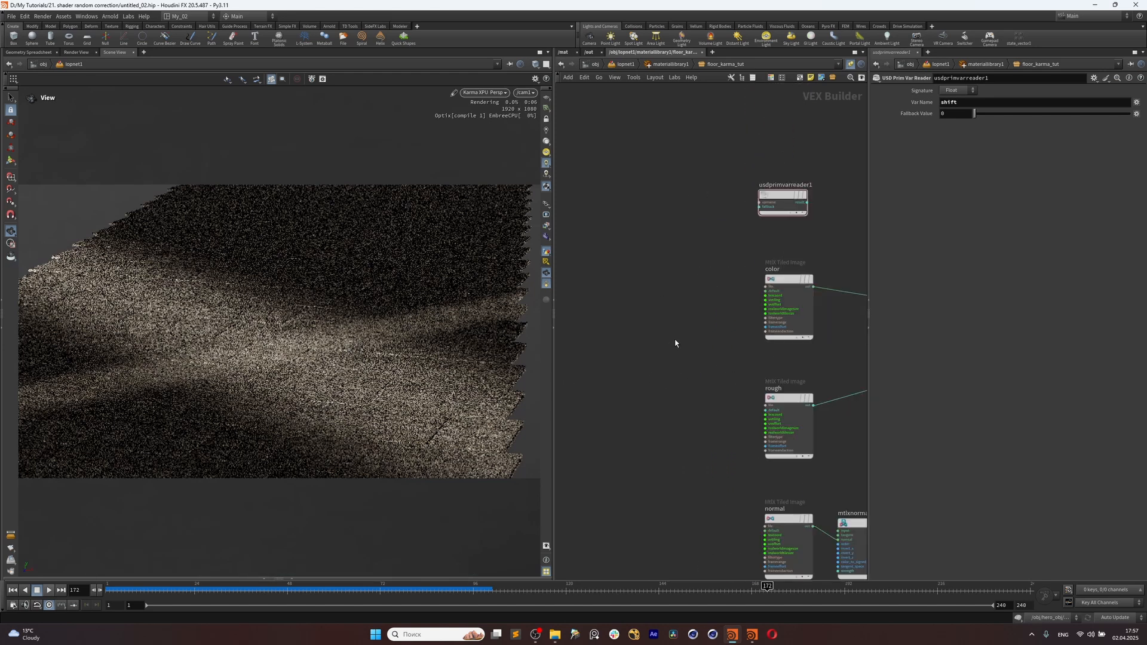
Add a texture coordinates node and set mtlxplace2d1 Rotate to 90.
key(tab)
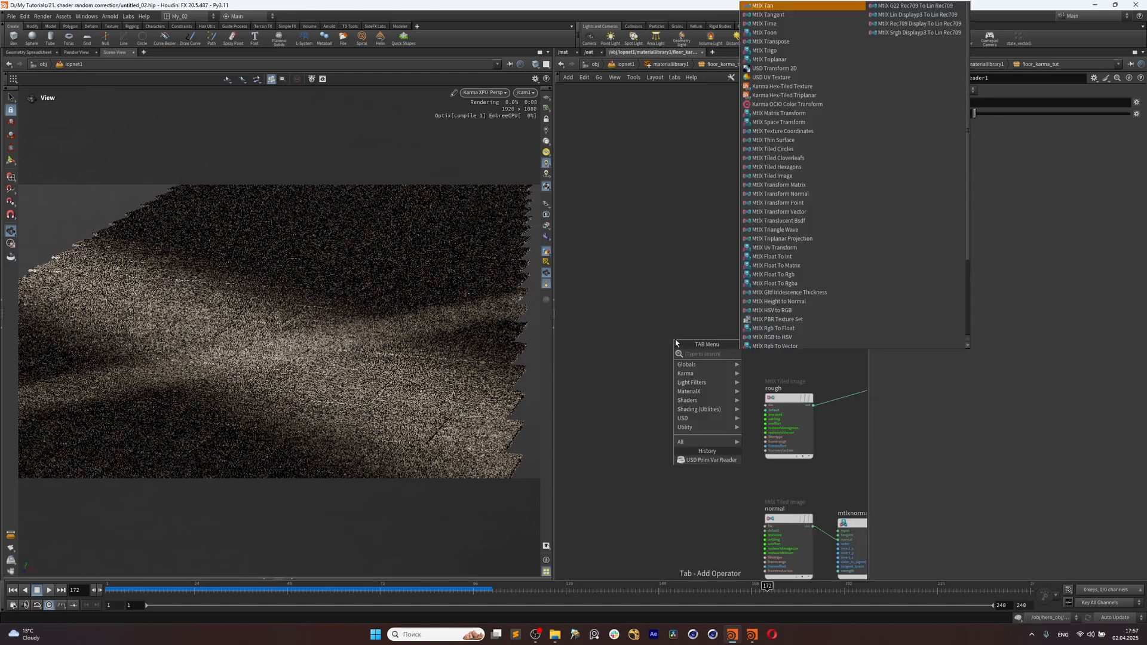
text(textur)
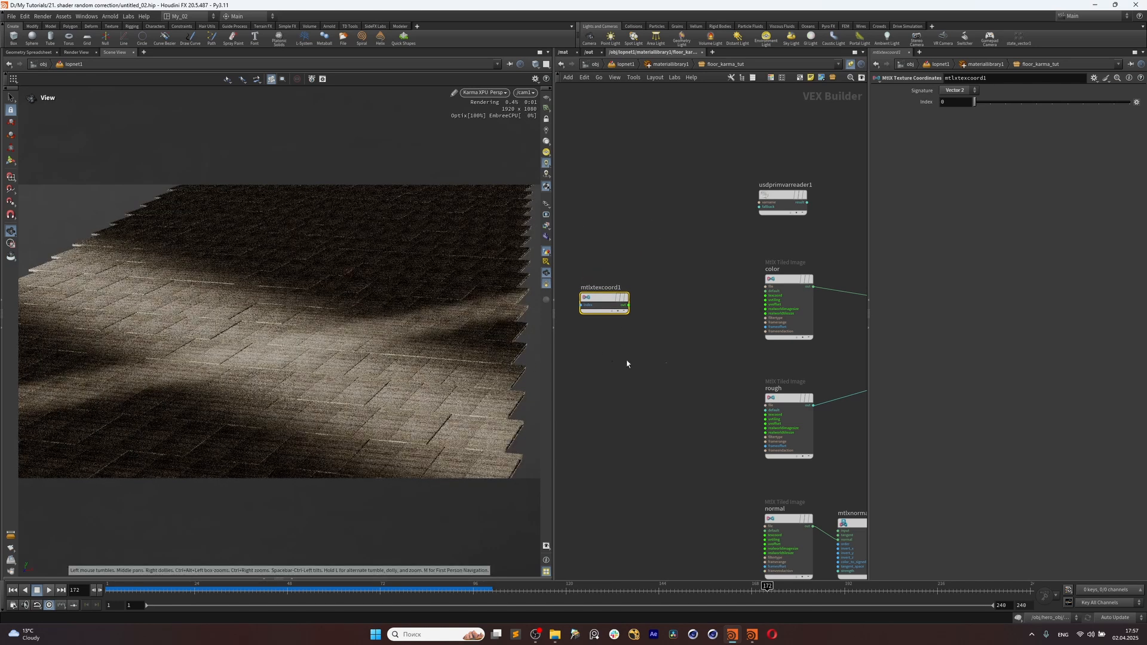
key(tab)
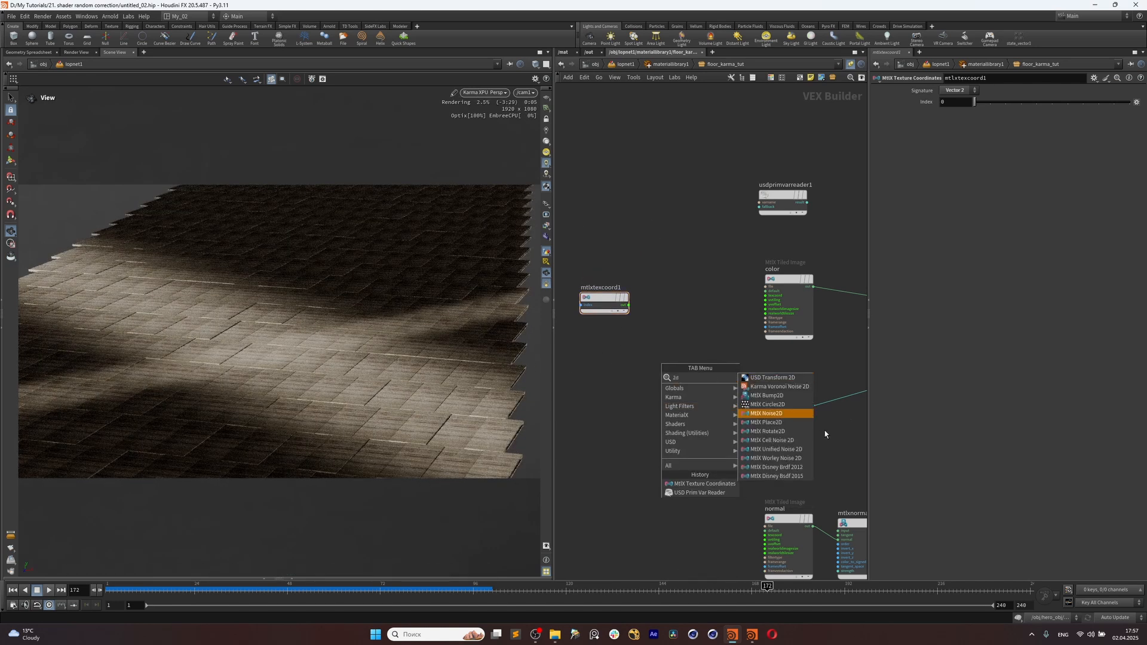
mouse_move(807, 449)
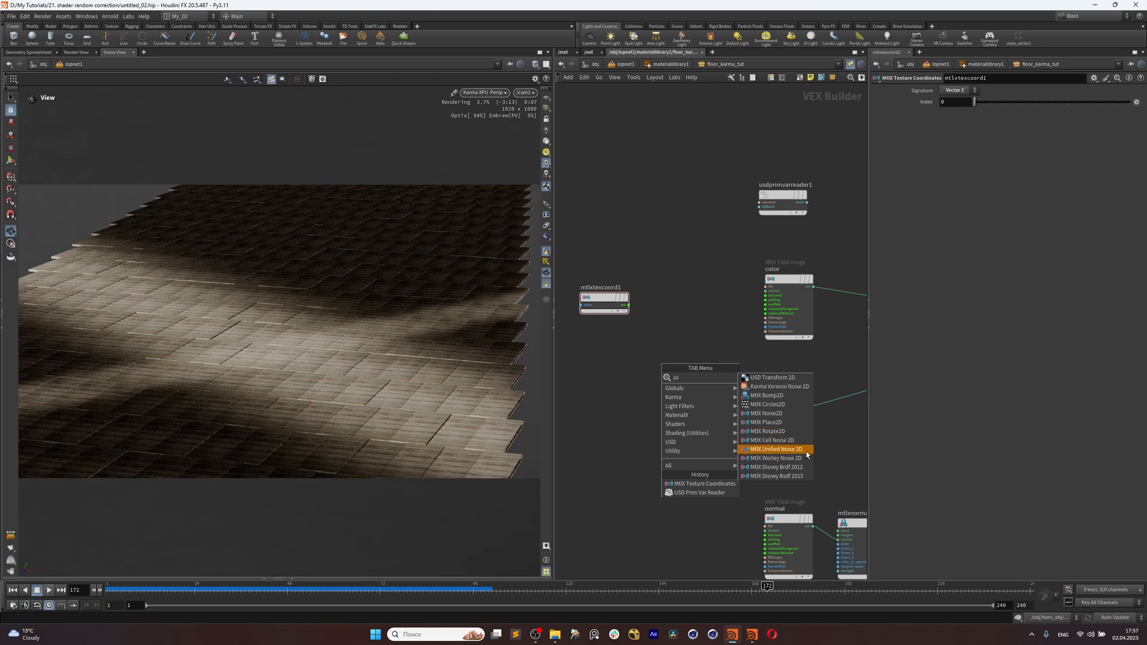
mouse_move(797, 423)
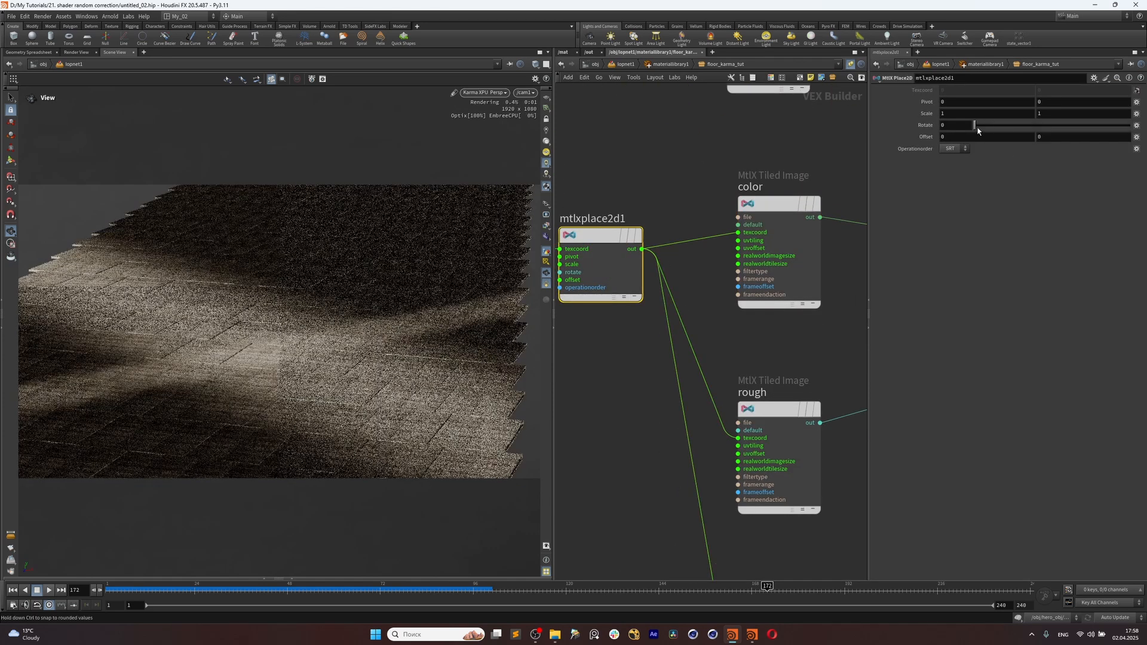
mouse_move(943, 115)
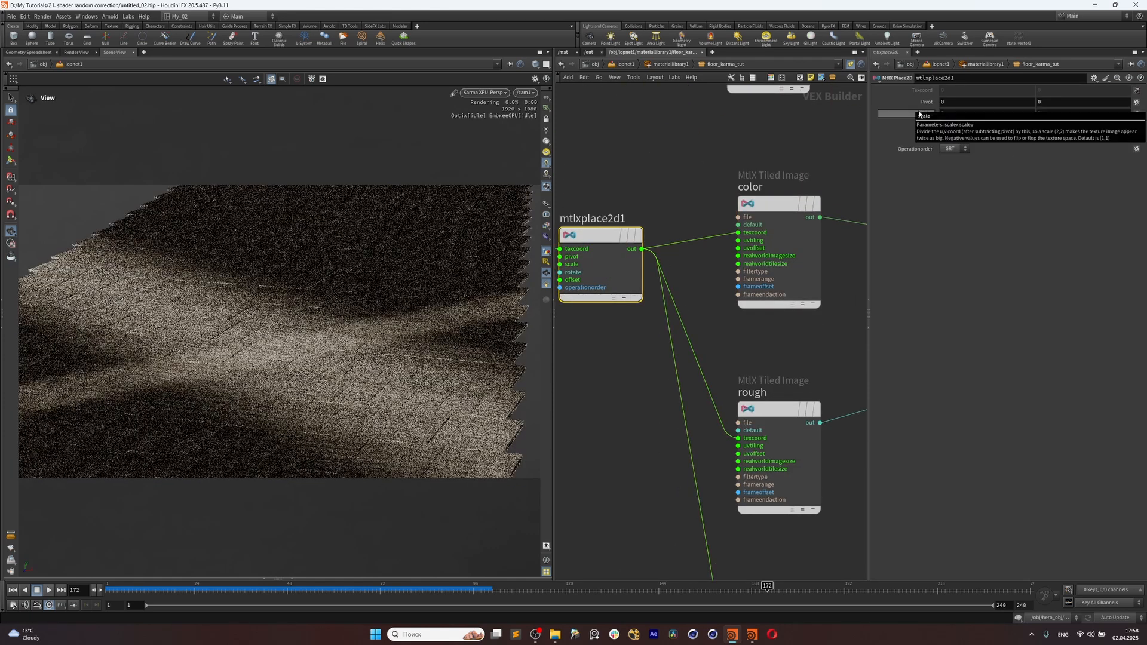
text(90)
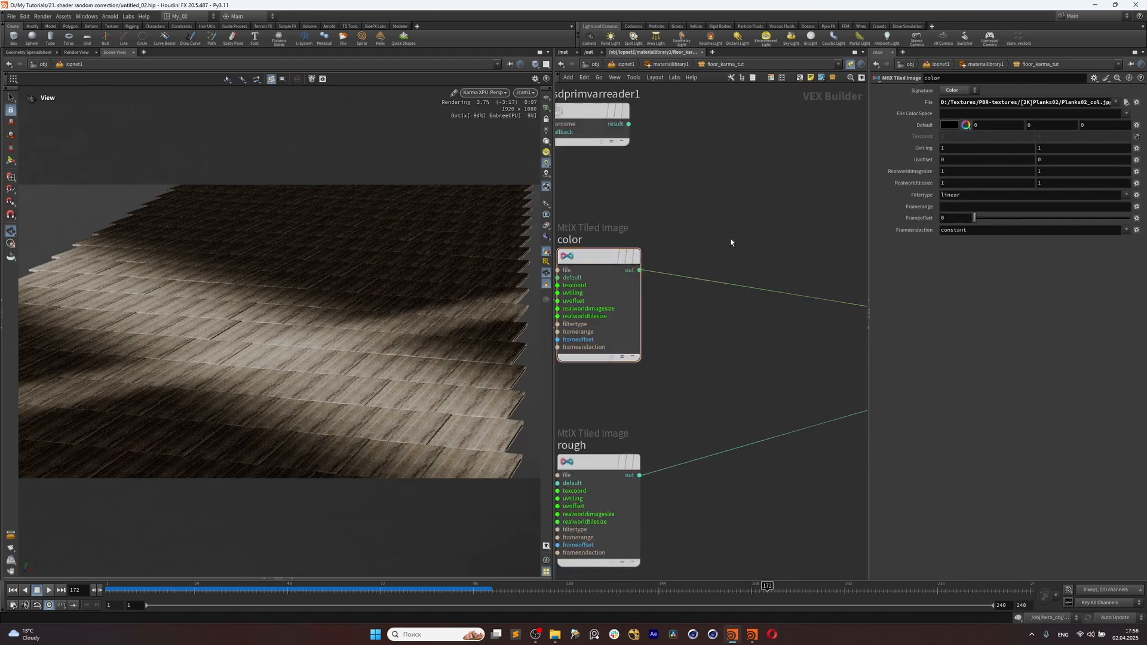
Place an MtlX Range node found by searching 'rang'.
key(tab)
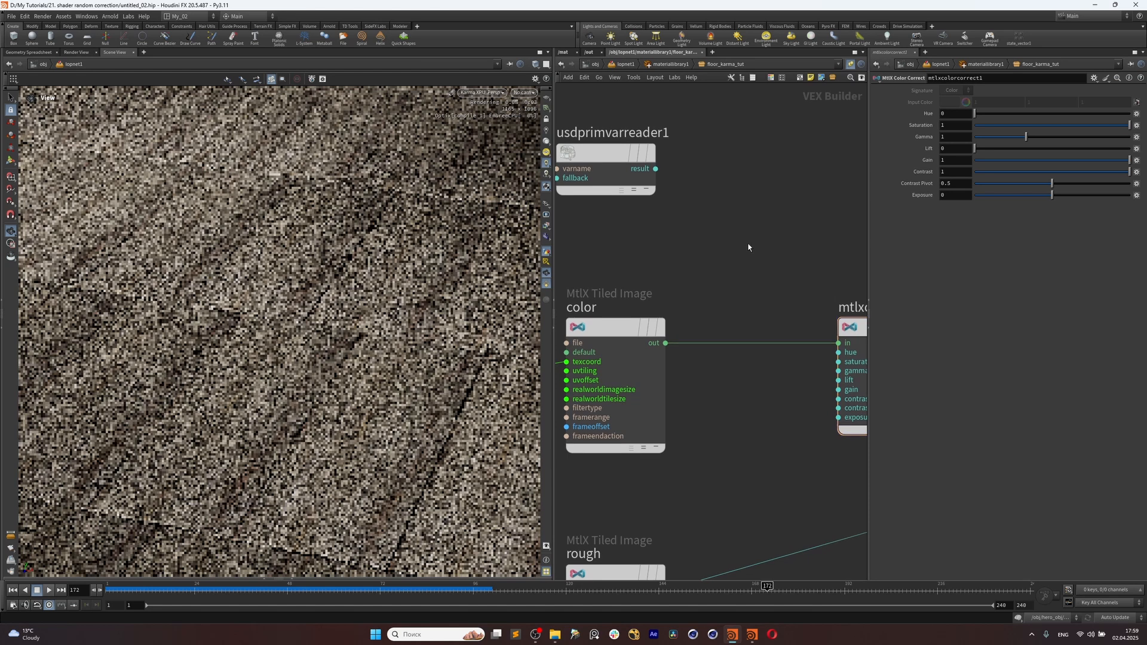
key(Tab)
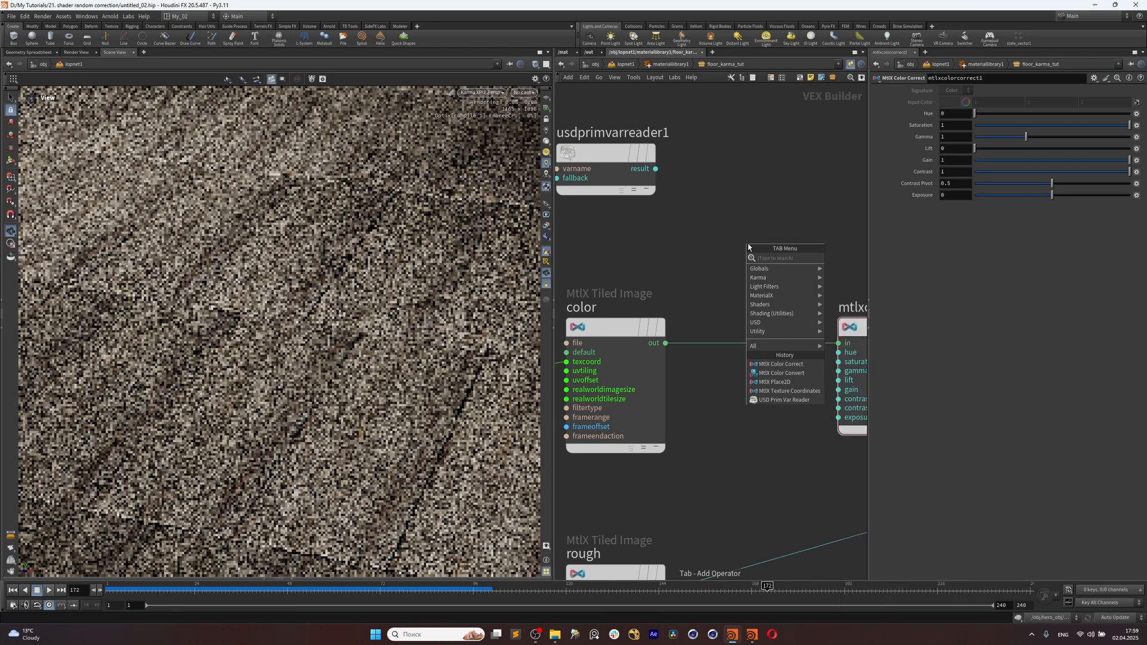
text(rang)
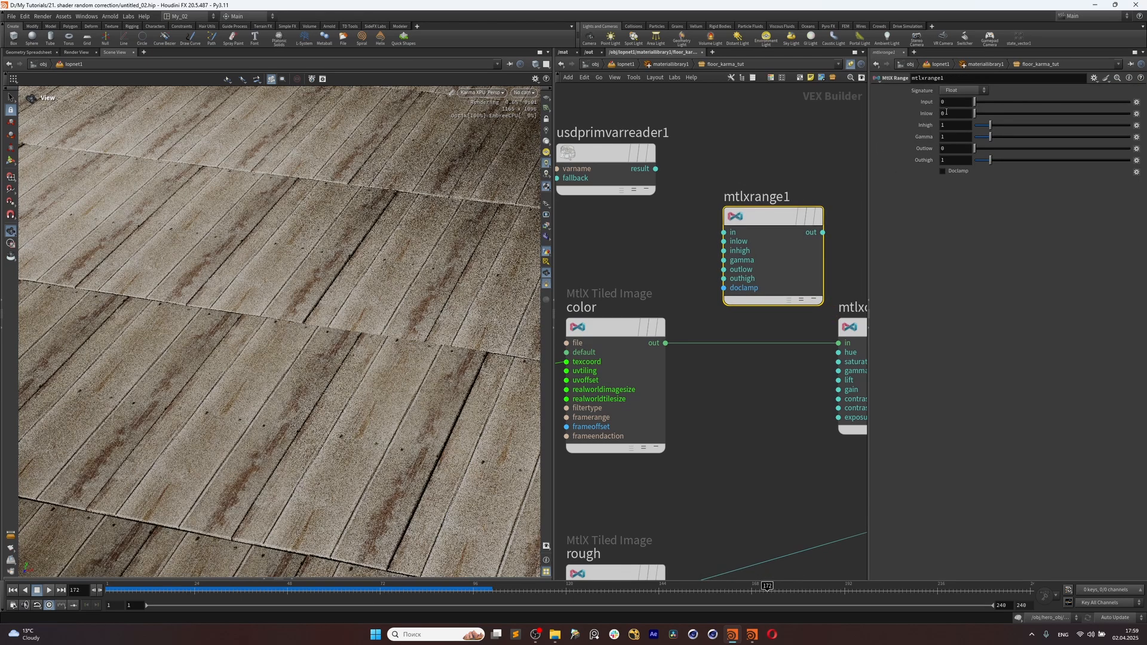
Wire usdprimvarreader1's result into mtlxrange1 and set Outlow to 0.5.
drag(656, 169, 731, 250)
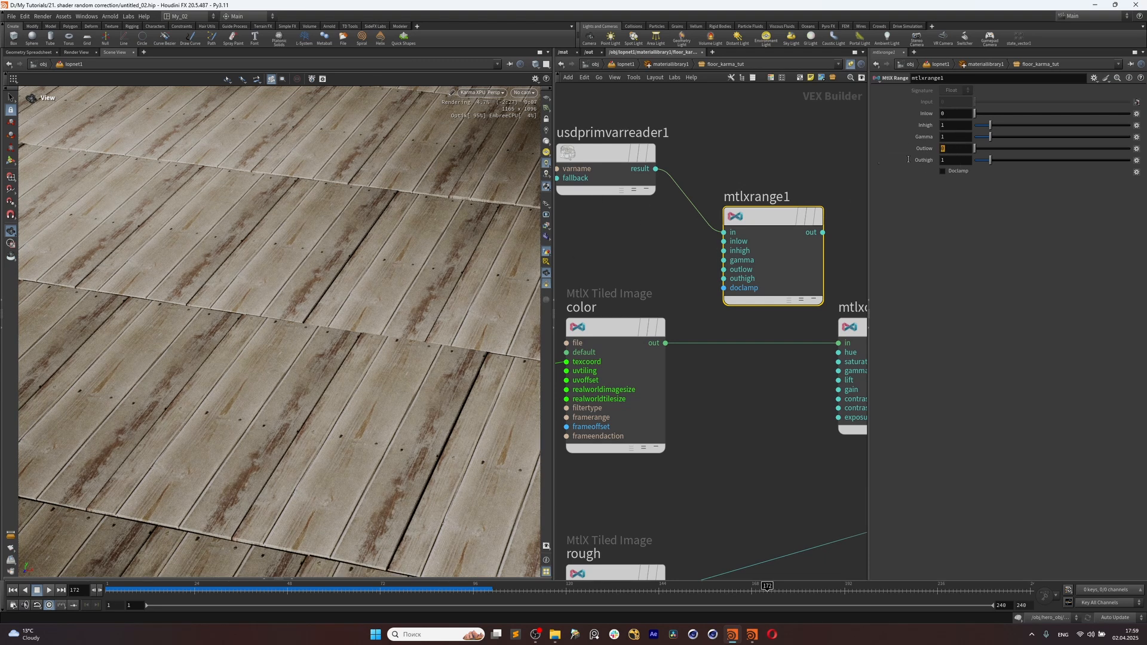
click(954, 147)
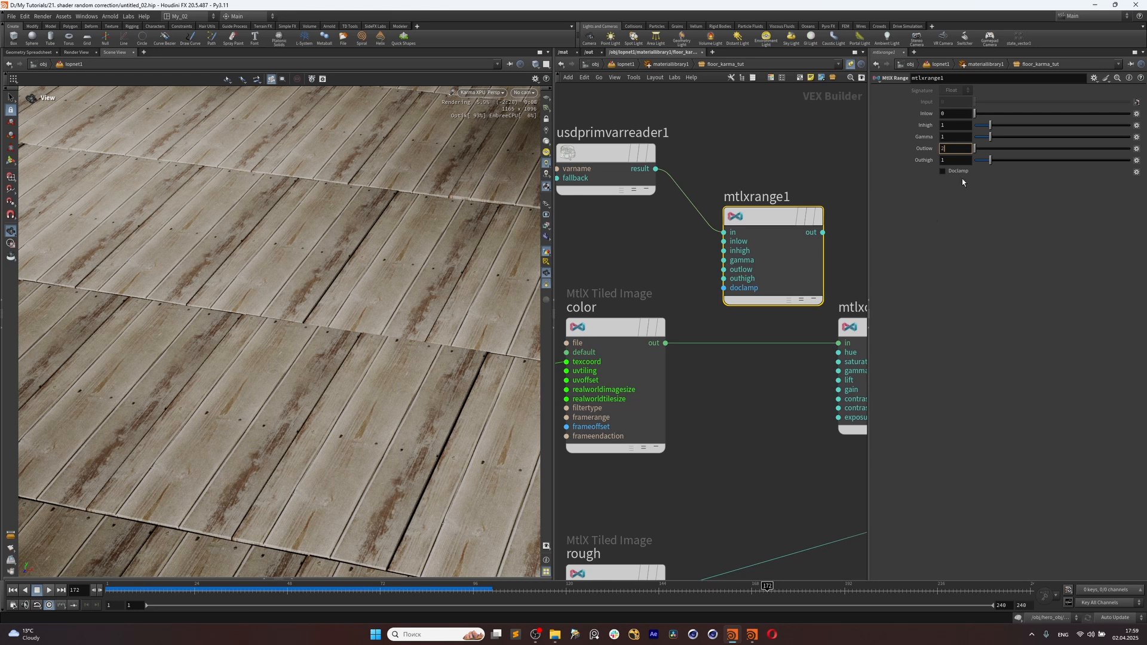
text(0.5)
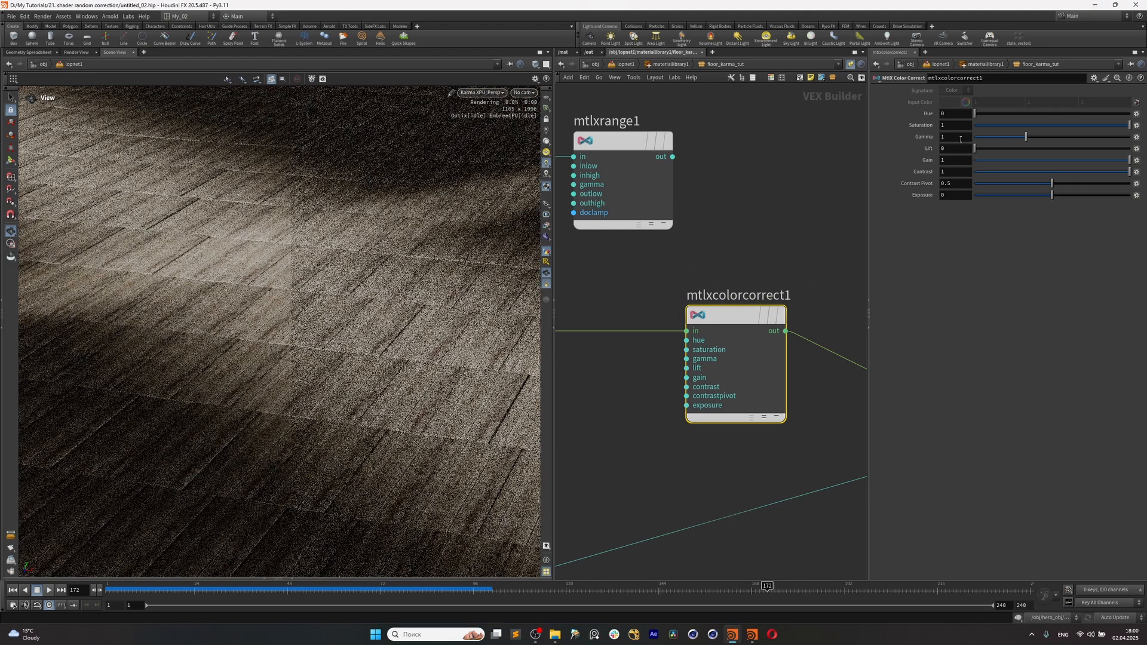
Test hue shifts, then wire mtlxrange1 into mtlxcolorcorrect1's hue with Outhigh 0.01.
drag(974, 113, 1013, 114)
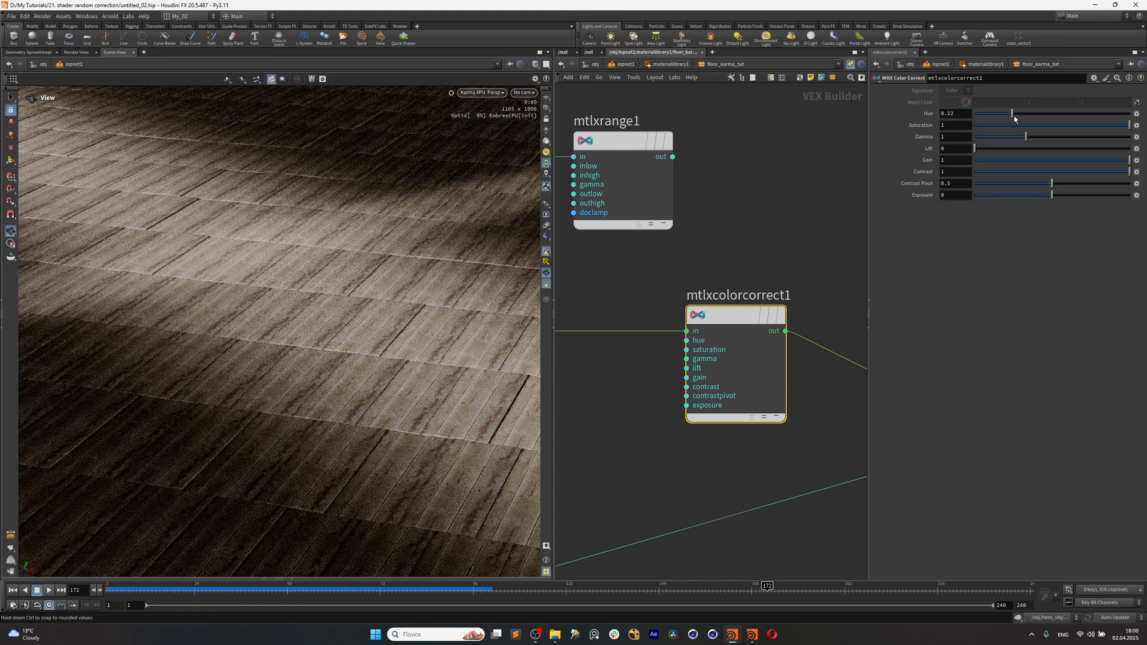
drag(1012, 113, 1060, 114)
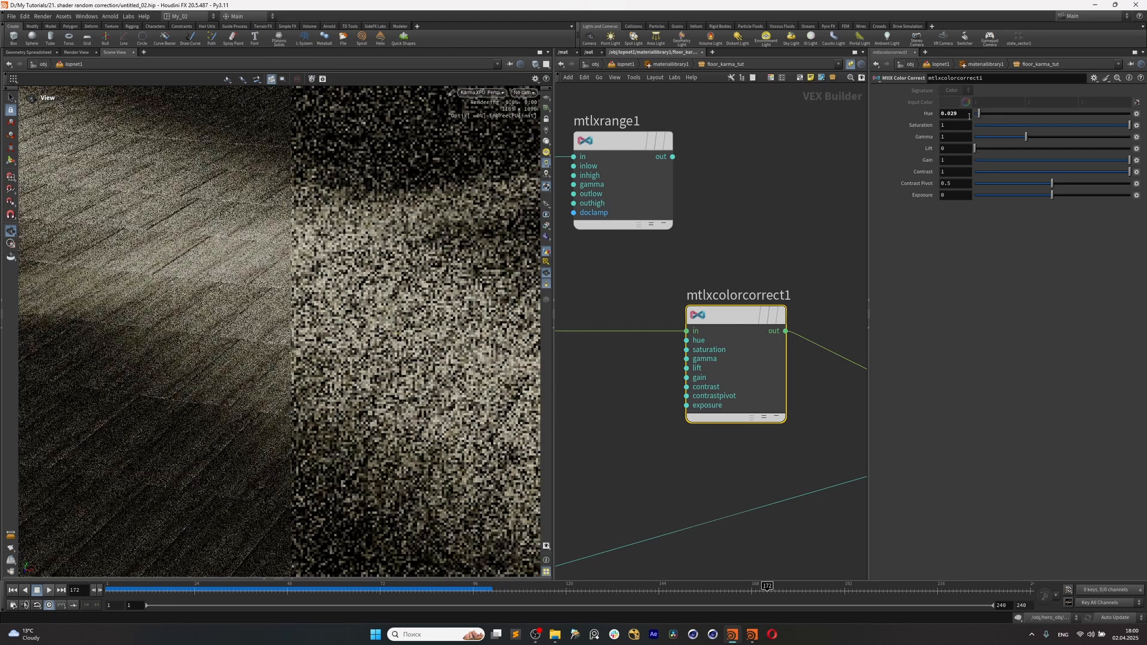
drag(978, 114, 1032, 113)
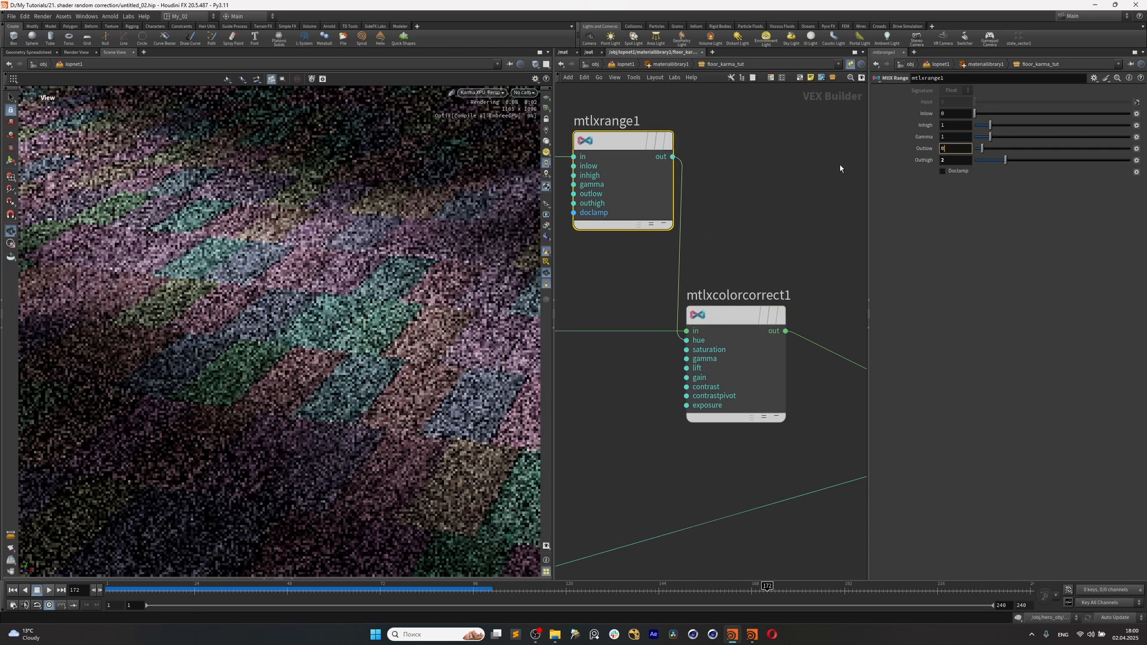
text(0.1)
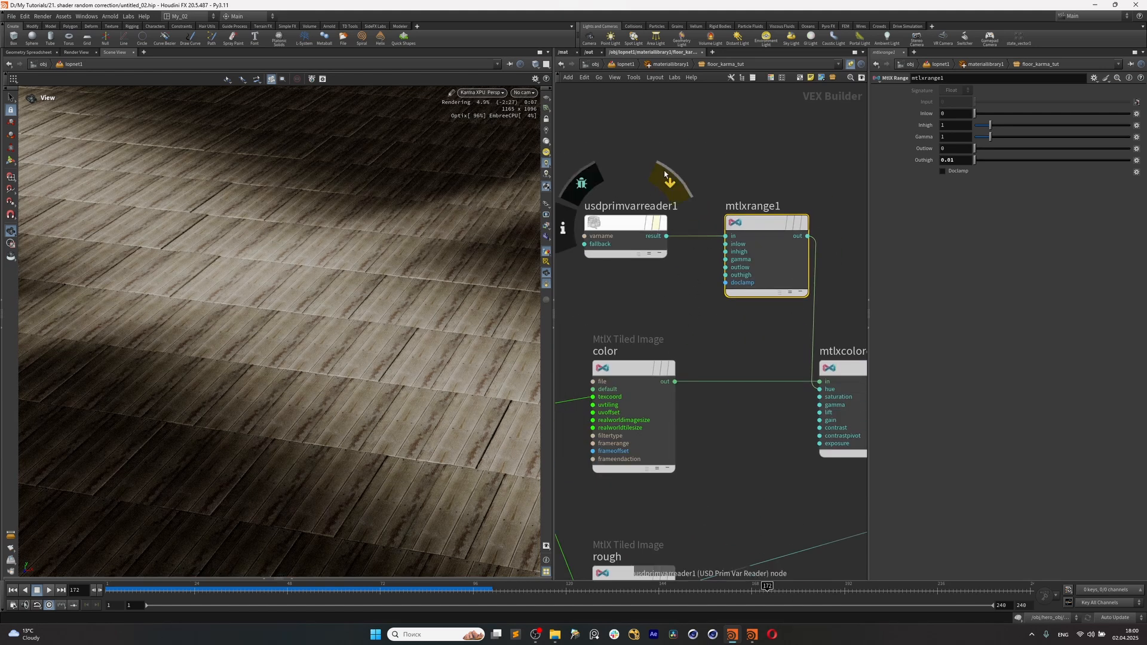
Check usdprimvarreader1's Var Name, then select the range node for copying.
click(623, 223)
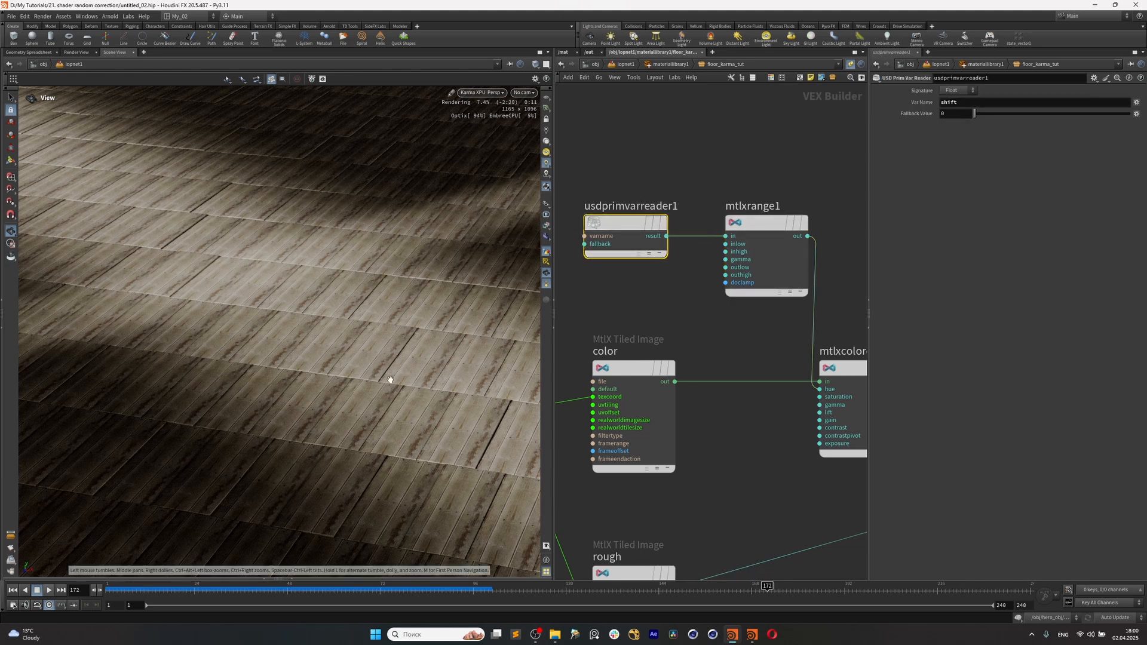
click(764, 222)
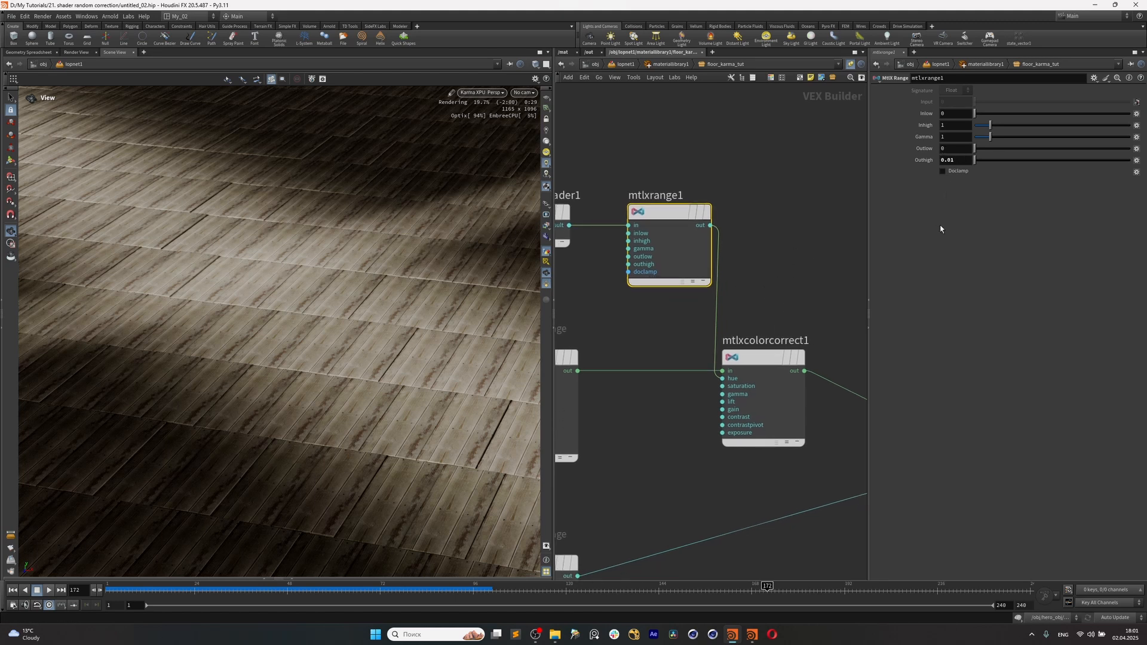
mouse_move(724, 225)
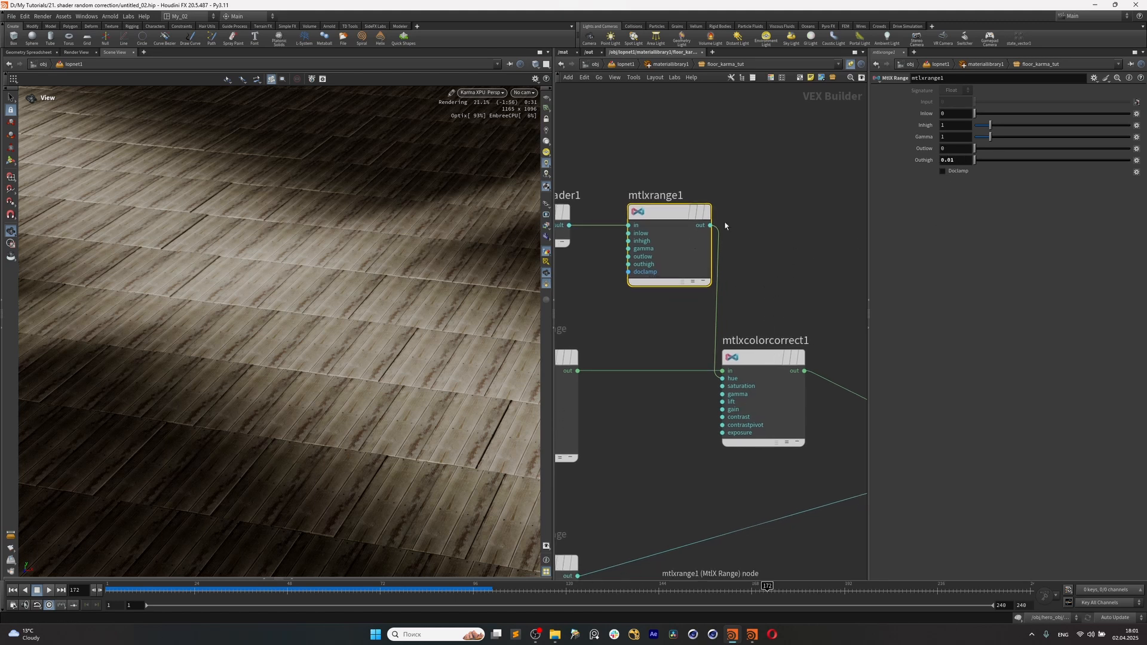
click(760, 357)
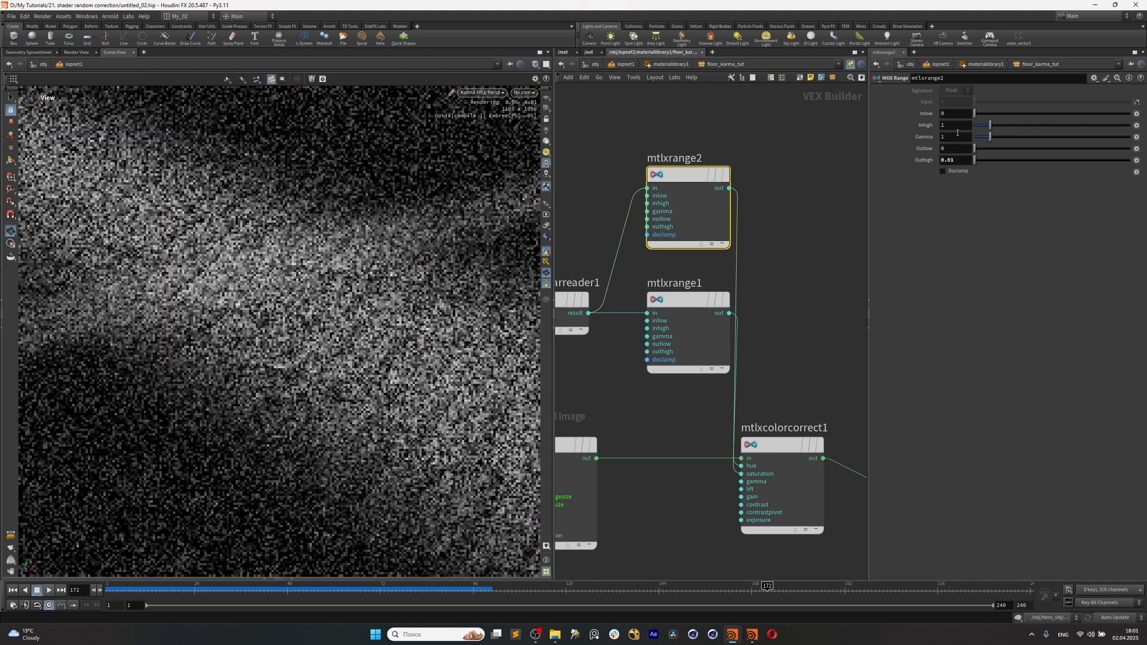
Set the gamma range's Outlow to 0.5 and view the floor through cam1.
click(943, 147)
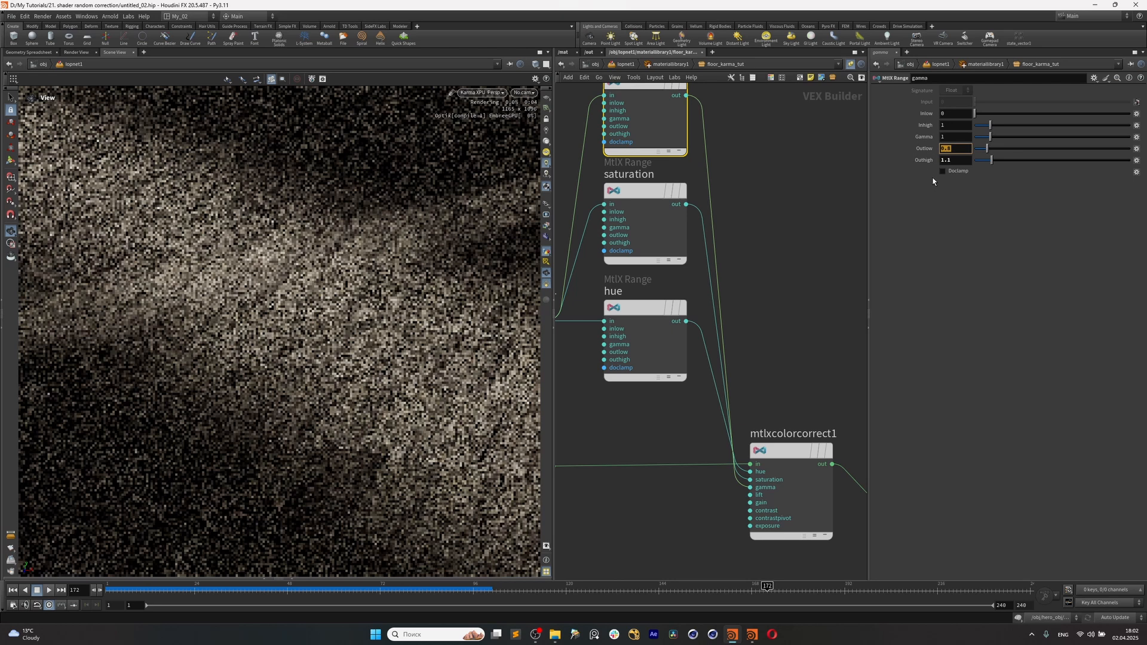
click(954, 149)
text(0.5)
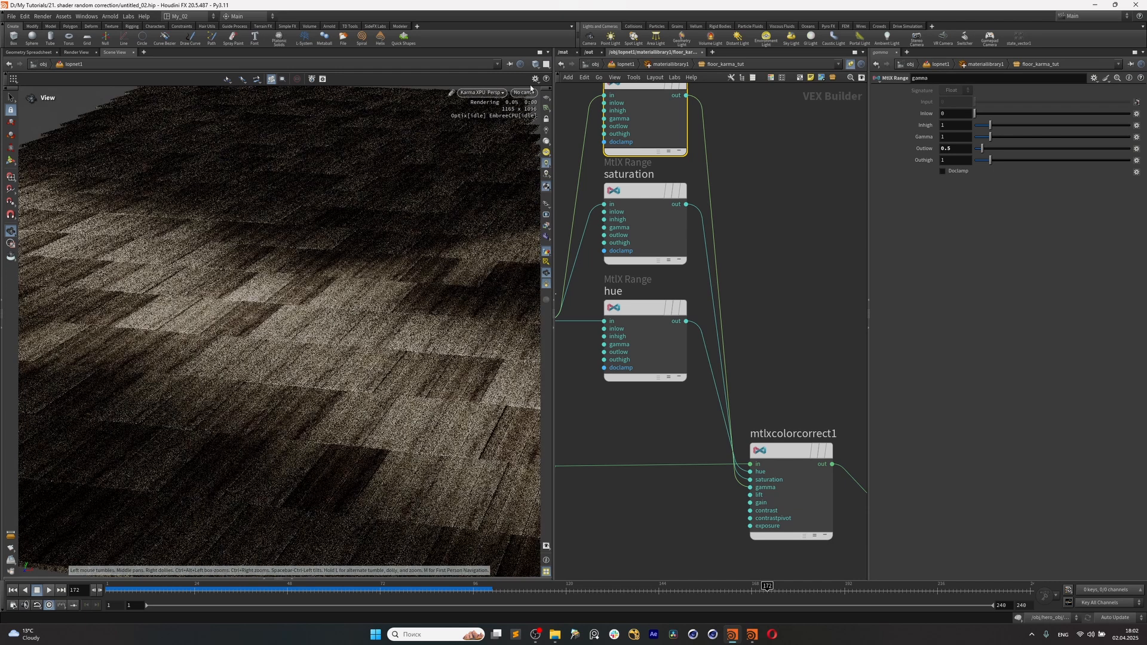
click(522, 92)
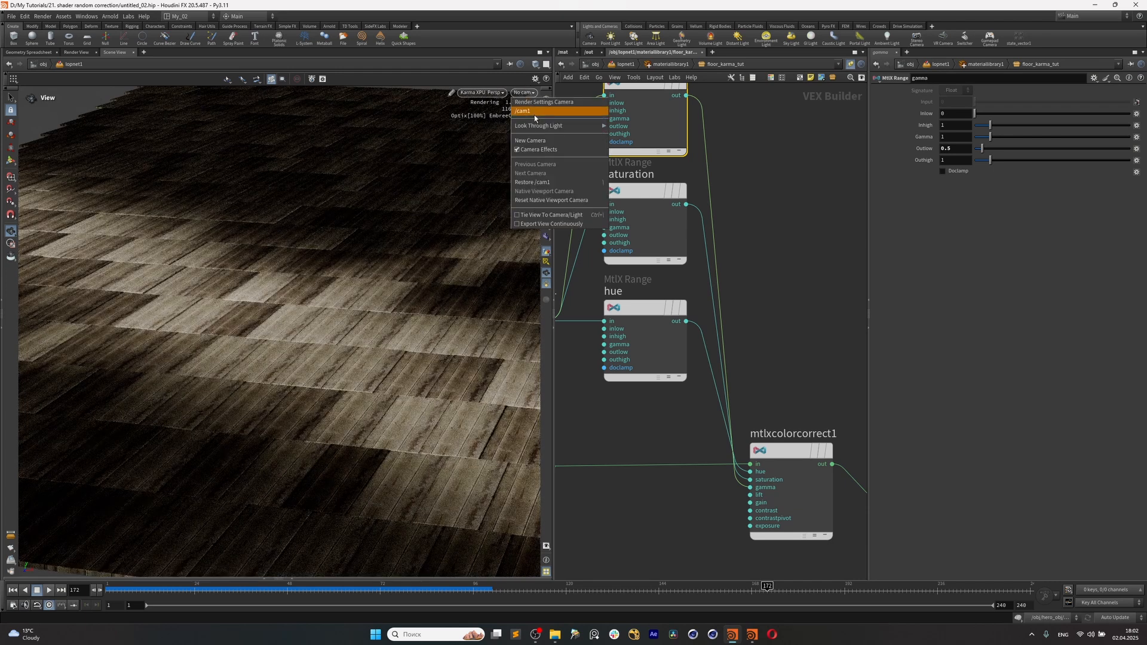
click(521, 111)
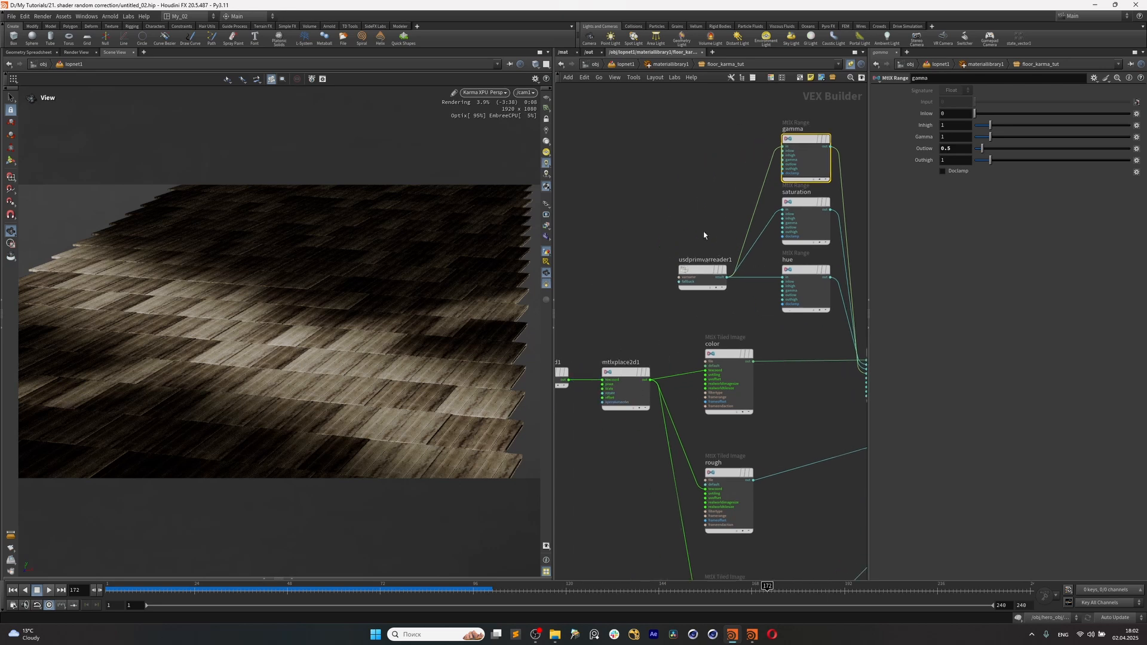
Add a MtlX Random Float node and wire it into the gamma range's input.
key(tab)
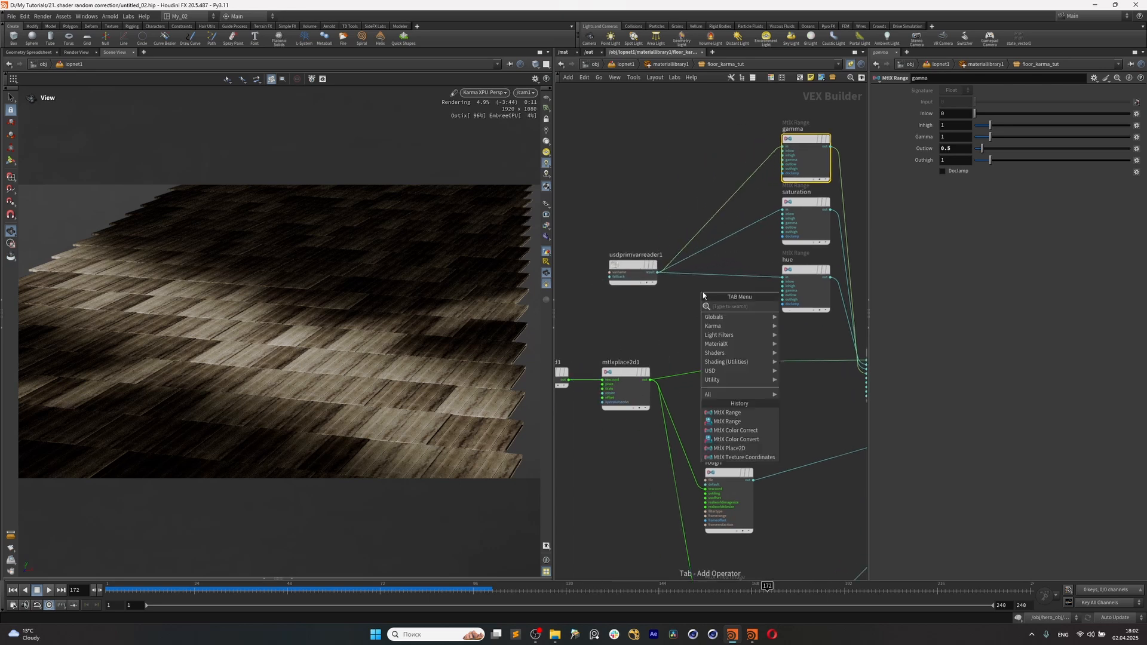
text(rand)
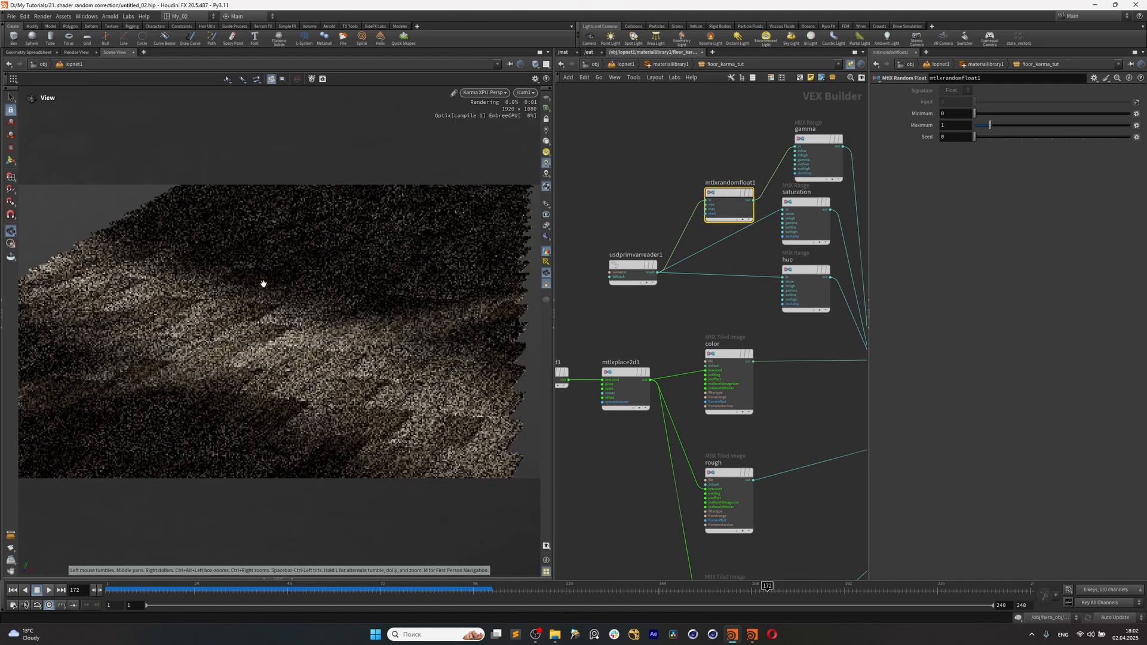
drag(728, 205, 727, 154)
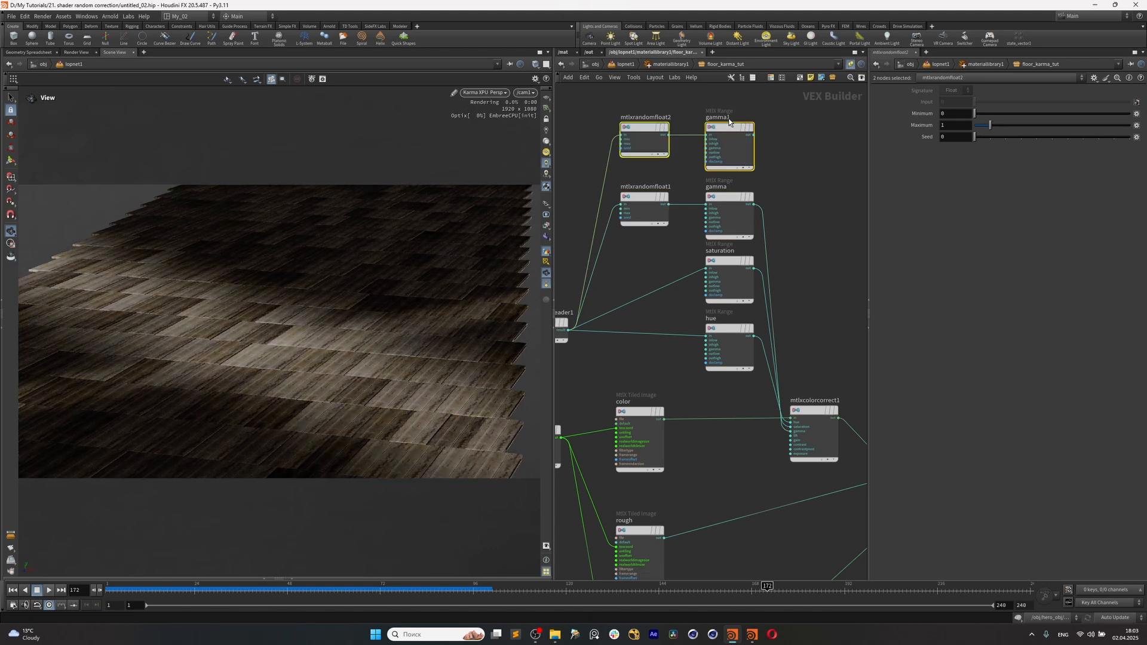
Rename the copied range 'contrast', map it to 0.9–1.05, and adjust mtlxrandomfloat2.
double_click(731, 117)
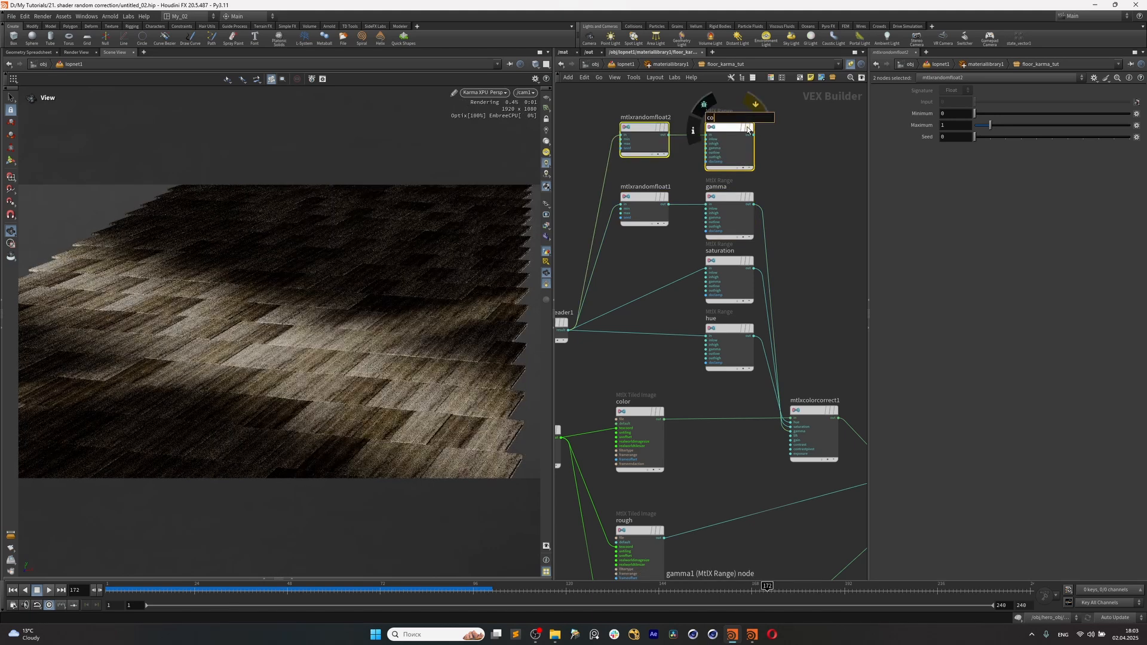
text(contrast)
text(0.5)
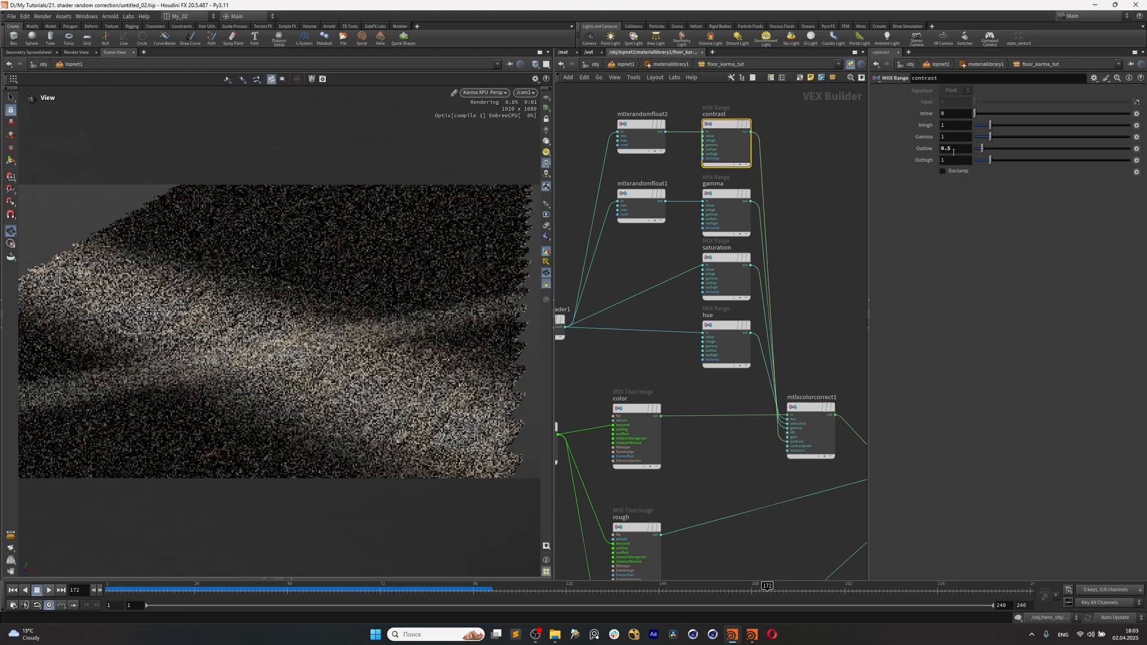
text(0.9)
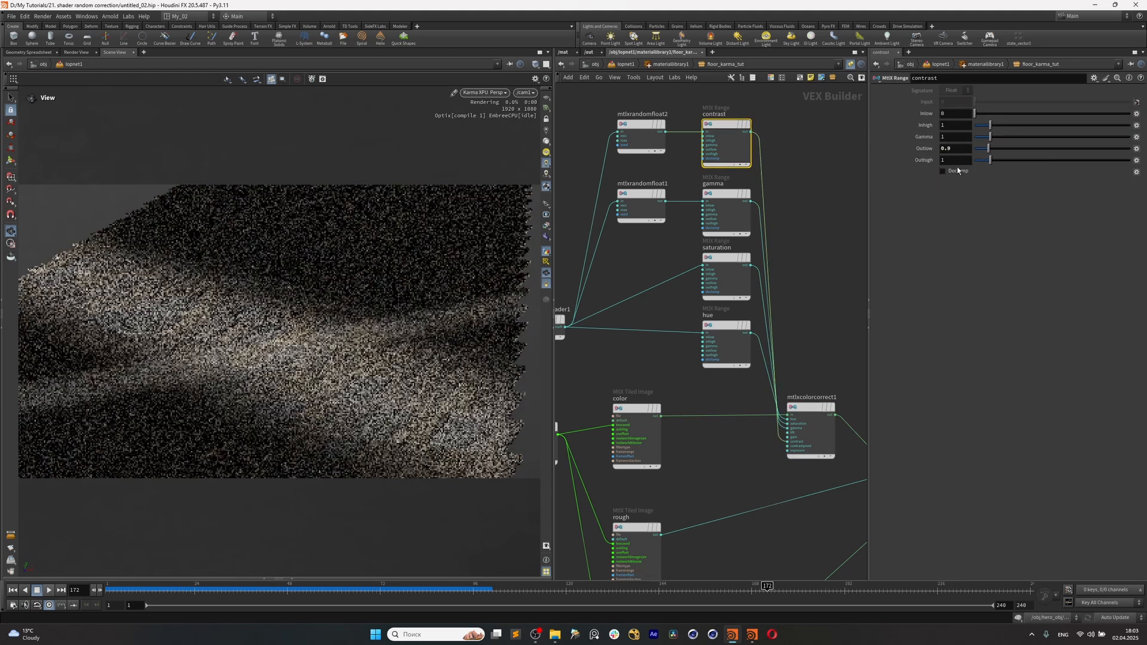
text(1.05)
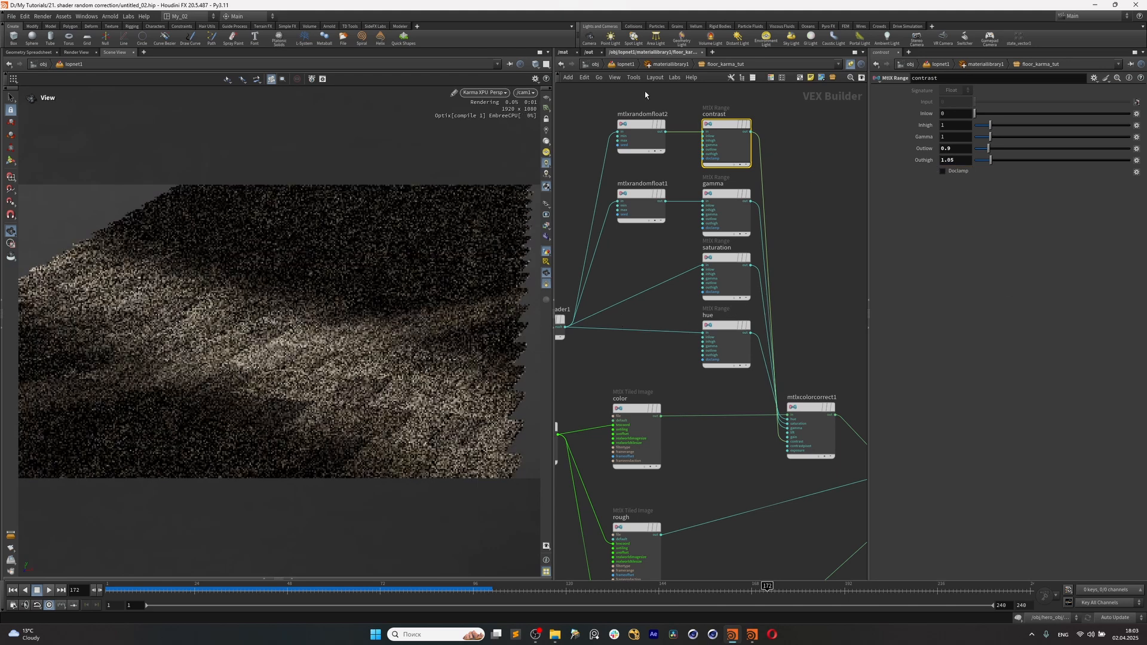
click(641, 113)
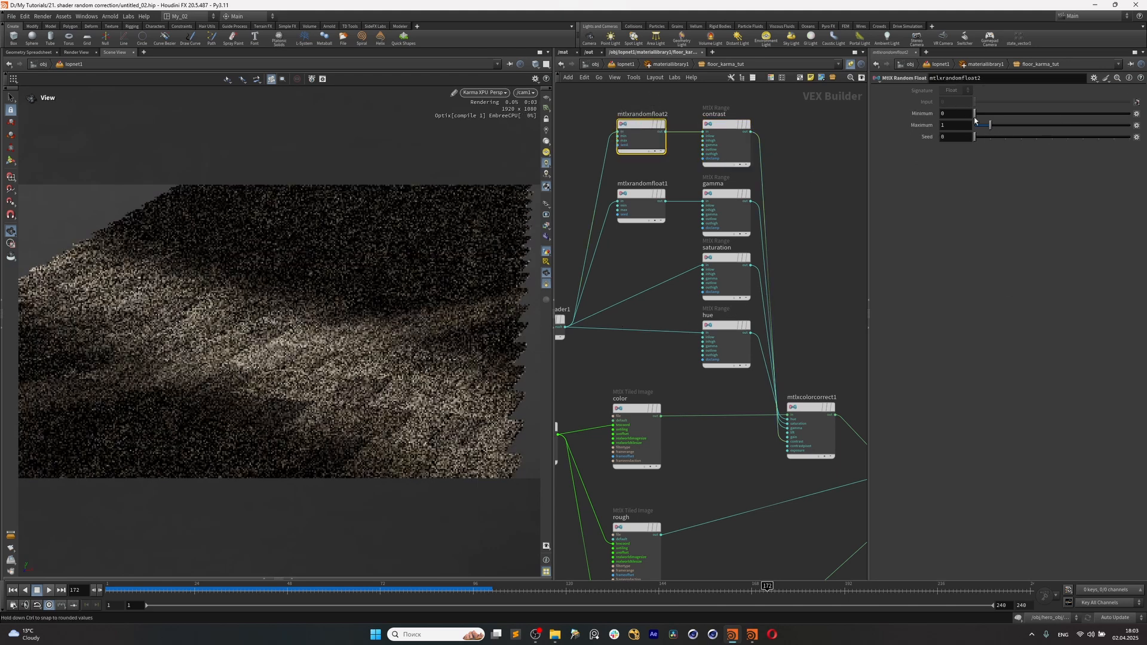
drag(973, 137, 1032, 137)
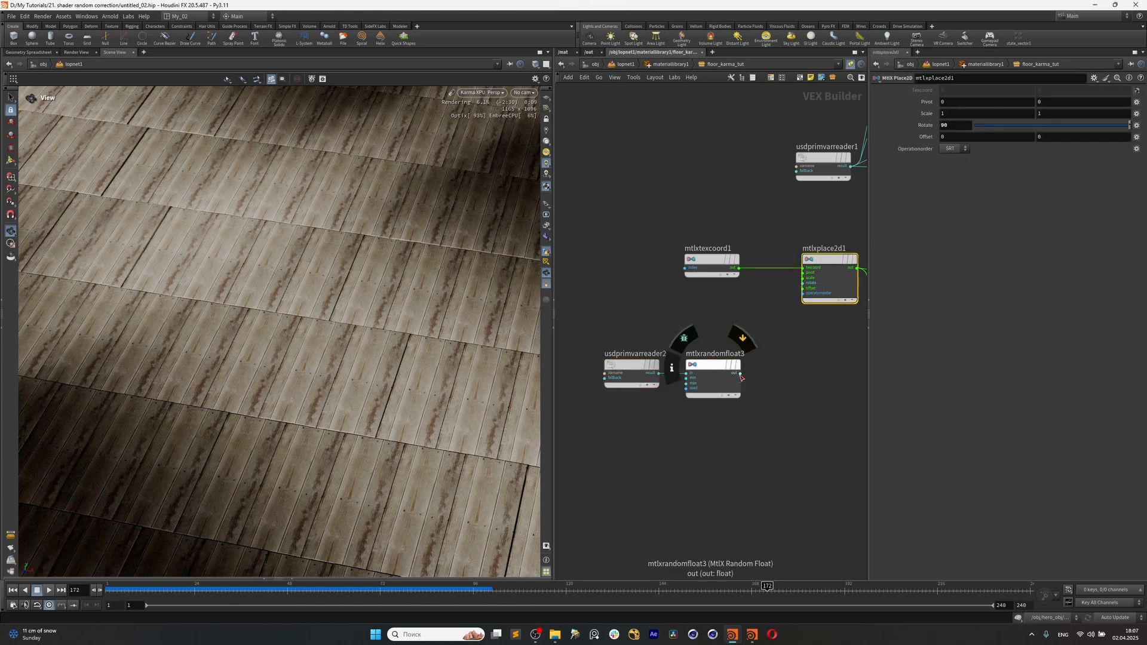
Wire mtlxrandomfloat3 into mtlxplace2d1's rotate input and select the random float.
drag(739, 372, 789, 291)
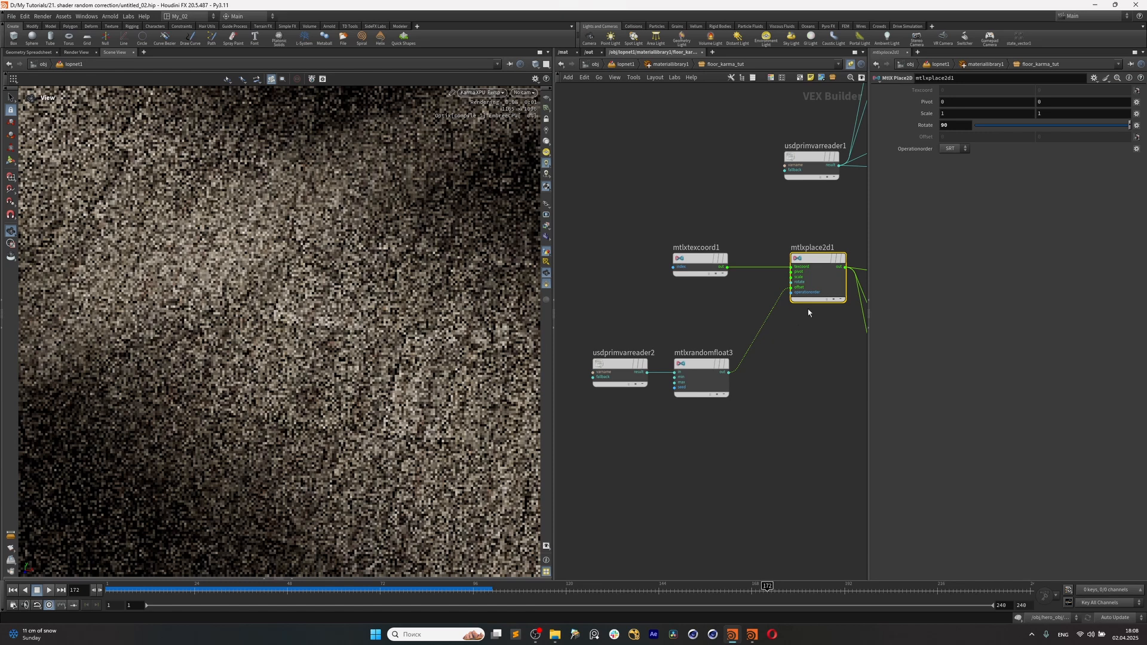
click(700, 365)
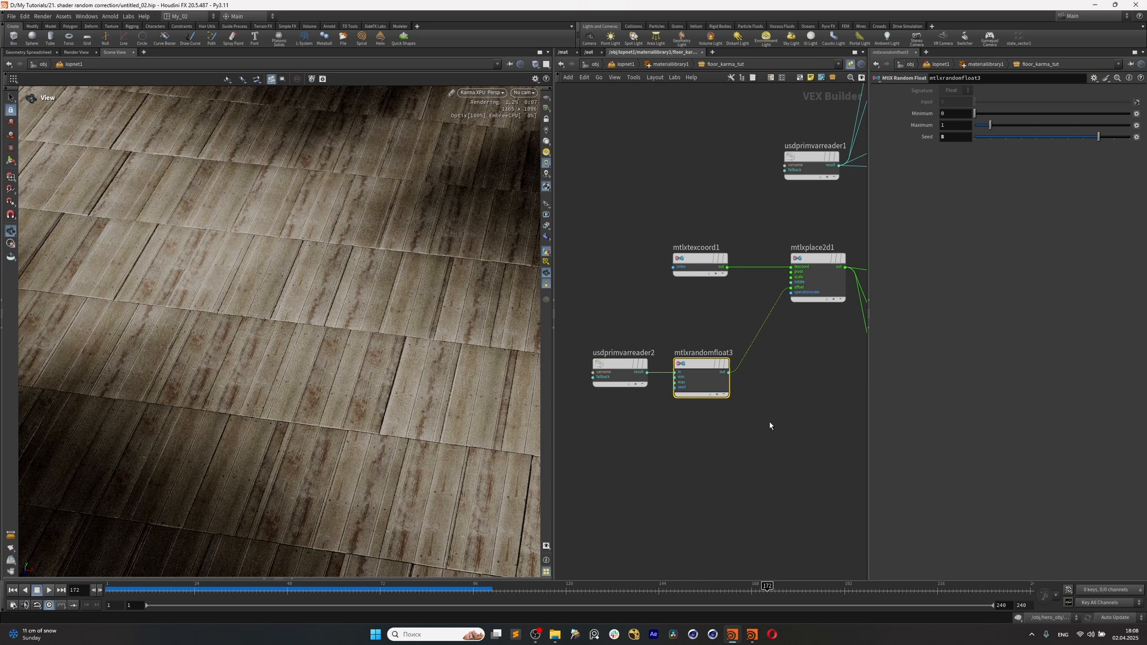
Insert a MtlX Range between mtlxrandomfloat3 and mtlxplace2d1, outputting about 0.19–6.22.
key(Tab)
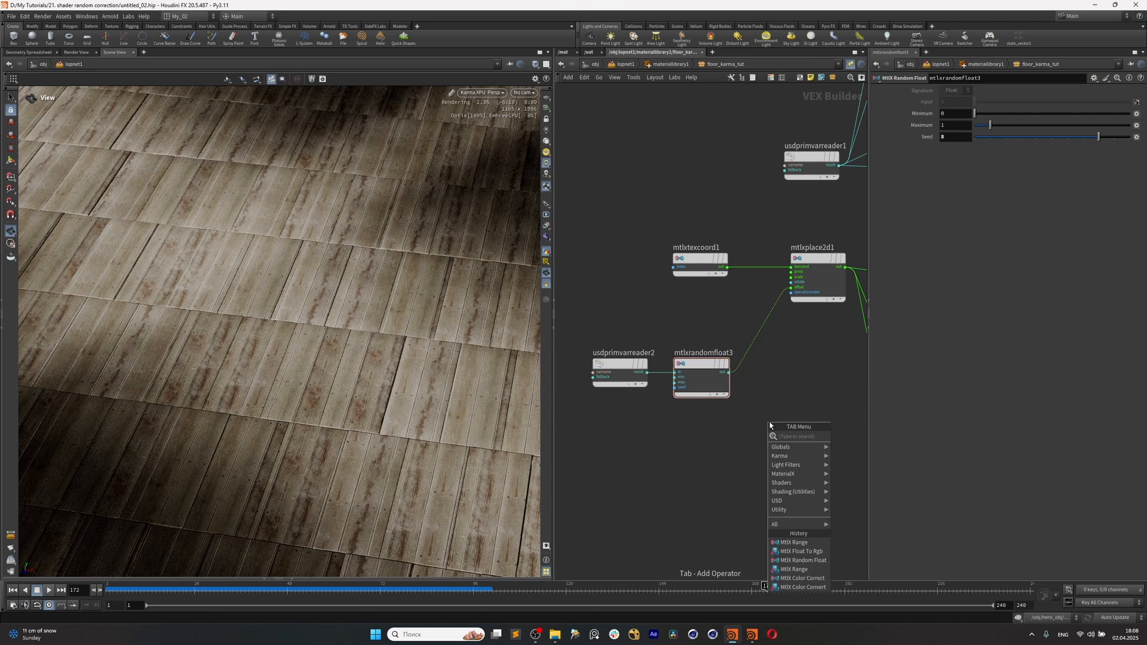
text(rang)
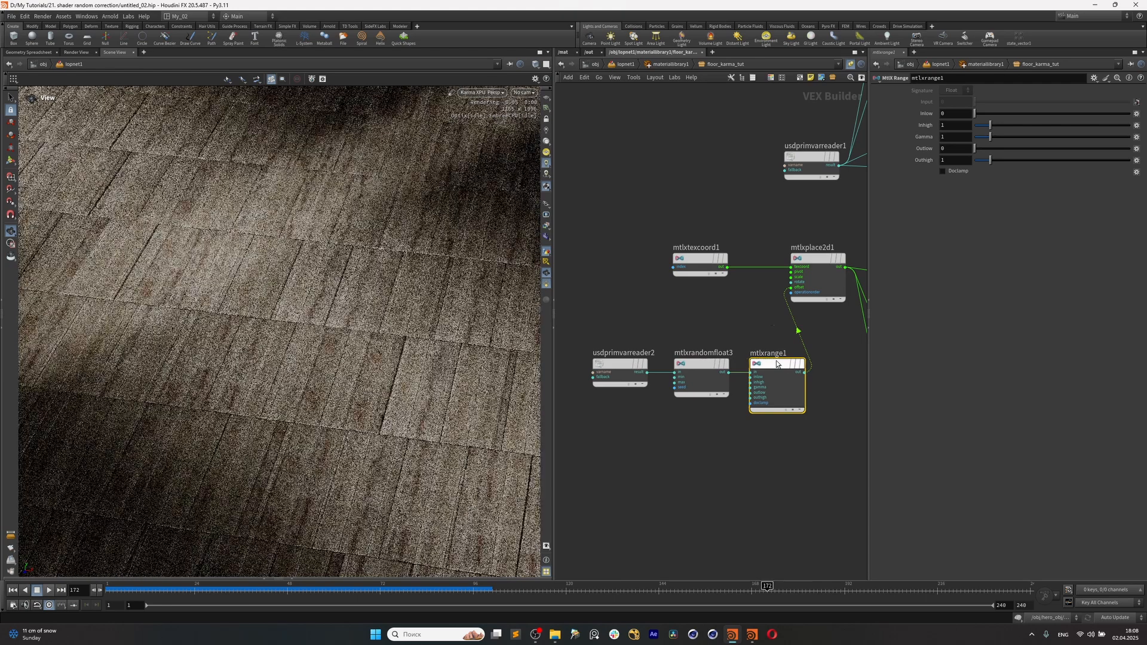
drag(976, 159, 1075, 159)
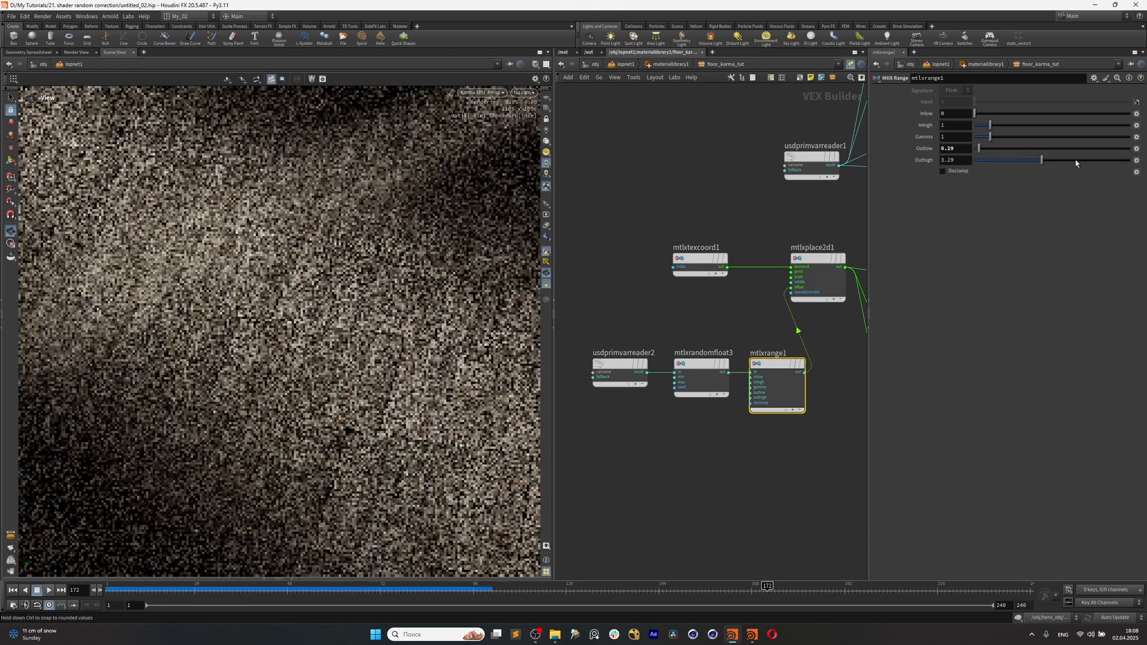
drag(1046, 160, 1090, 160)
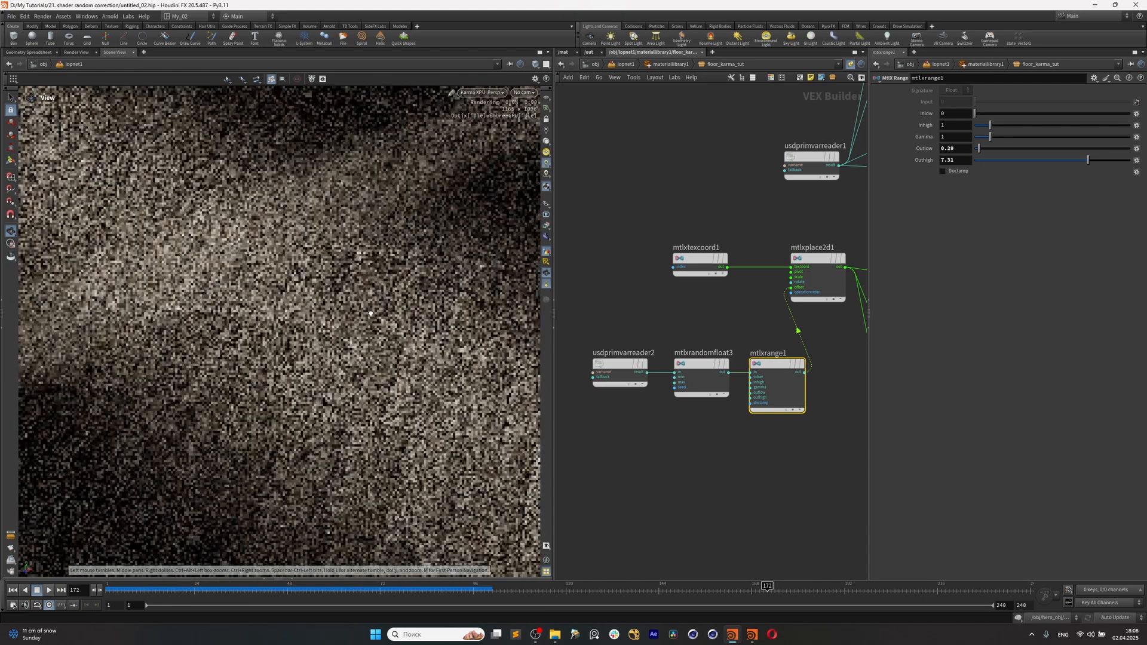
drag(1086, 160, 1038, 159)
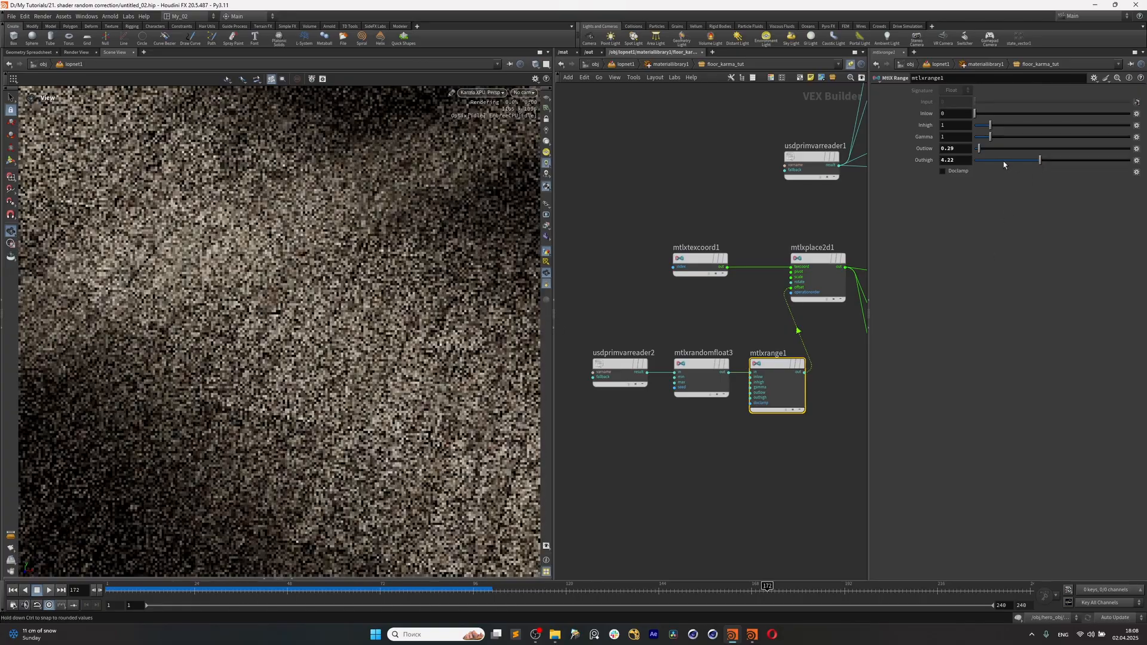
drag(1039, 159, 1002, 160)
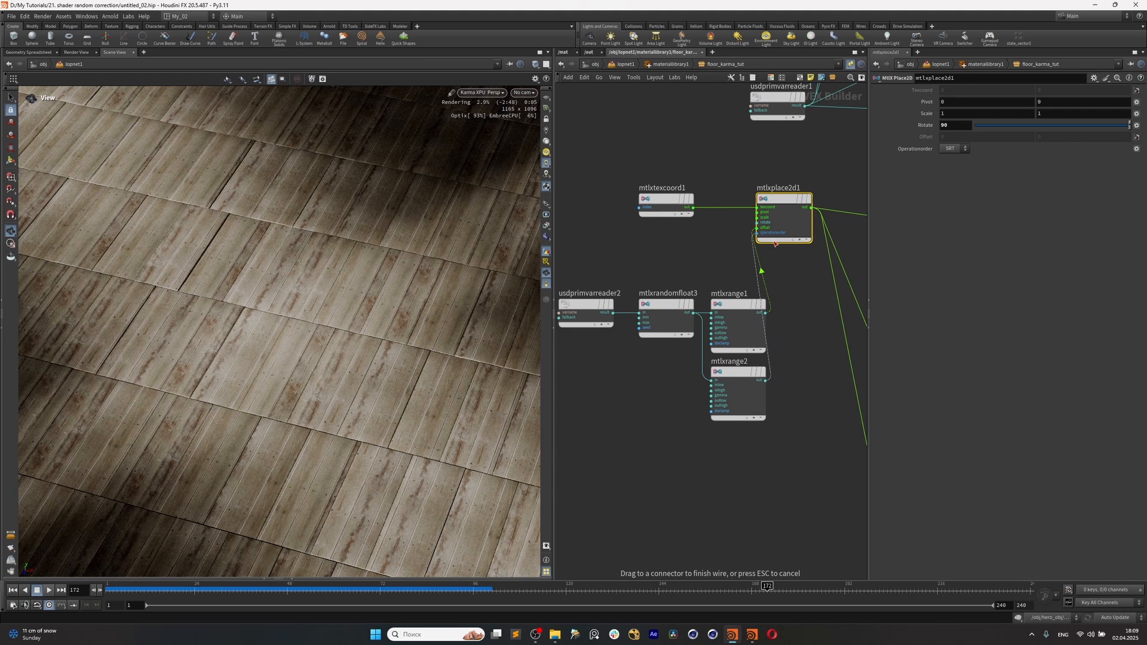
mouse_move(739, 224)
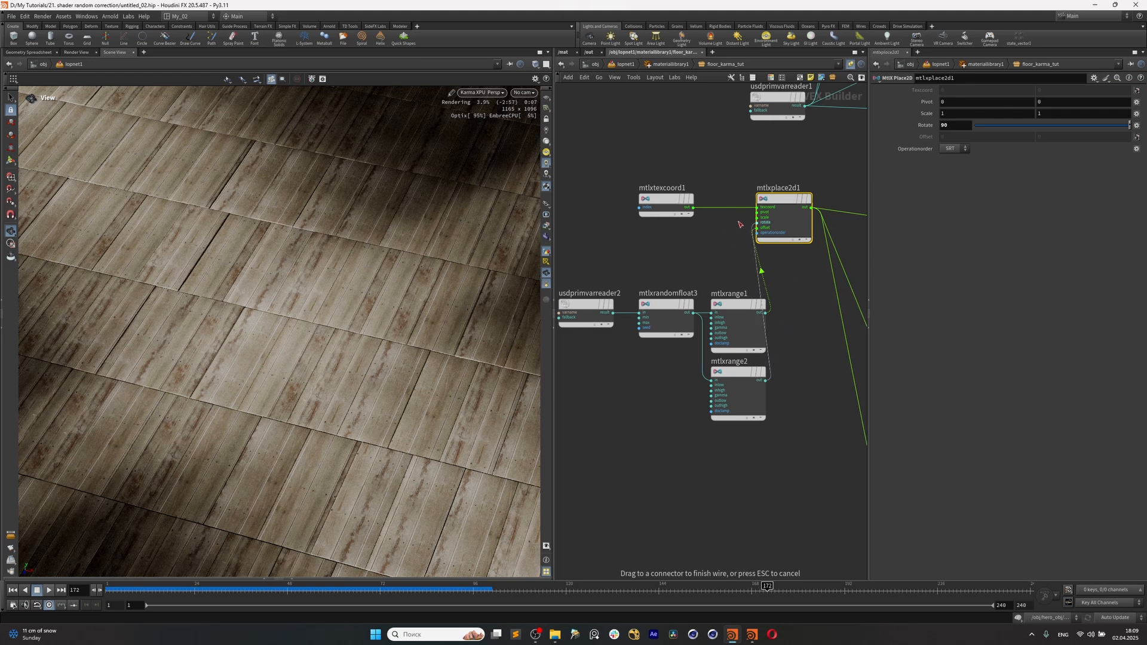
Wire mtlxrange2 into mtlxplace2d1, type a new Outlow value, then select mtlxrange1.
click(737, 371)
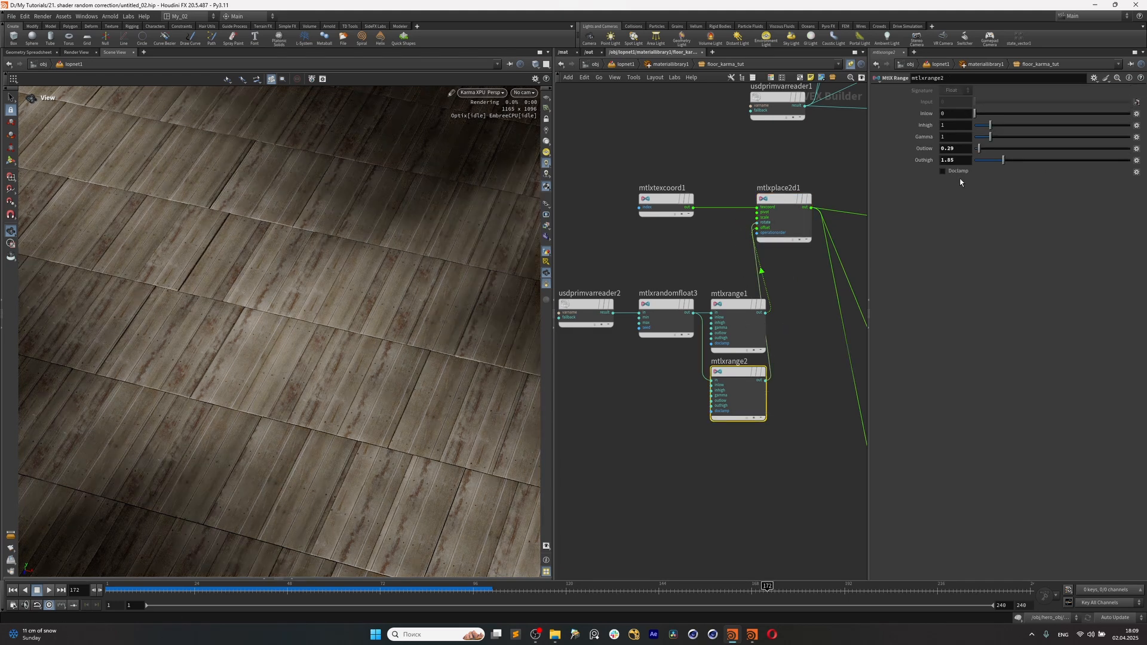
click(783, 198)
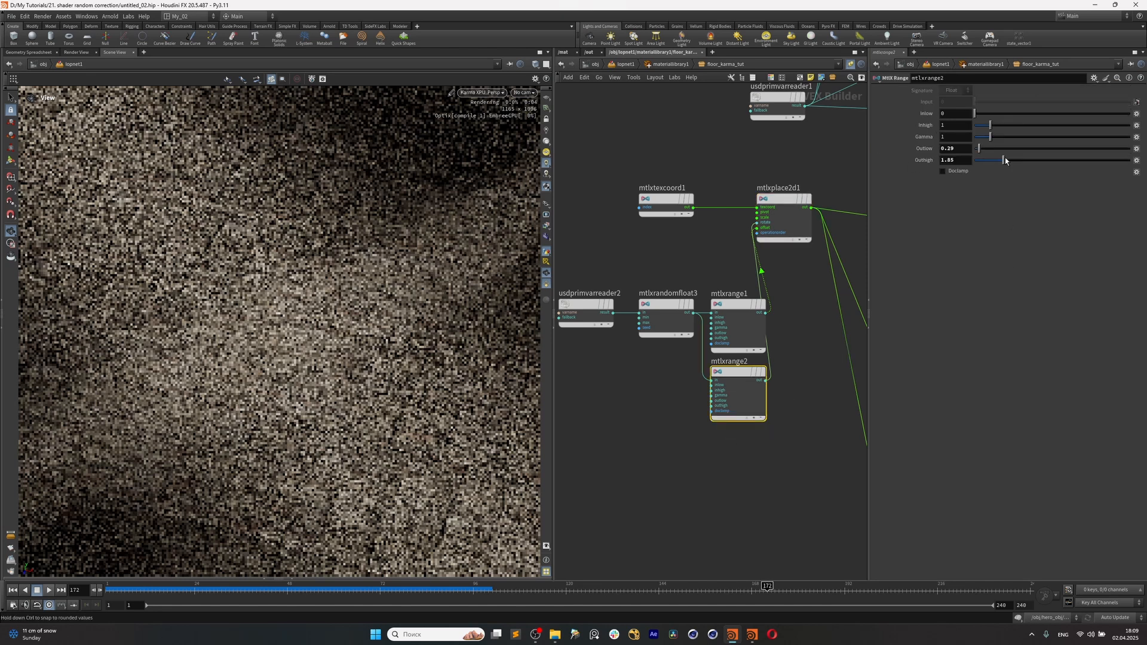
click(954, 148)
text(85)
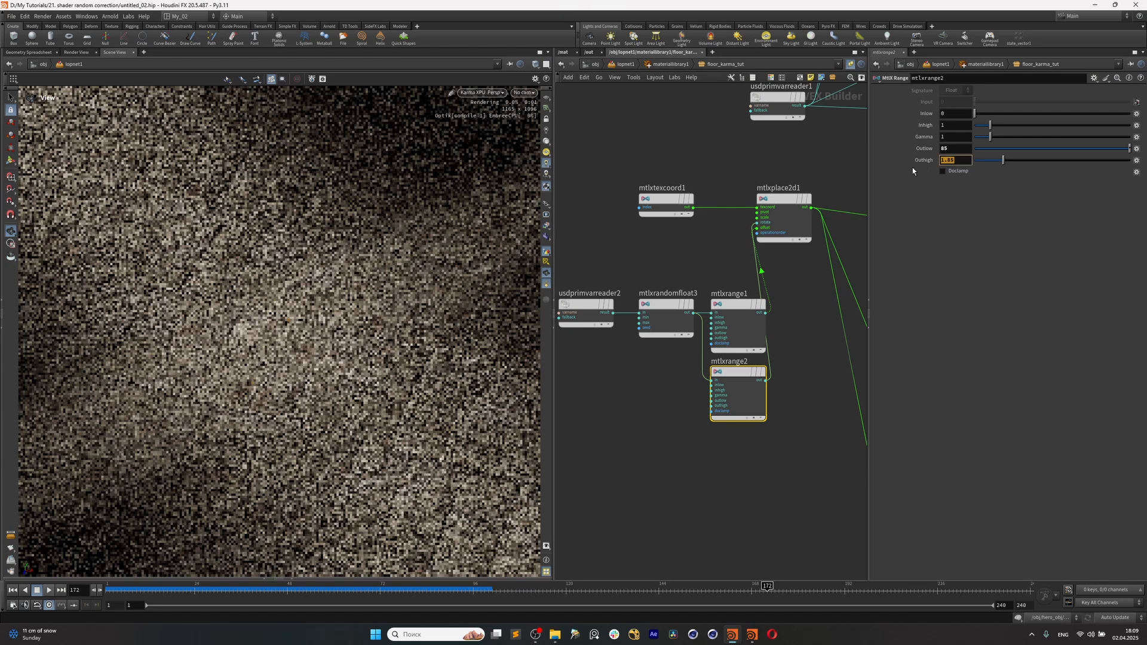
text(95)
click(955, 148)
text(88)
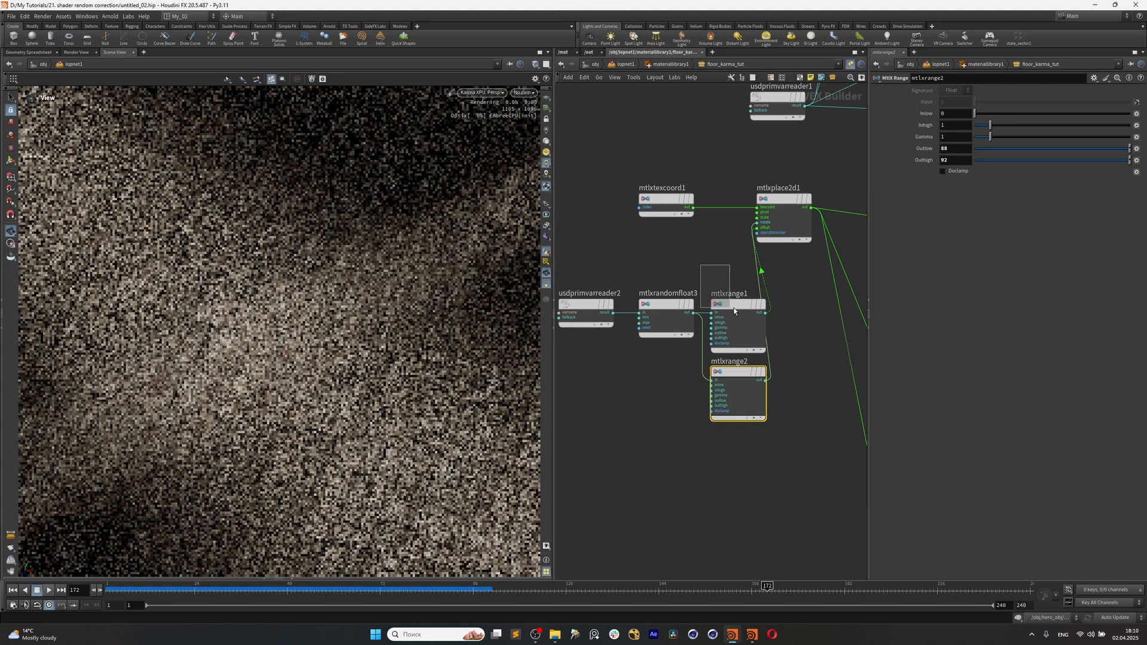
click(735, 303)
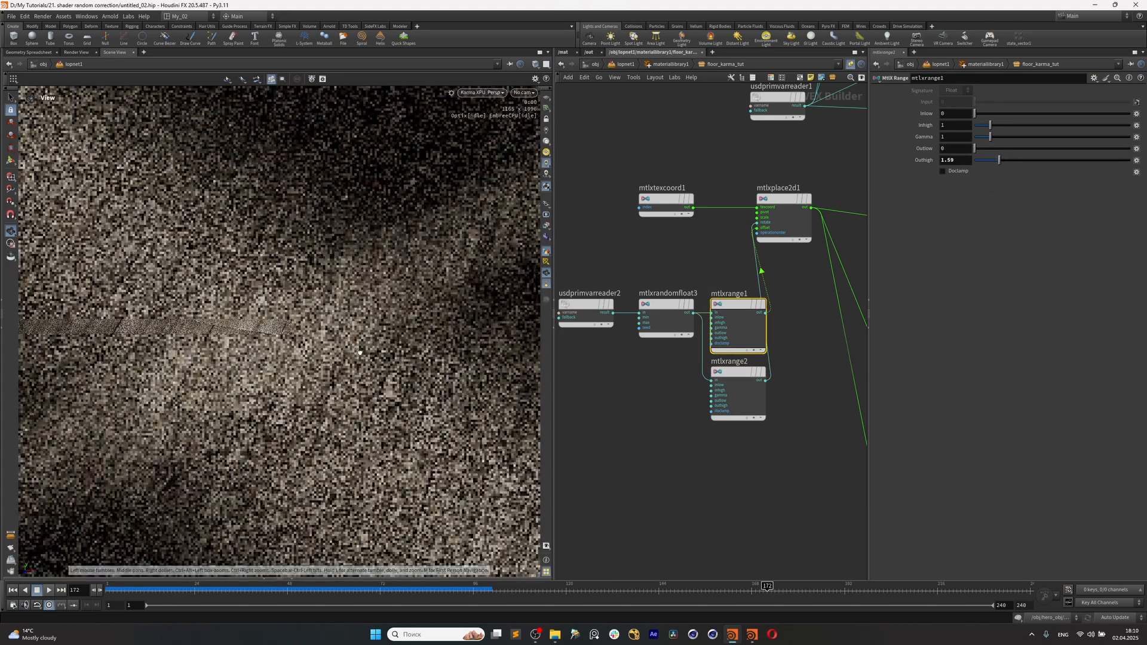
Switch the viewport to look through /cam1 at the Karma-rendered plank floor.
click(523, 93)
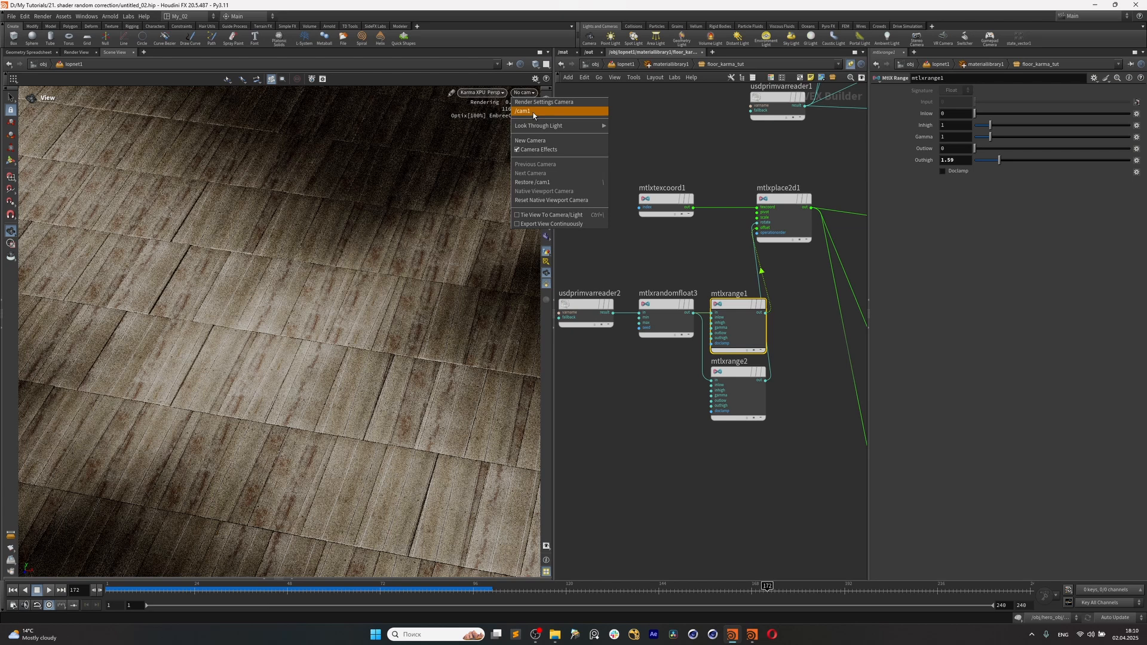
click(521, 110)
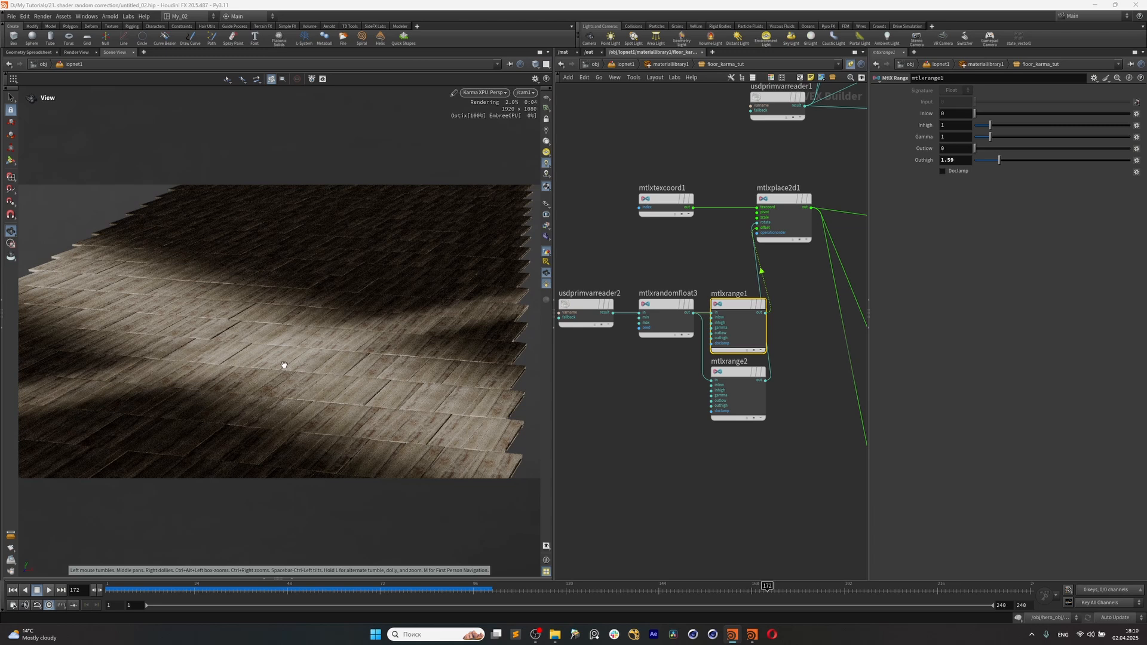
mouse_move(482, 368)
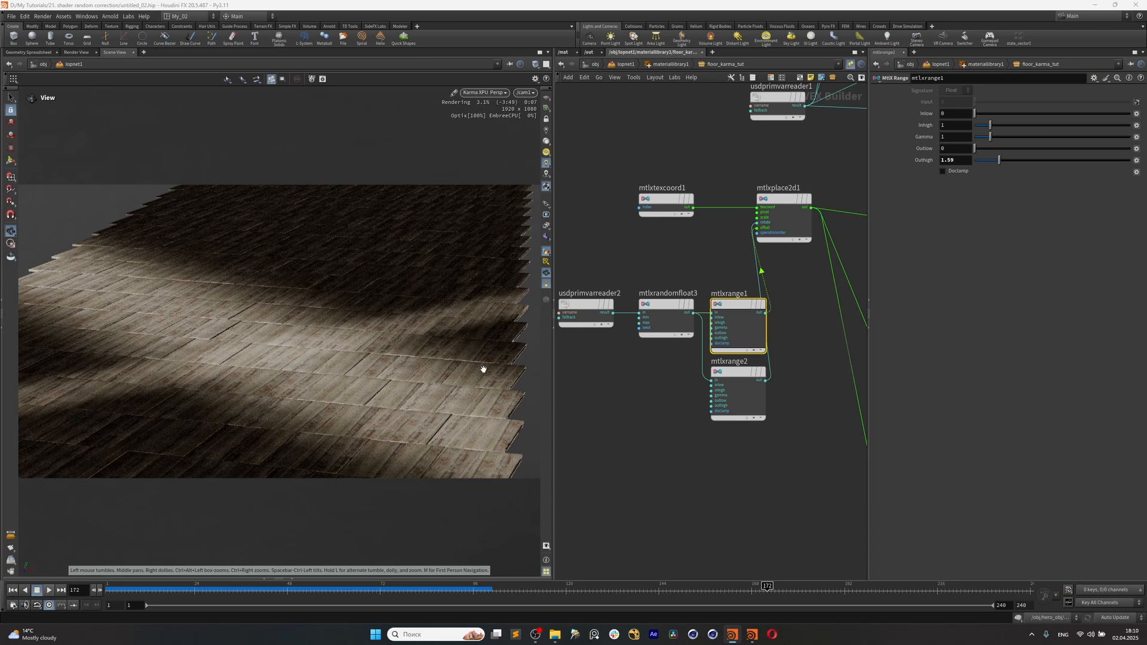
mouse_move(551, 454)
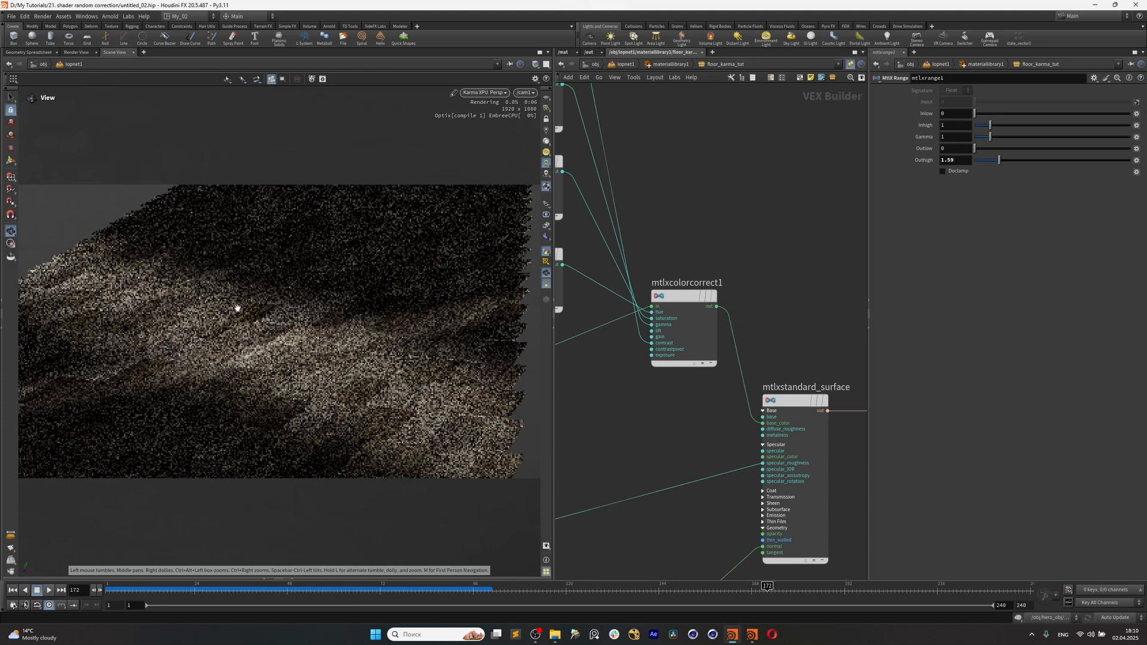
mouse_move(654, 417)
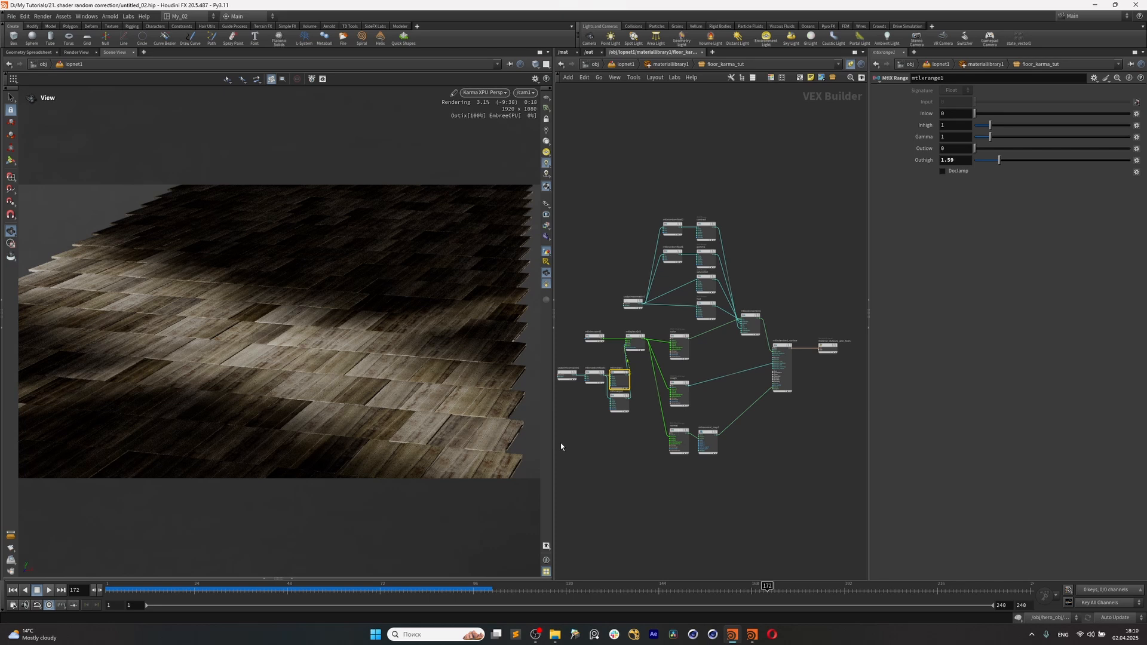
mouse_move(135, 287)
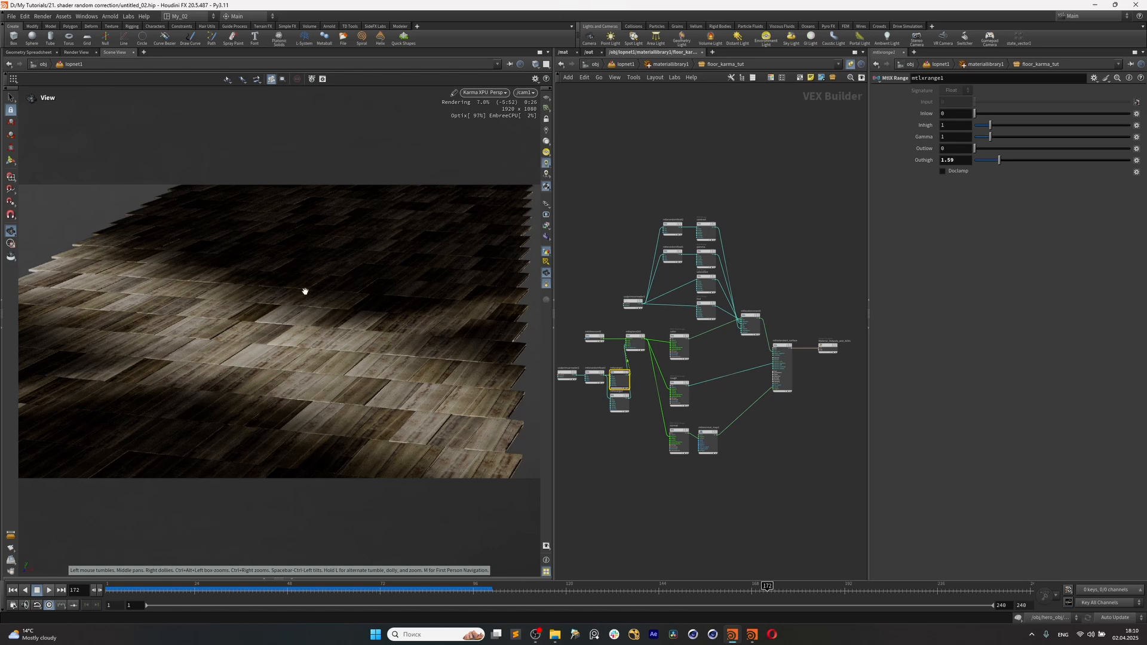
mouse_move(384, 267)
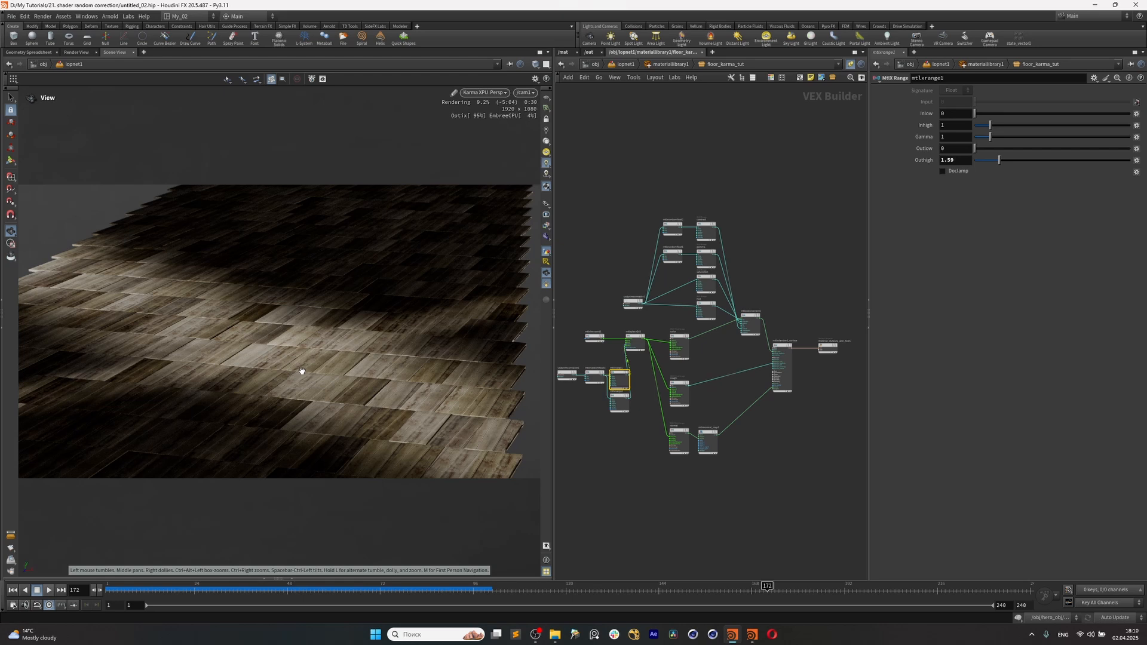
mouse_move(690, 497)
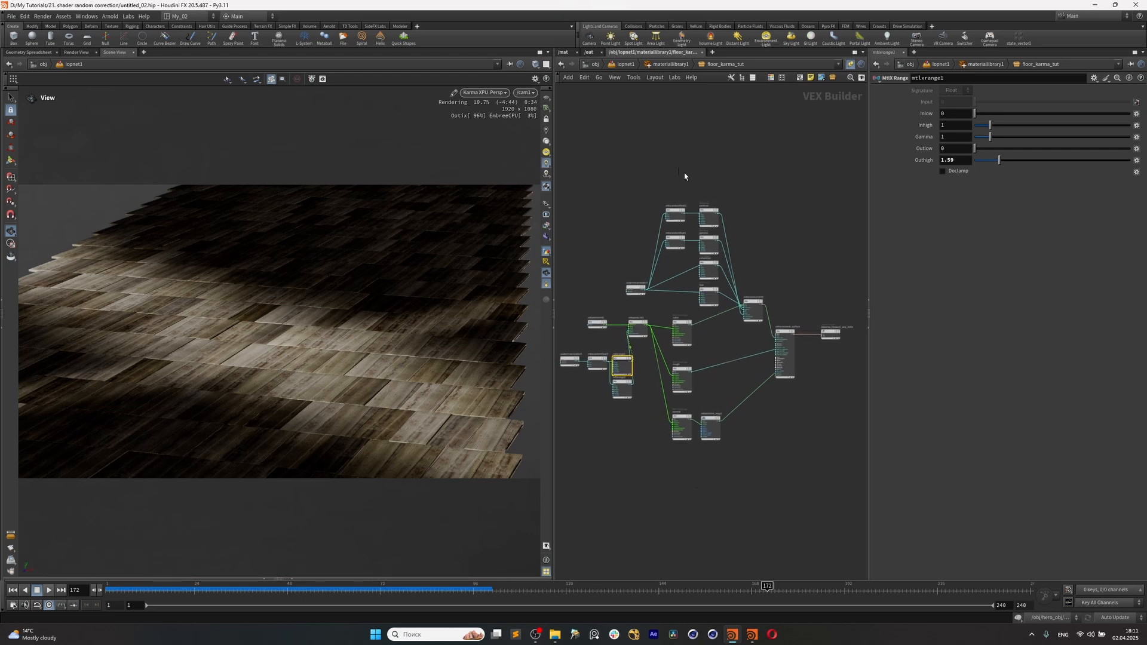
mouse_move(804, 508)
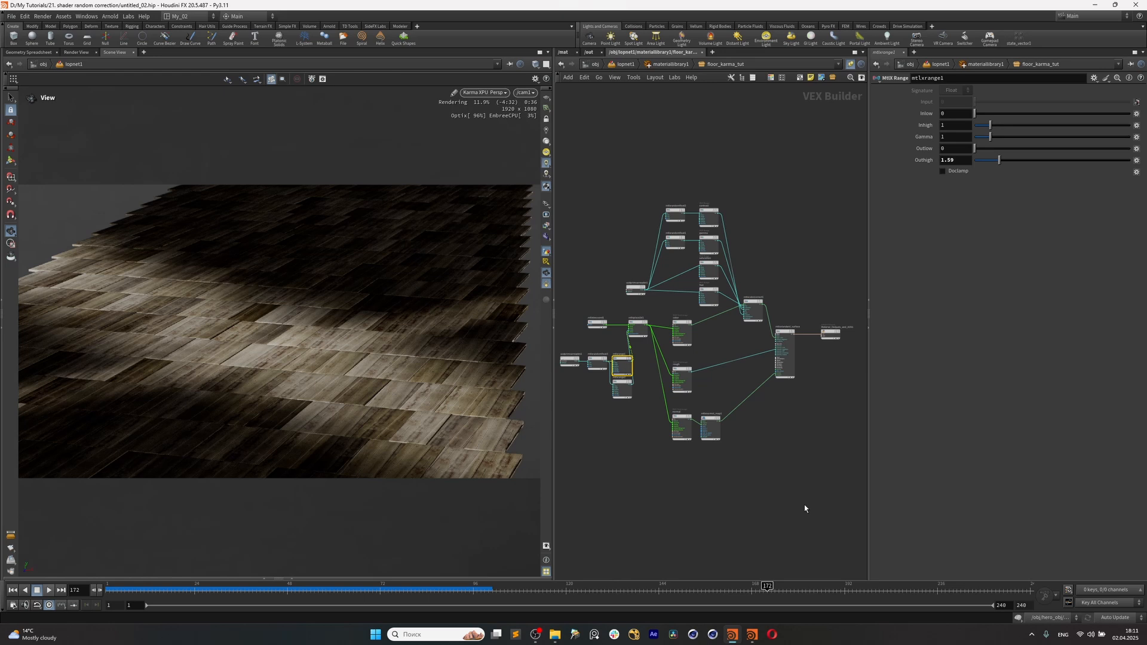